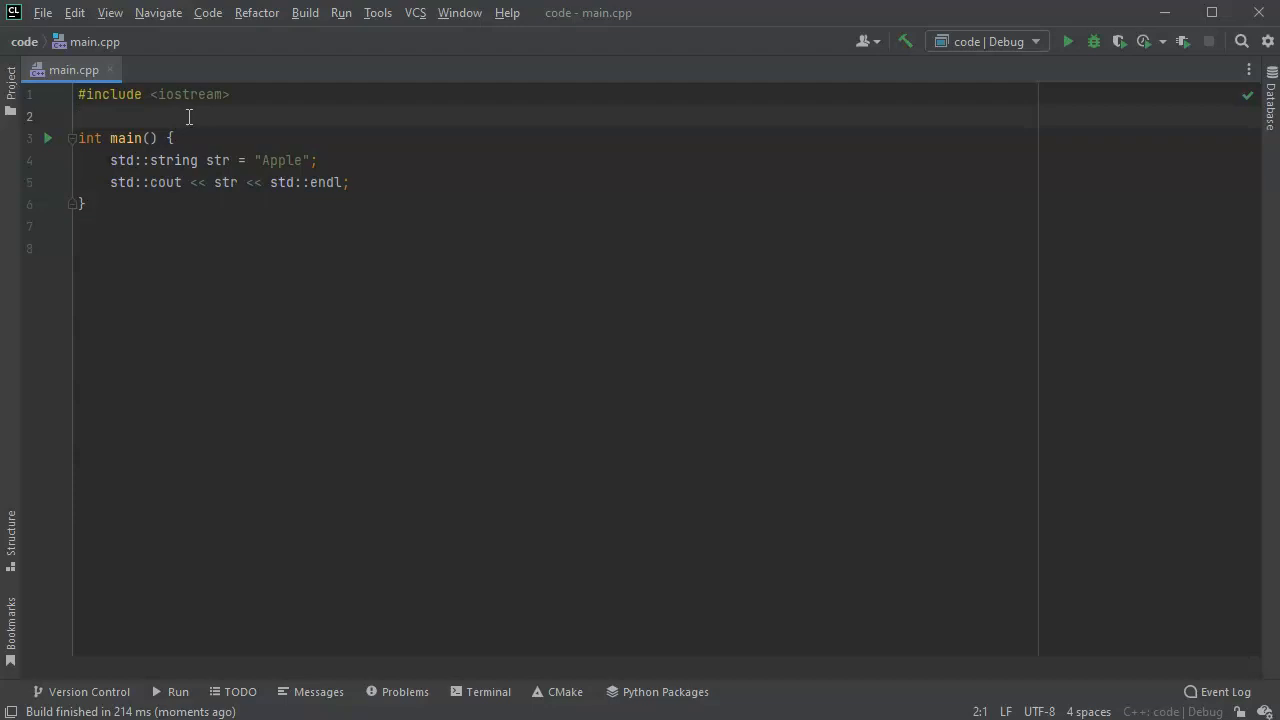
Run 'code' from the Run menu so the program prints Apple.
left_click(341, 12)
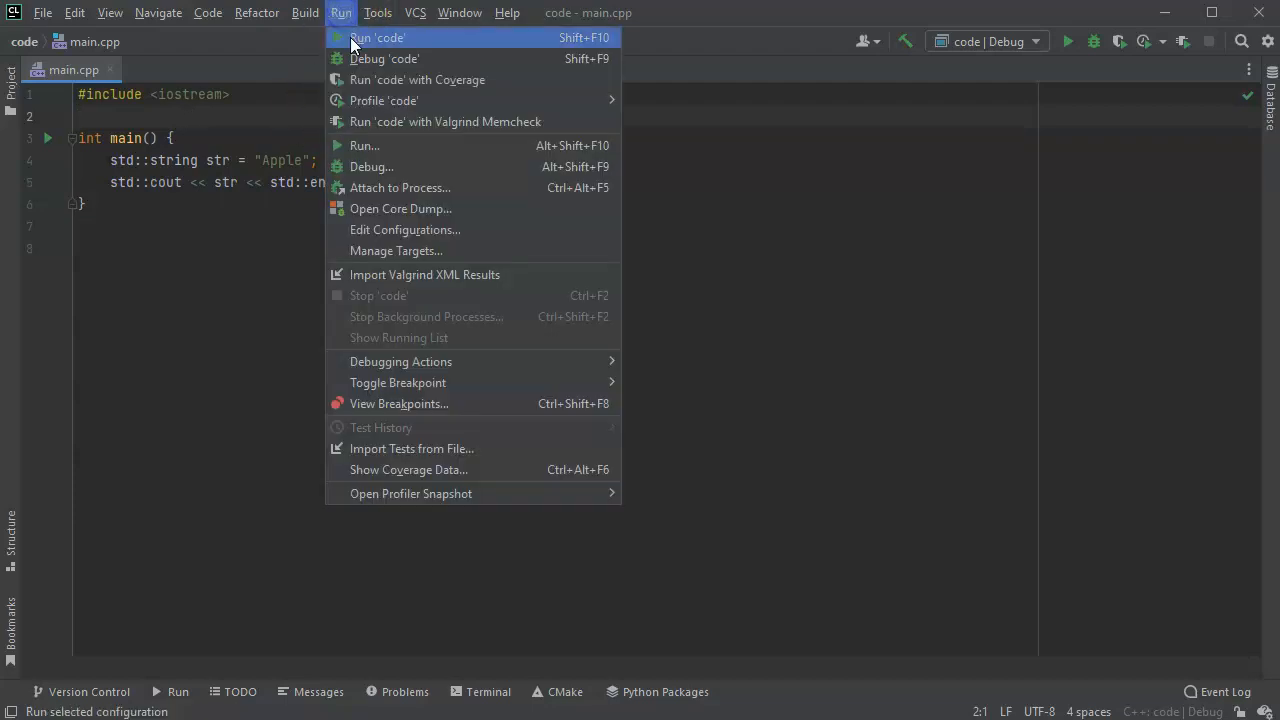
left_click(377, 37)
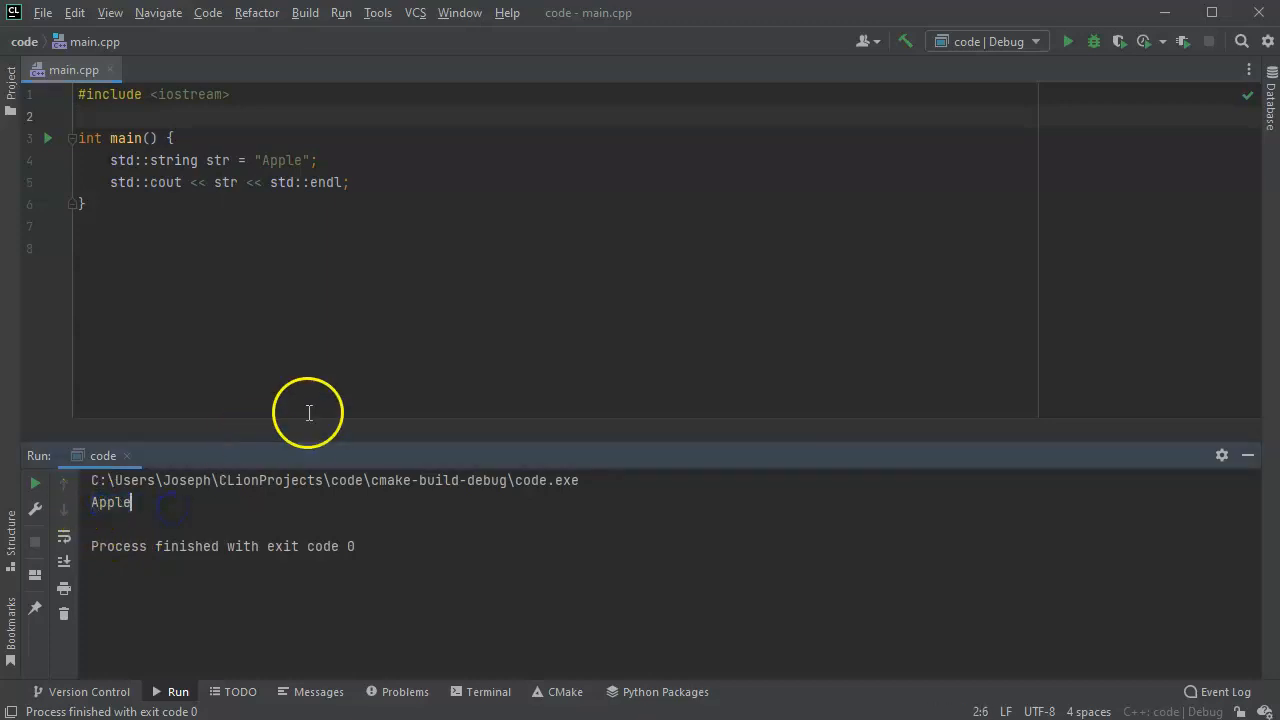
mouse_move(401, 175)
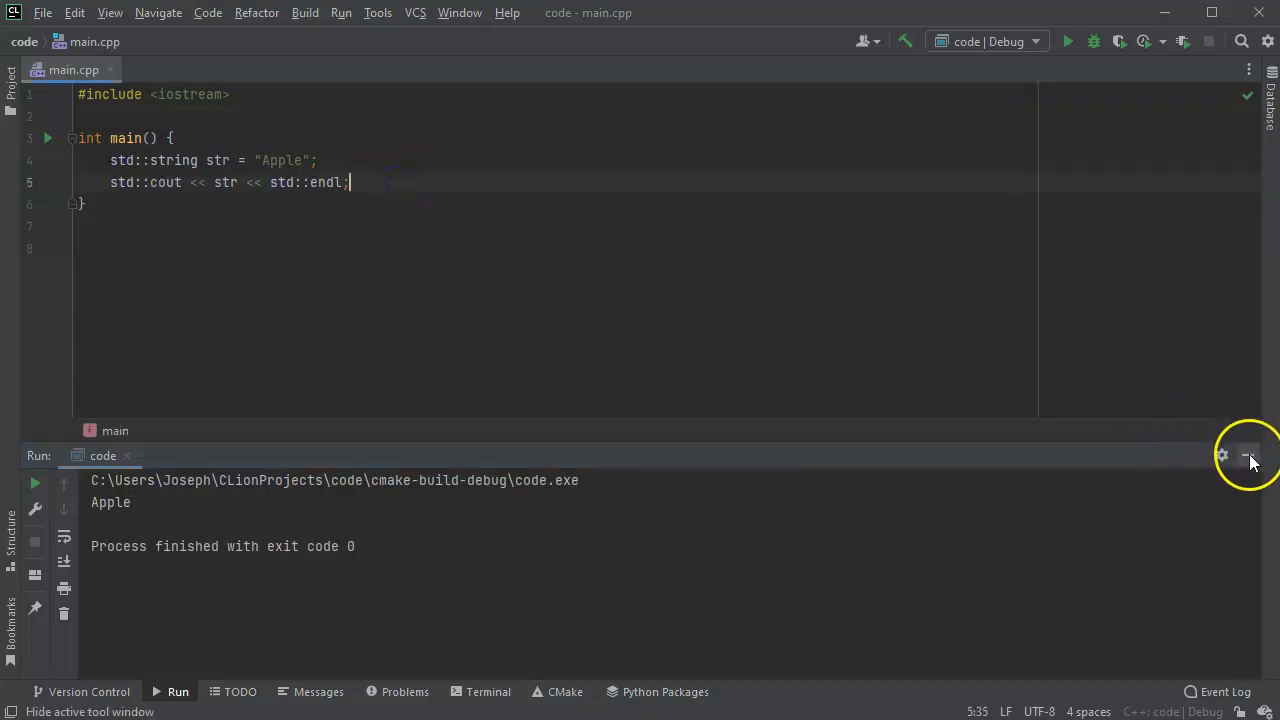
Hide the run output and edit line 5 to print &str << " -> " << str.
left_click(1250, 455)
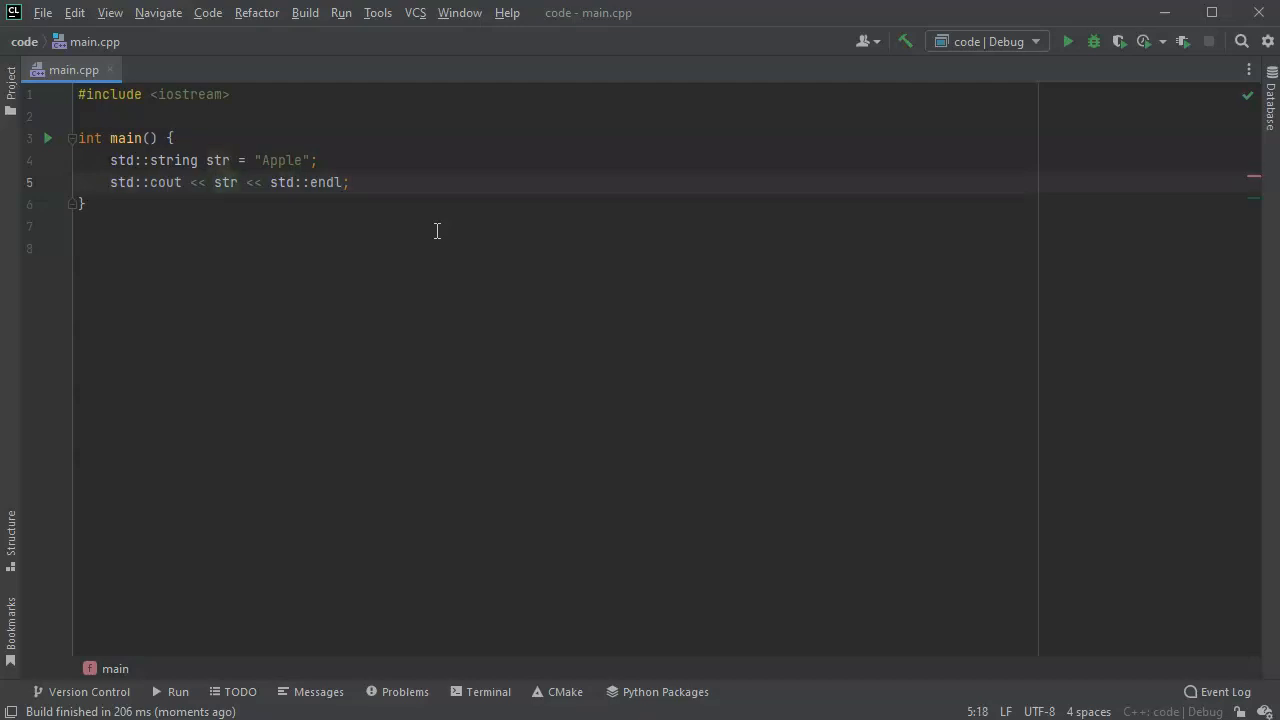
type("&")
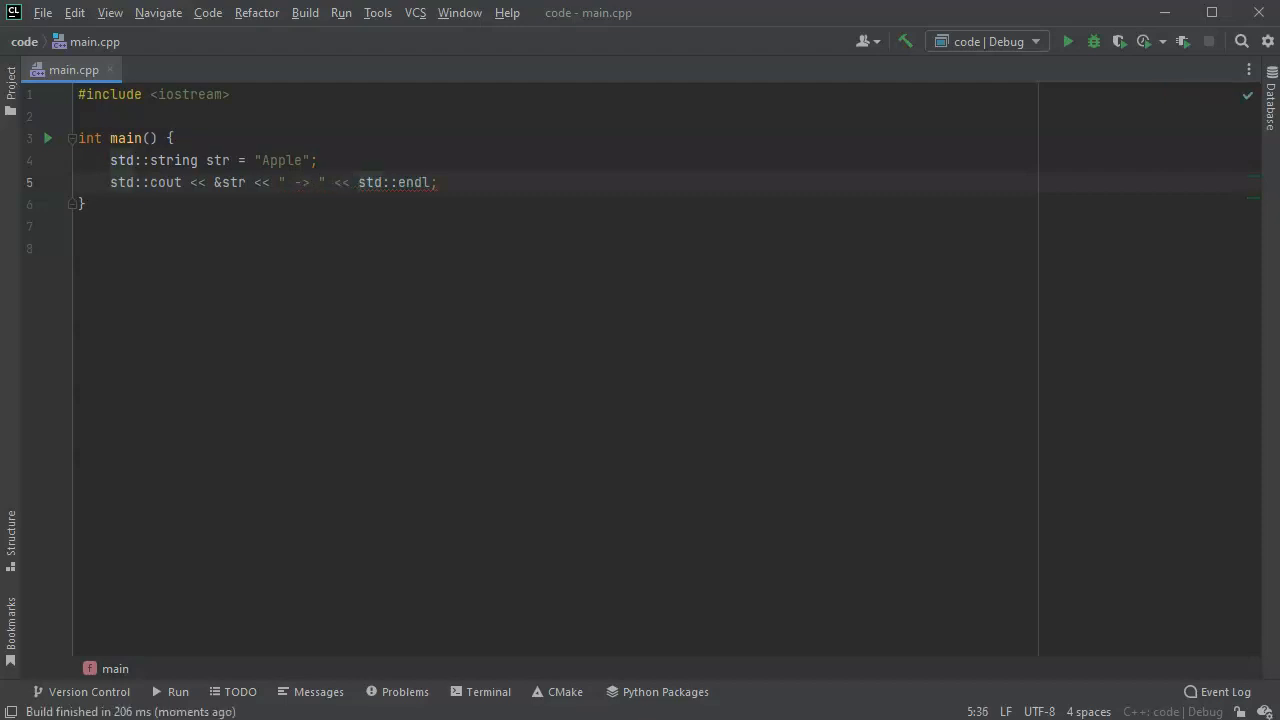
type("str << st")
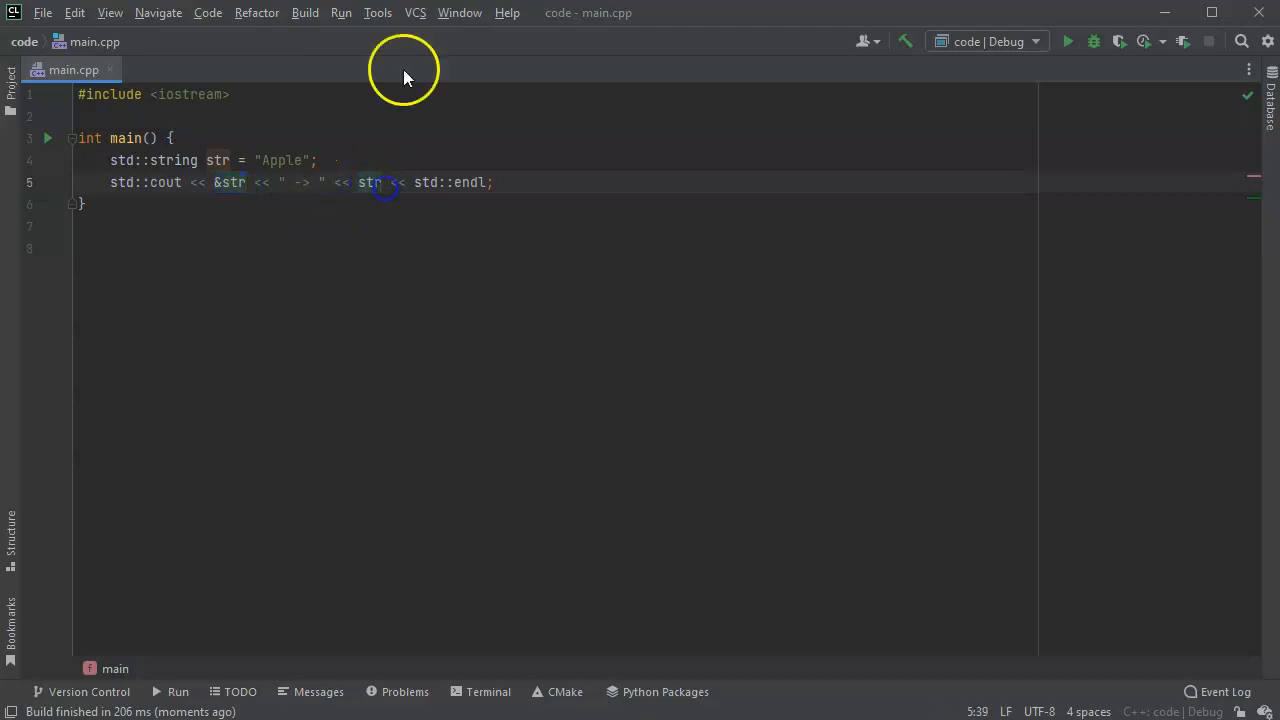
Rerun, highlight the printed address 0x1001ff720 and Apple, and add a line after line 4.
left_click(1093, 41)
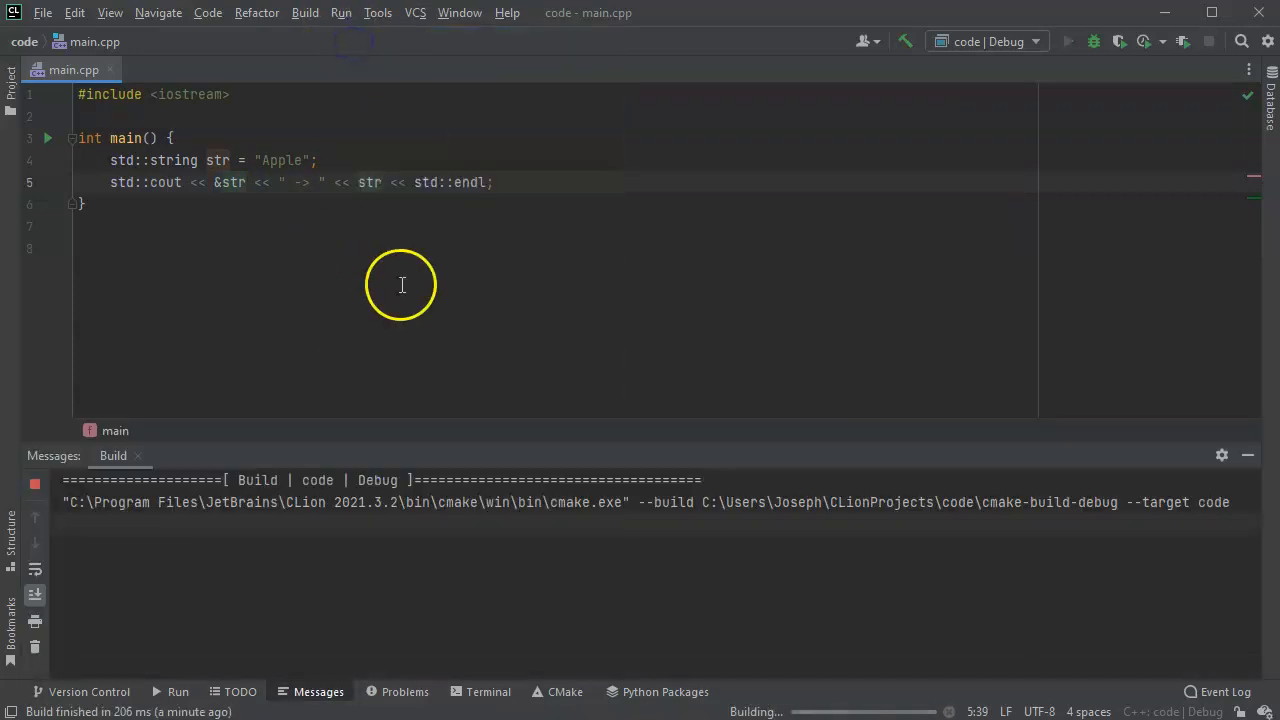
left_click(1067, 41)
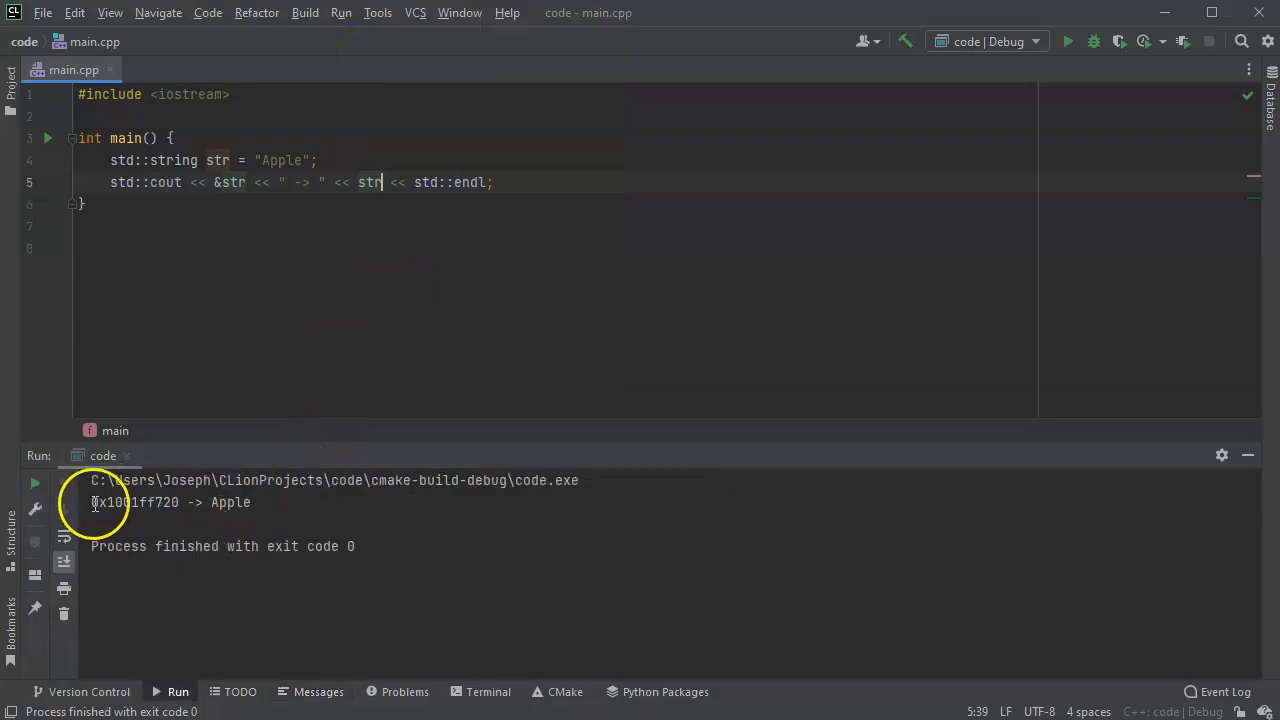
double_click(135, 502)
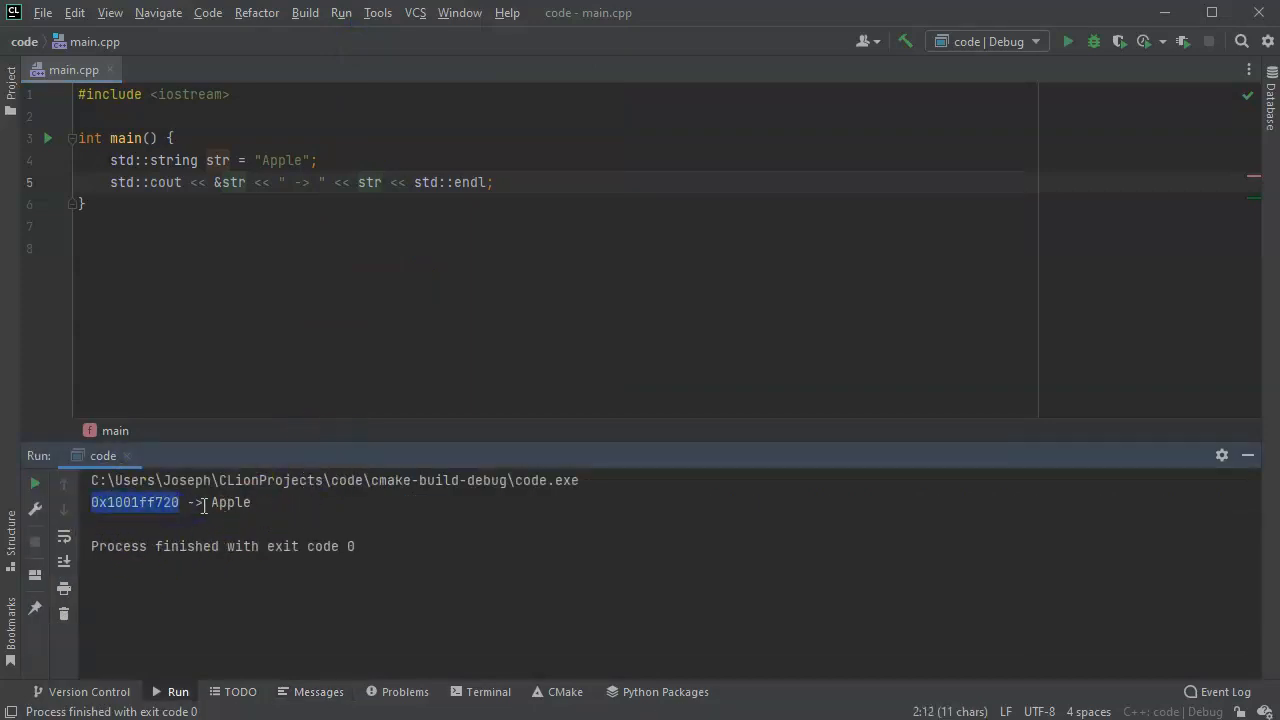
double_click(230, 502)
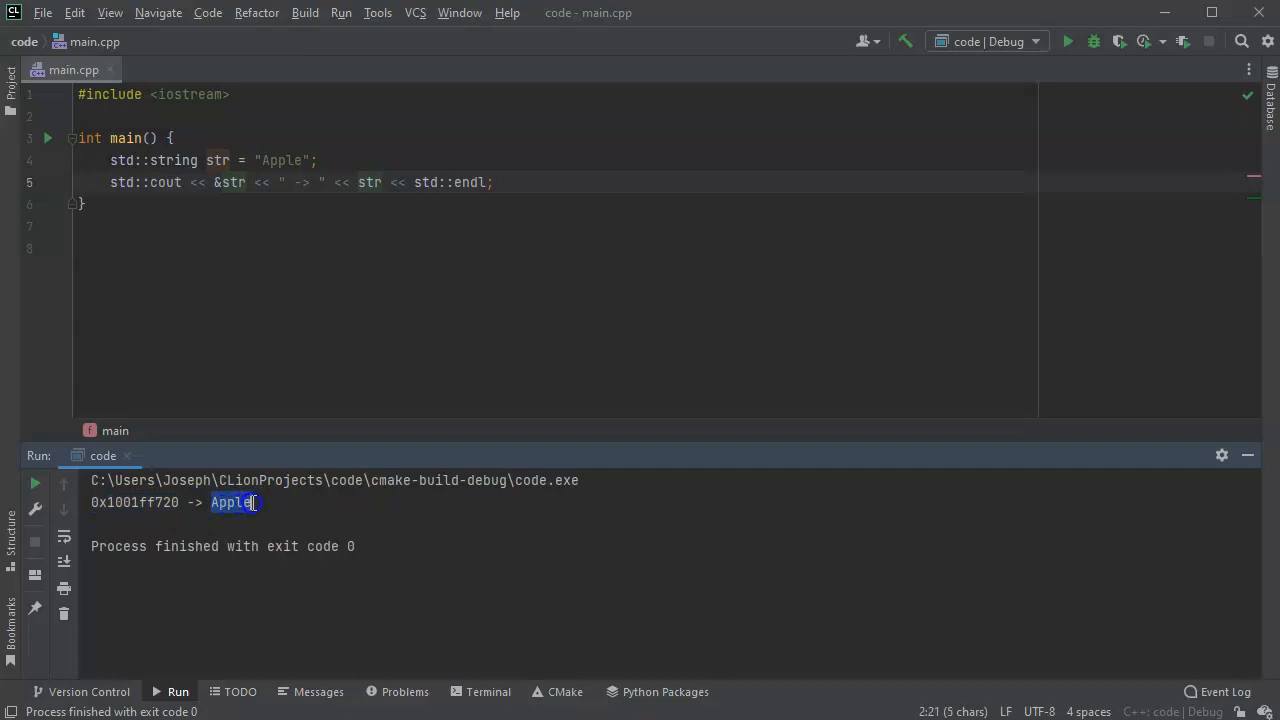
left_click(445, 145)
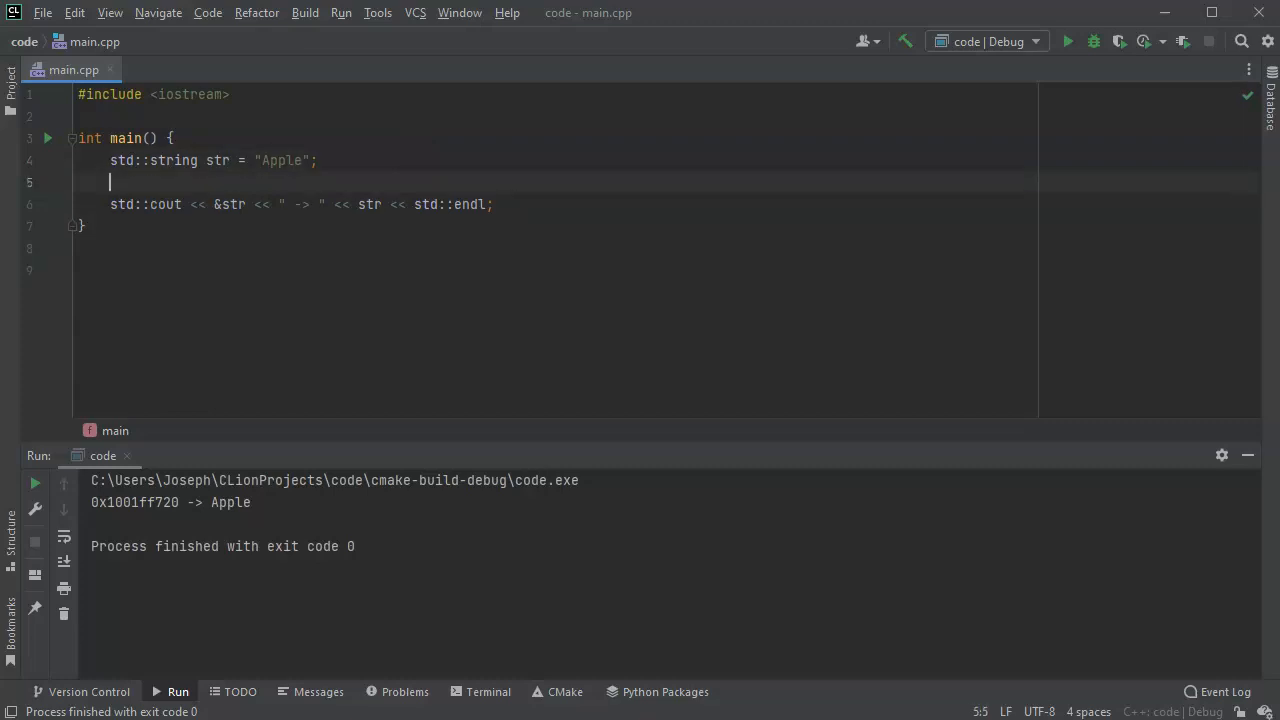
Declare std::string *ptr = &str; on the new line.
type("std")
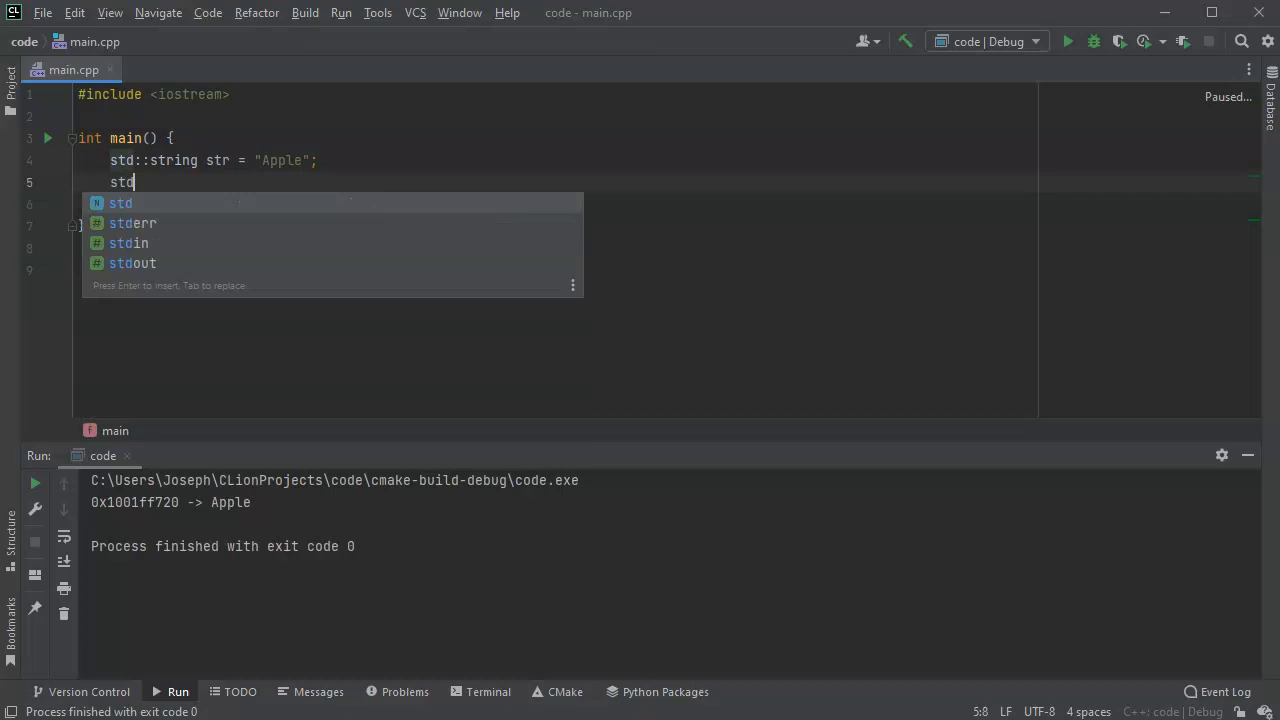
type("::string")
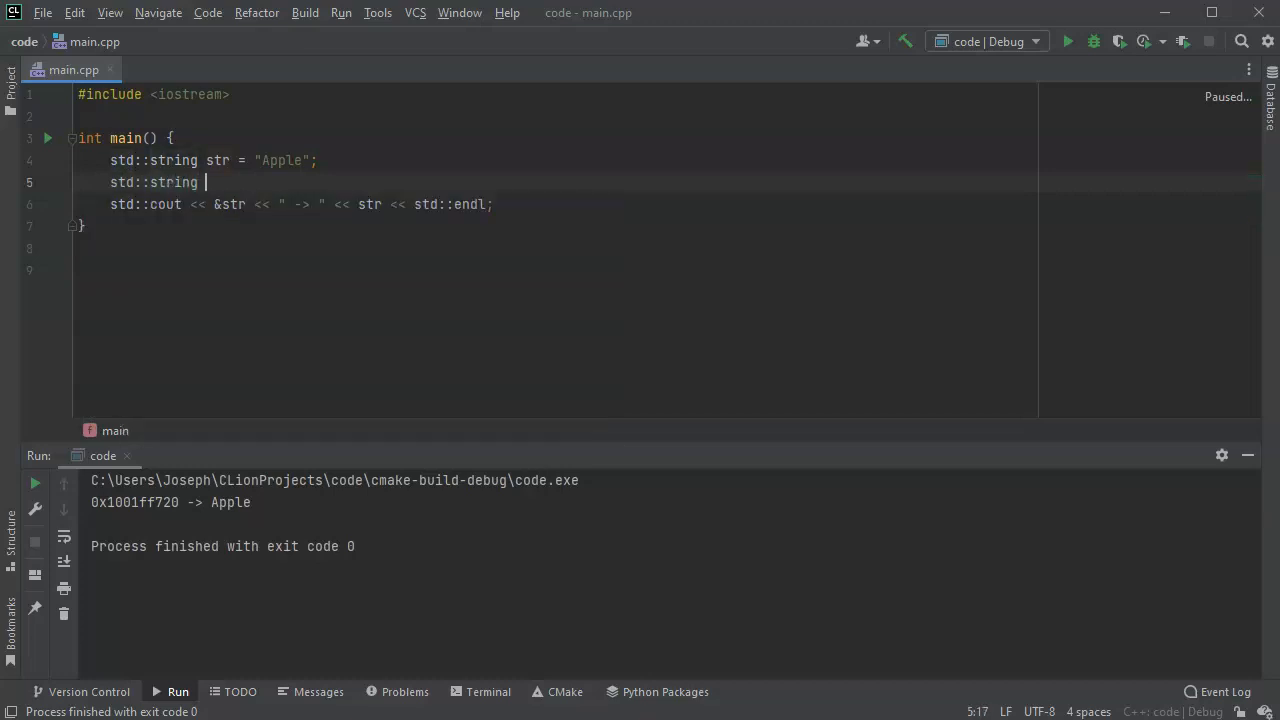
type("*ptr")
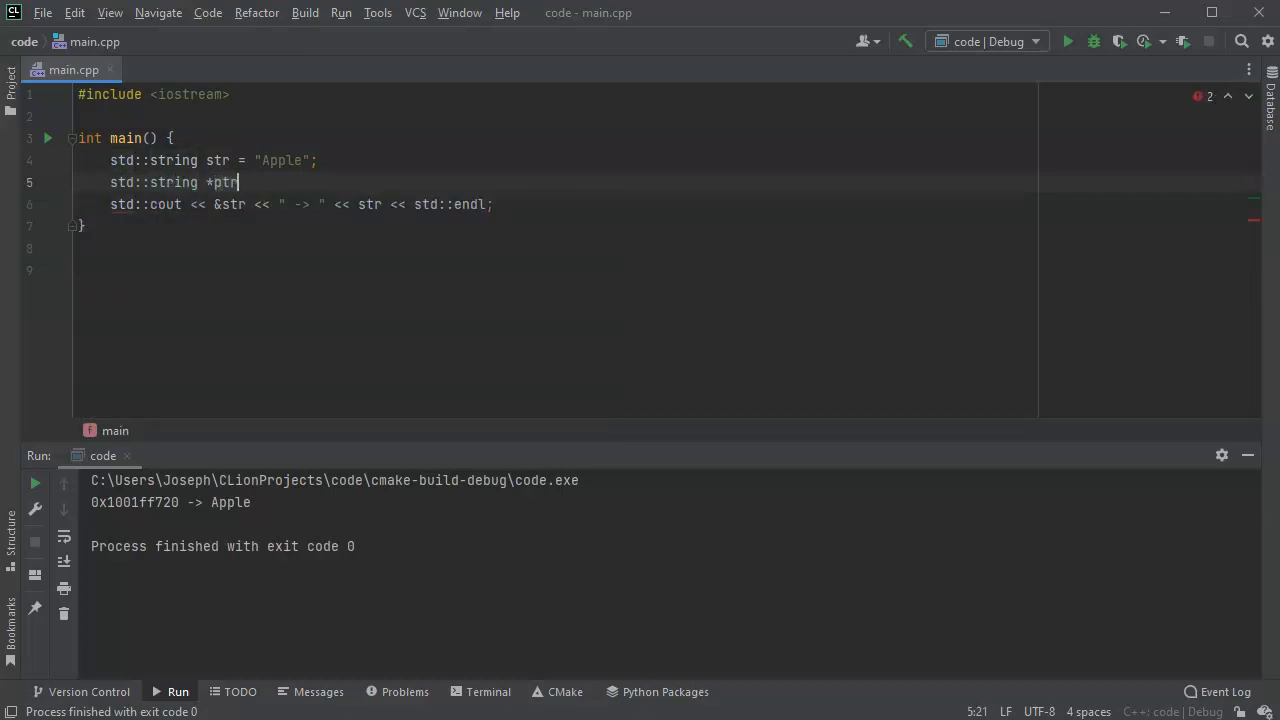
type("=")
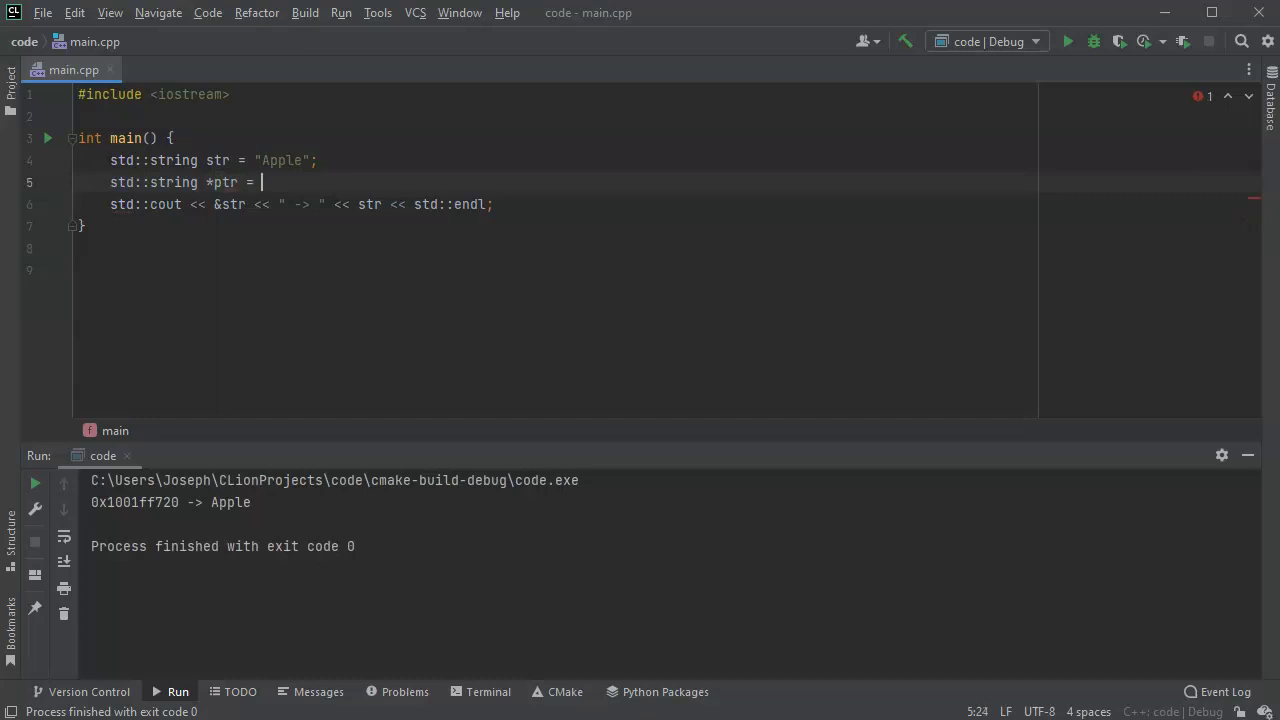
type("&str;")
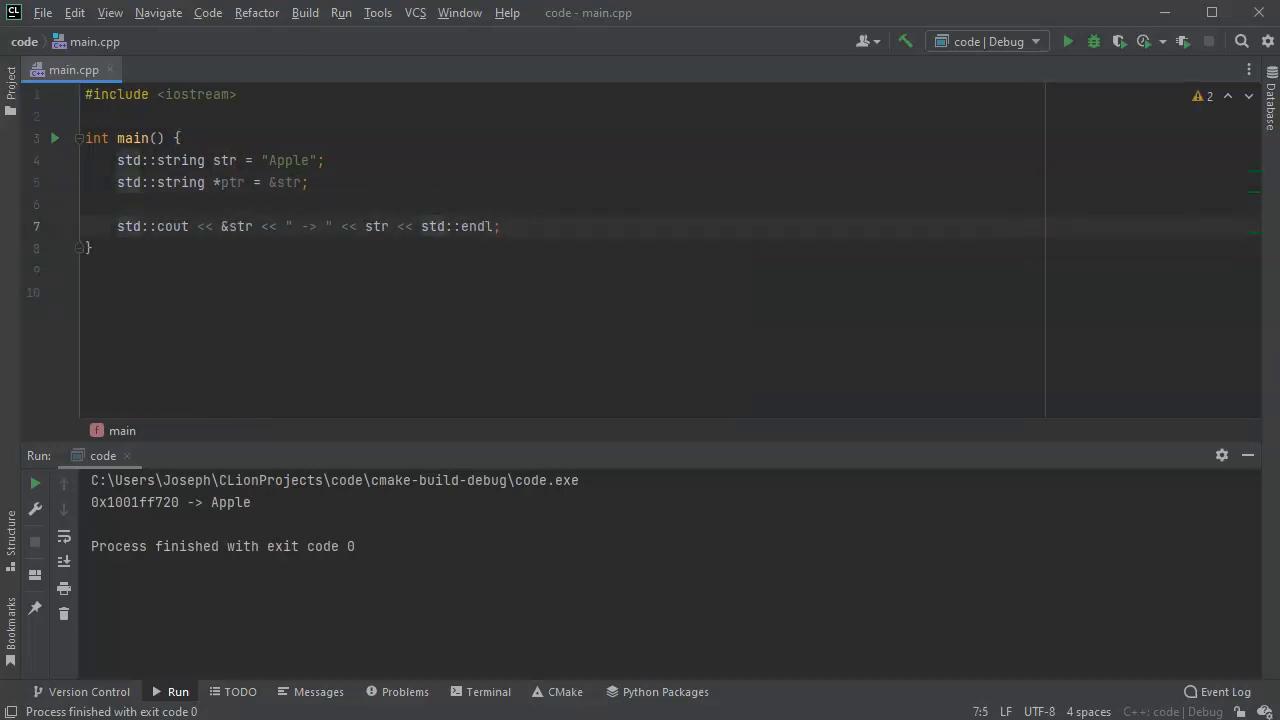
Add std::cout << &ptr << " -> " << ptr << " -> " << *ptr << std::endl;.
key("Return")
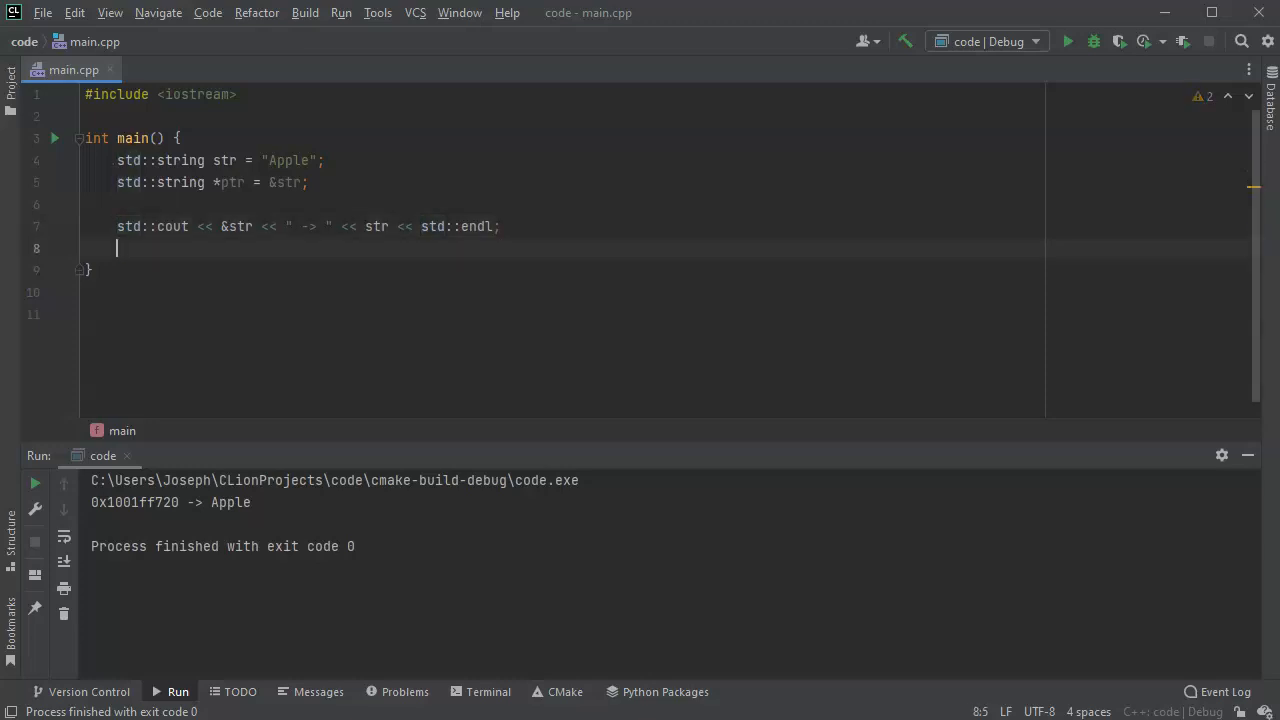
type("std")
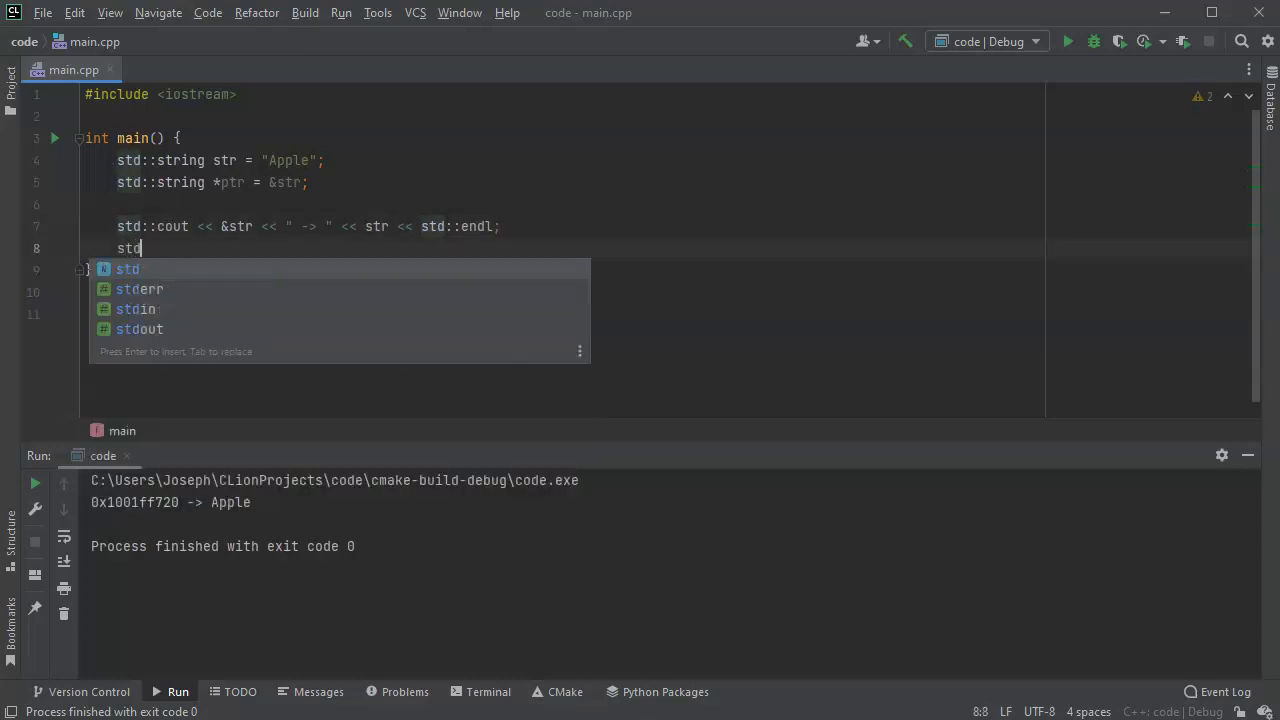
type("::cout <<")
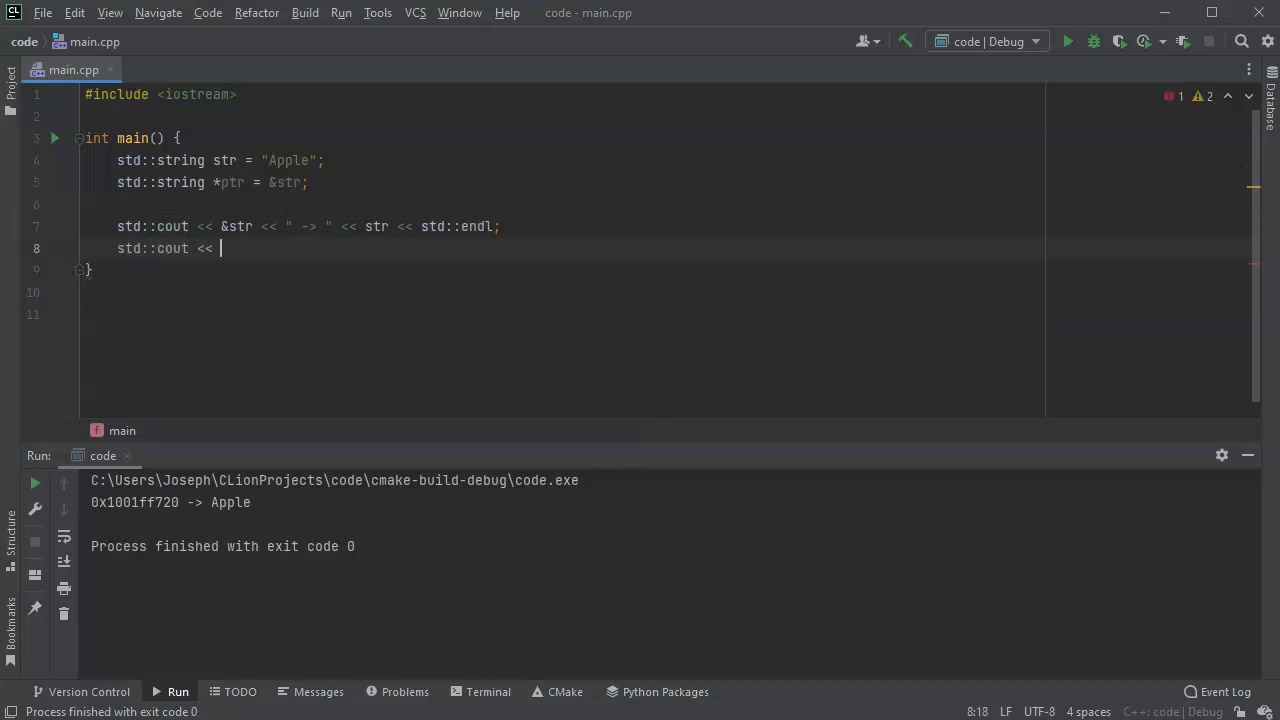
type("&ptr <<")
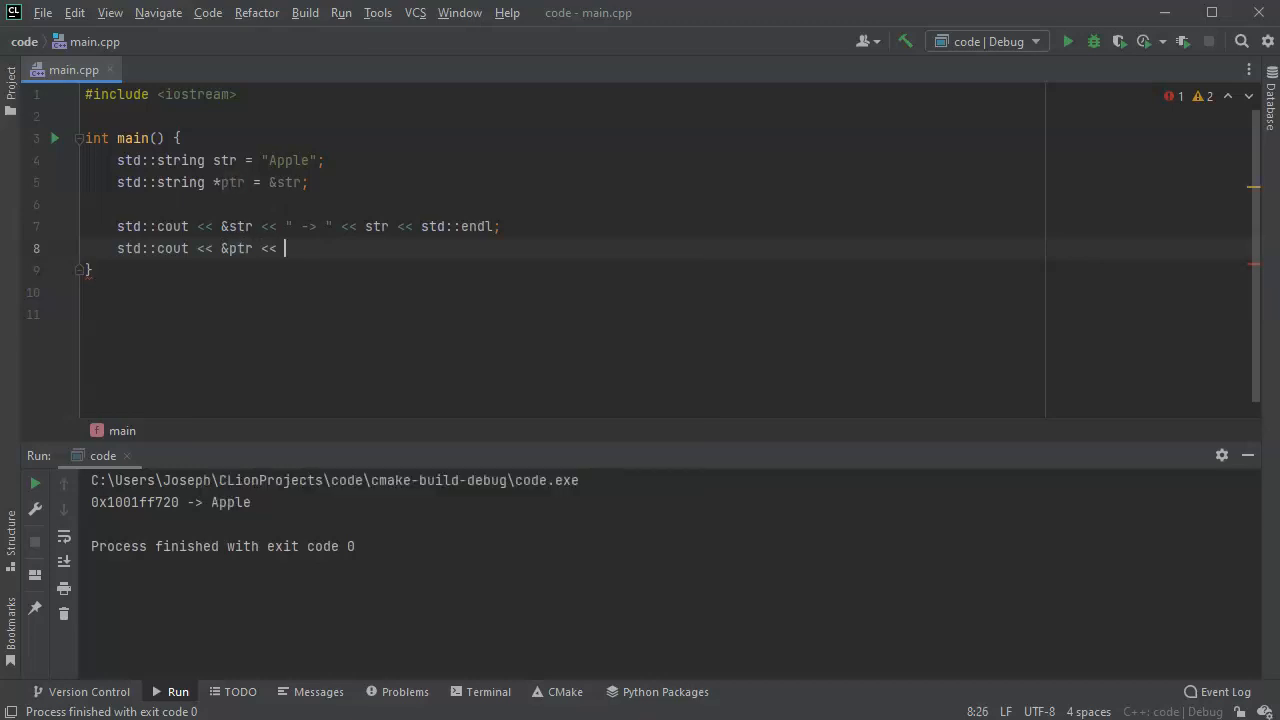
type("\" -> \" <<")
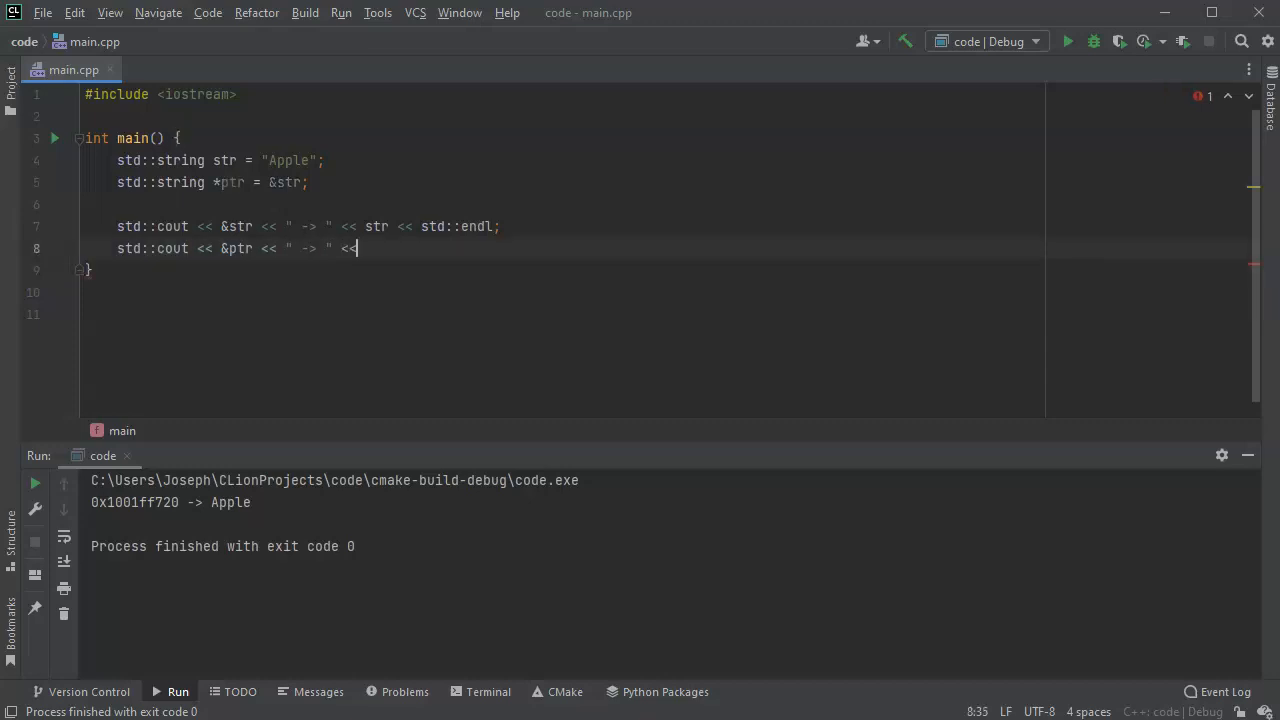
type("ptr")
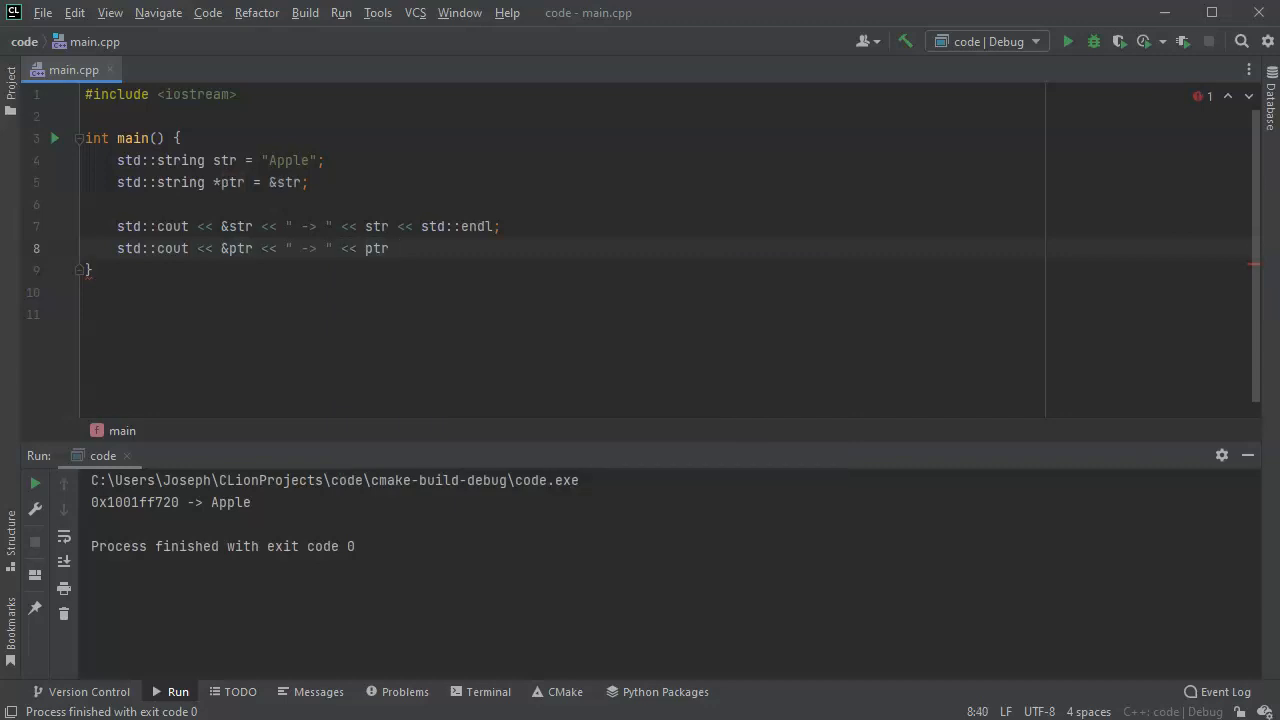
type("<< \" -\"")
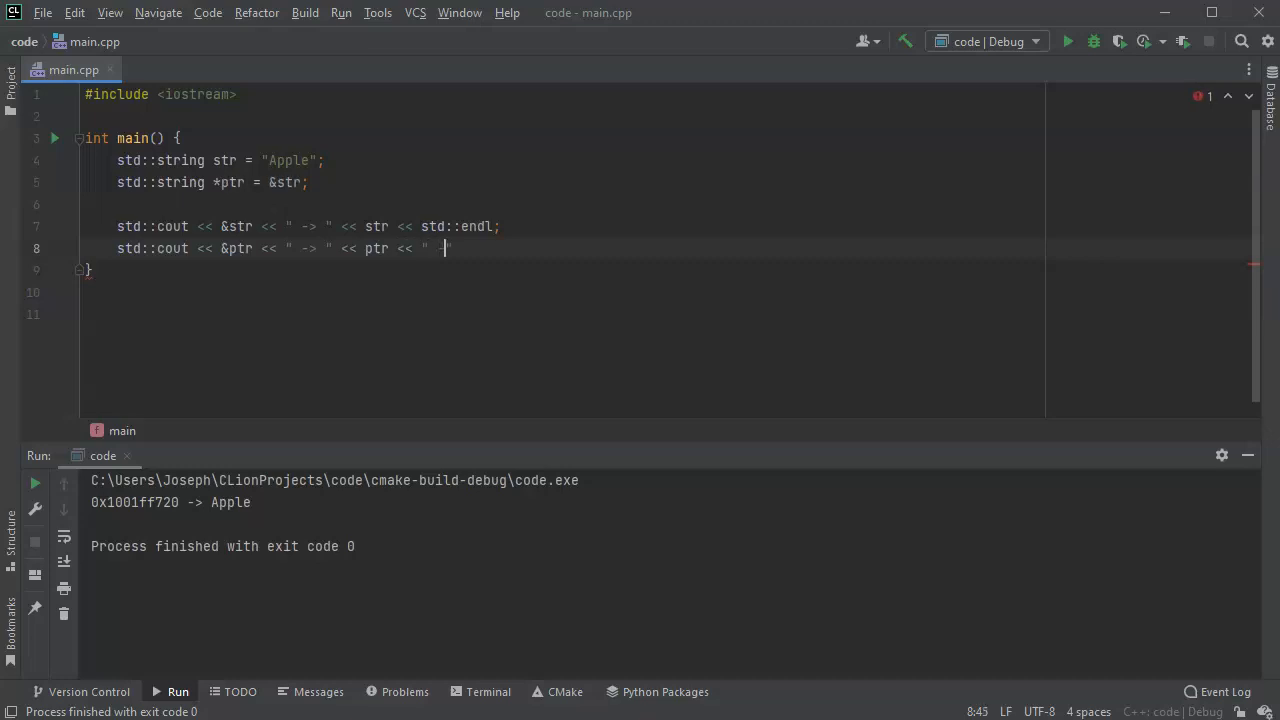
type("-> \"")
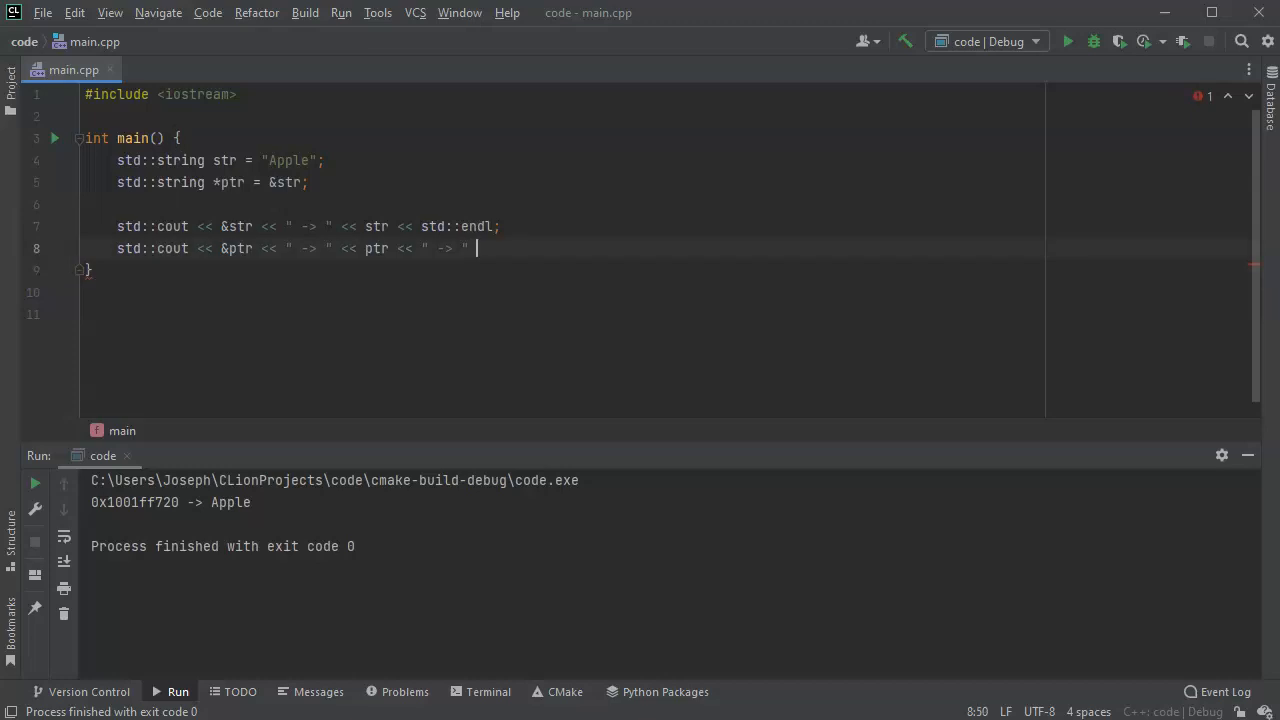
type("<<")
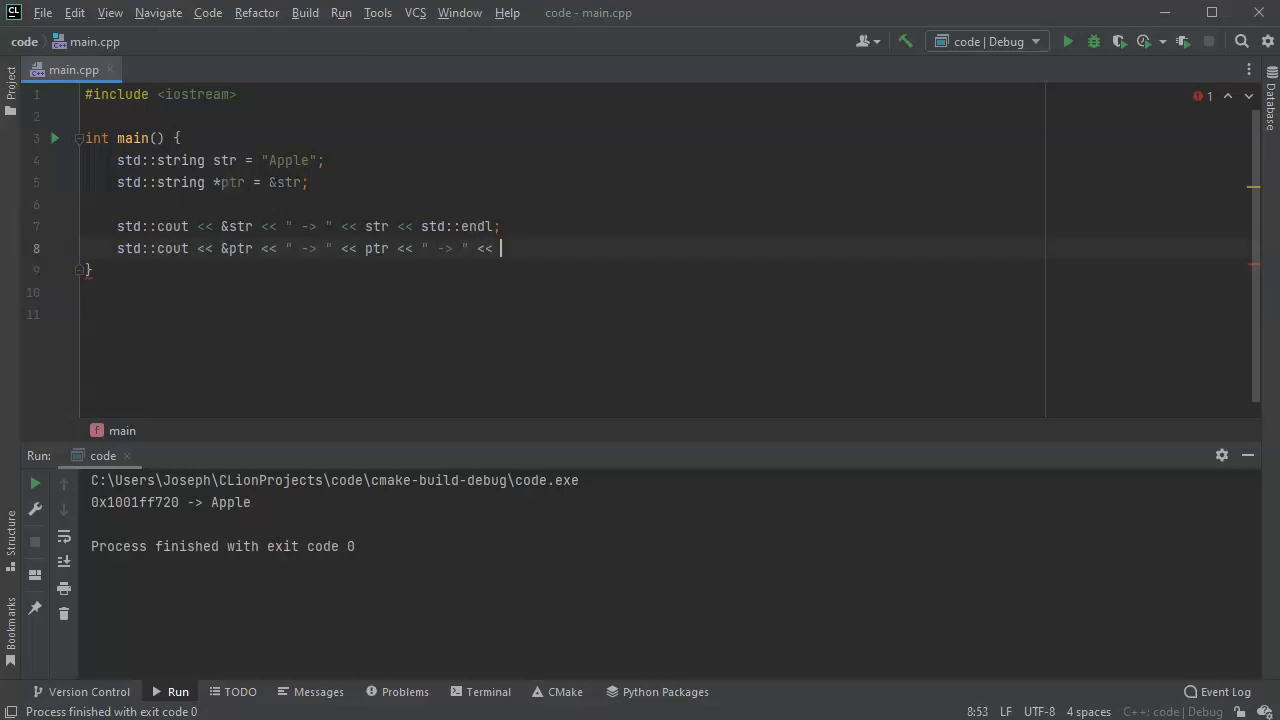
type("*ptr <<")
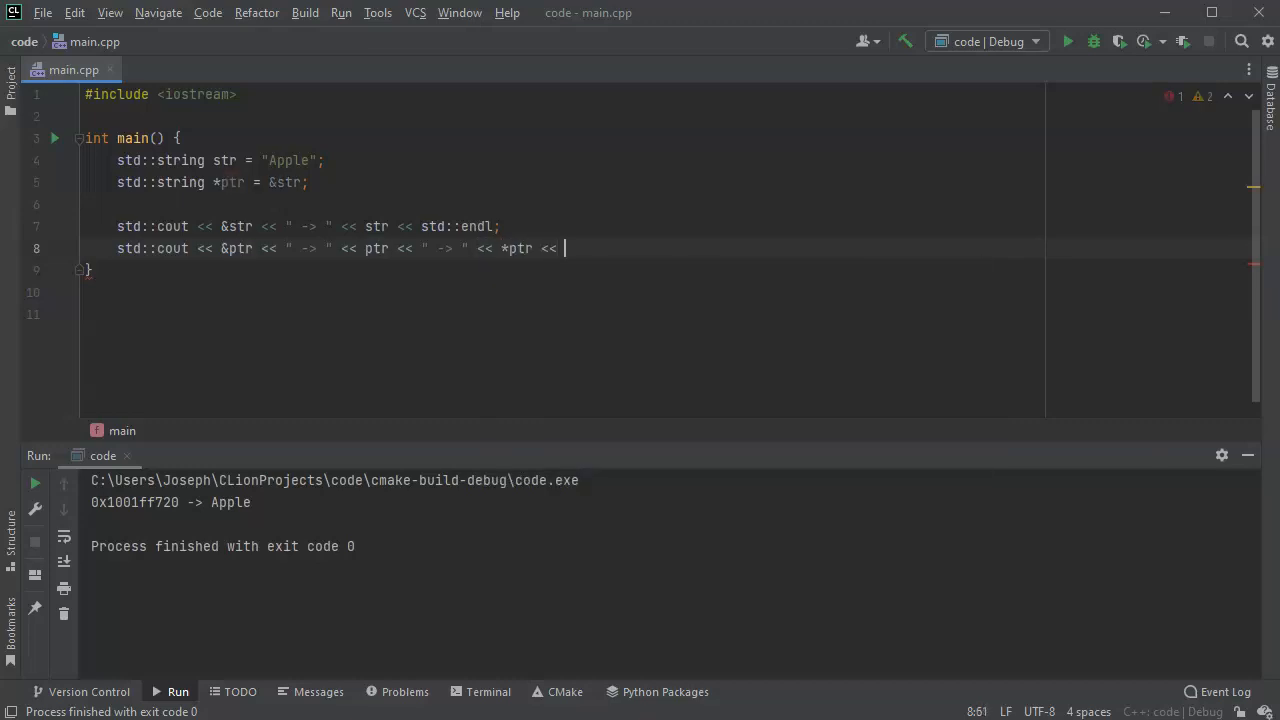
type("std::endl;")
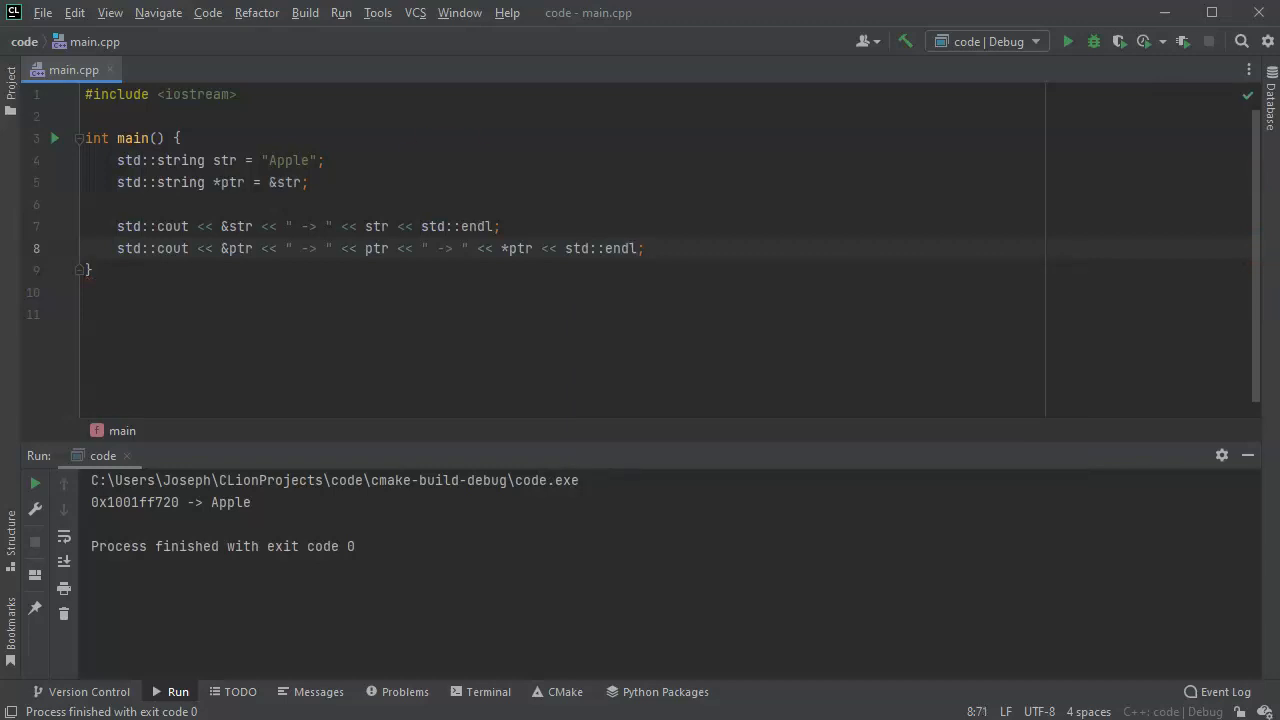
left_click(341, 12)
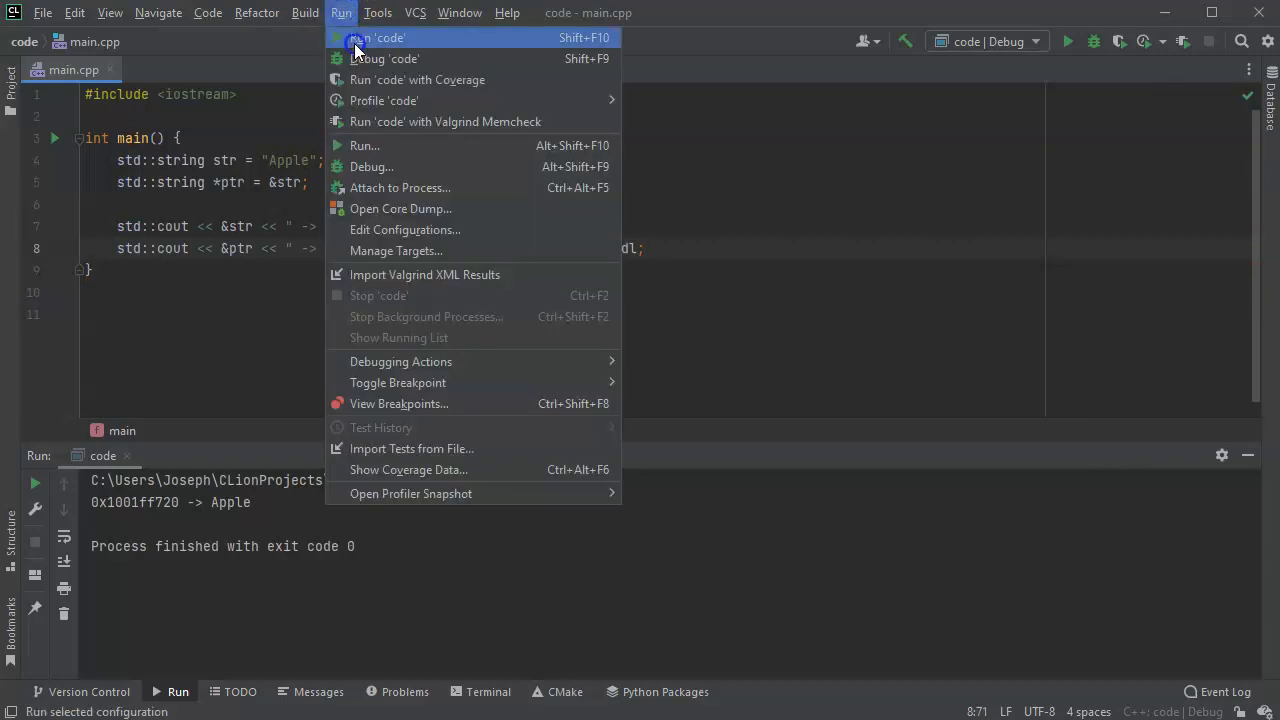
left_click(378, 37)
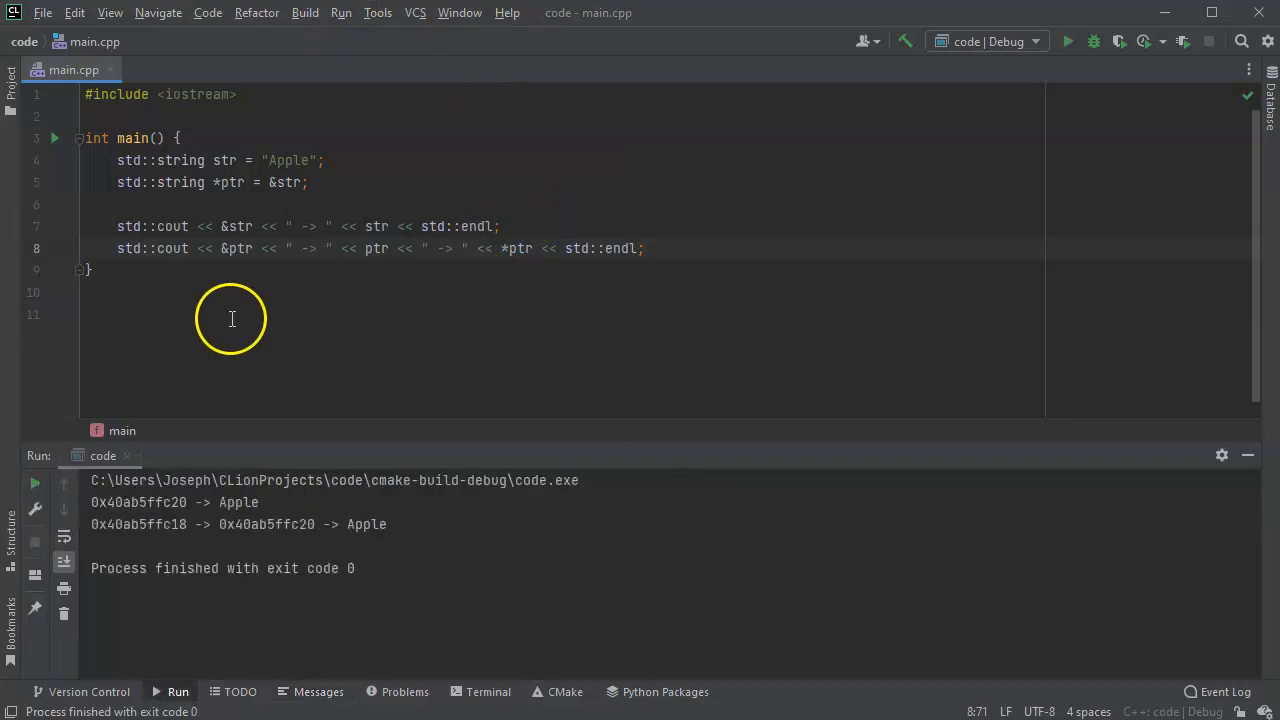
double_click(236, 248)
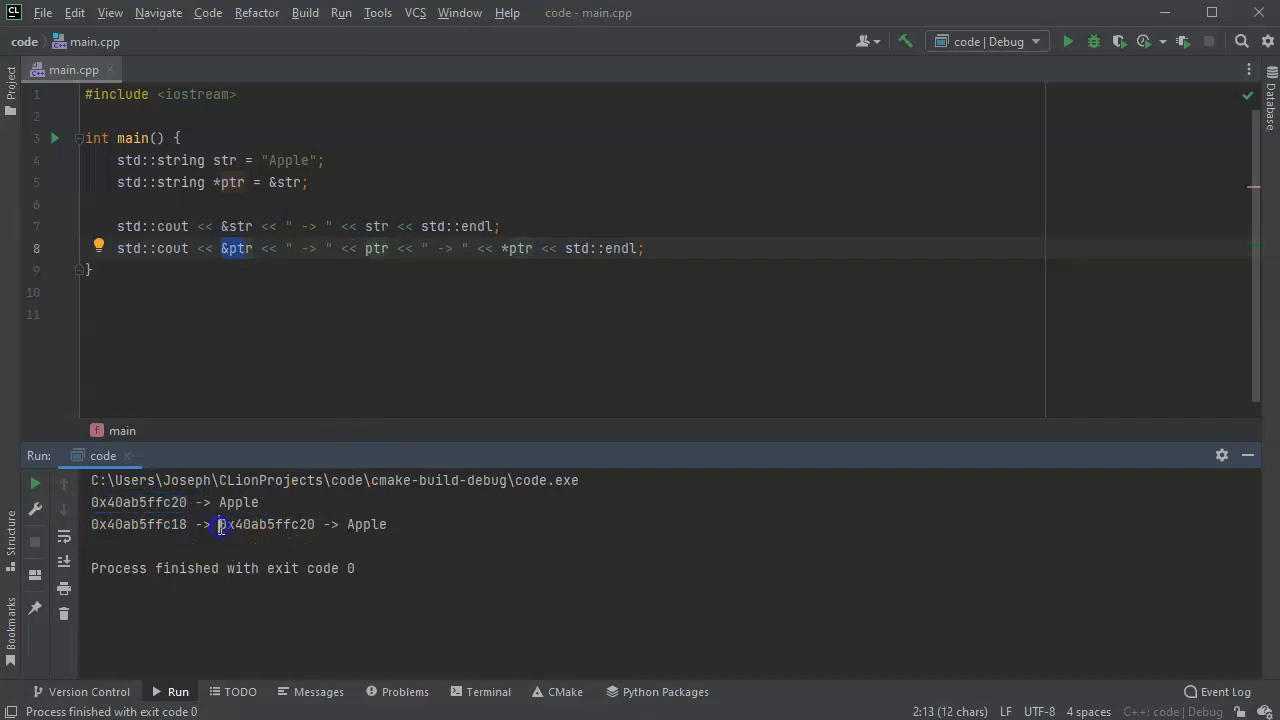
double_click(265, 524)
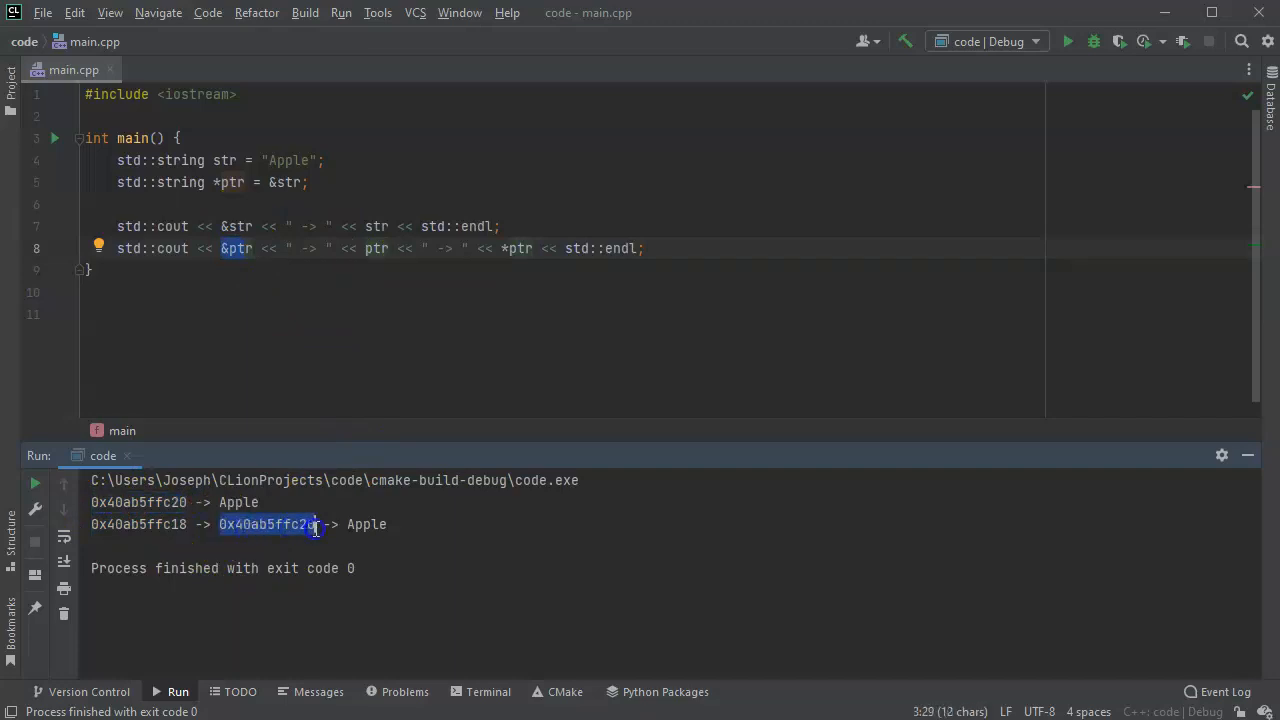
left_click(376, 248)
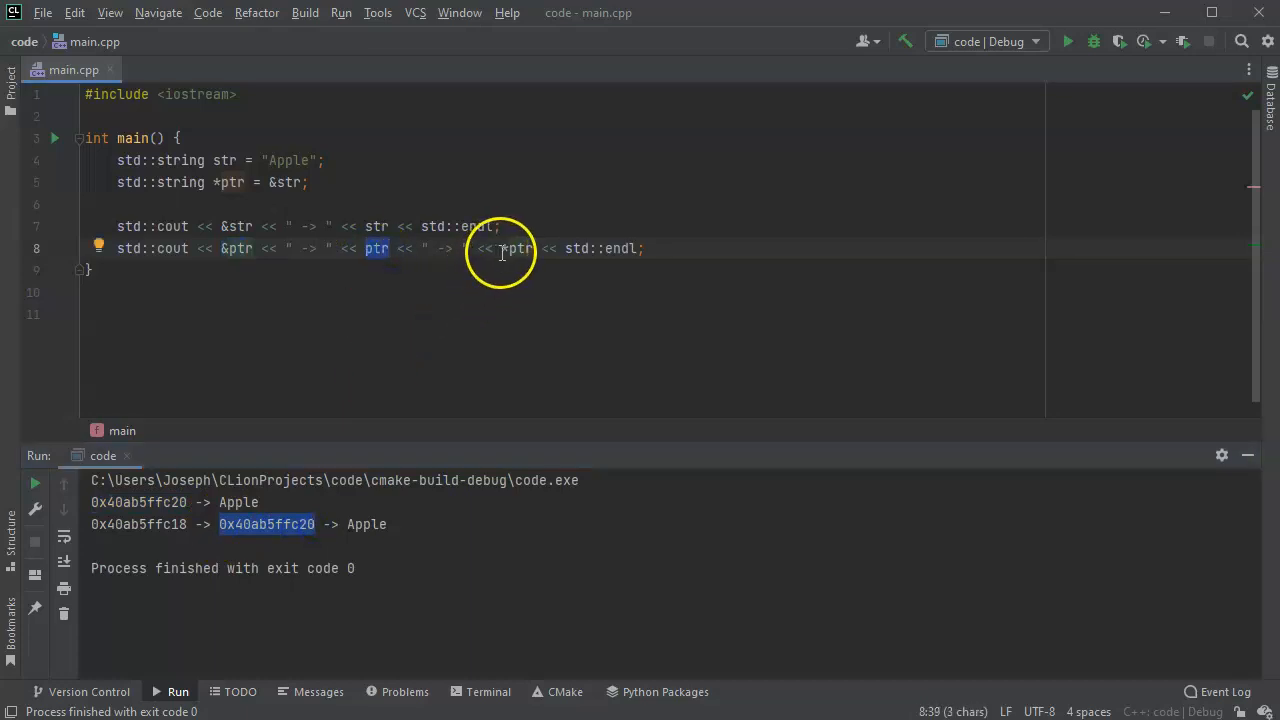
mouse_move(515, 248)
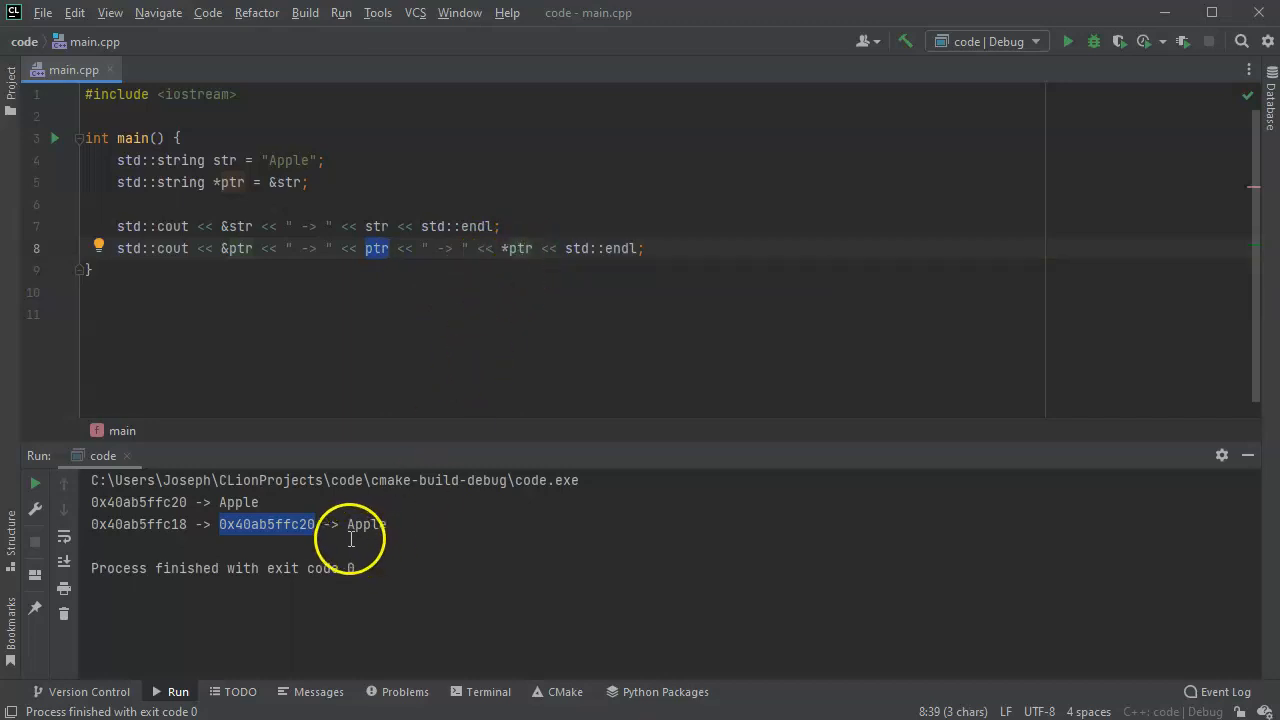
double_click(366, 524)
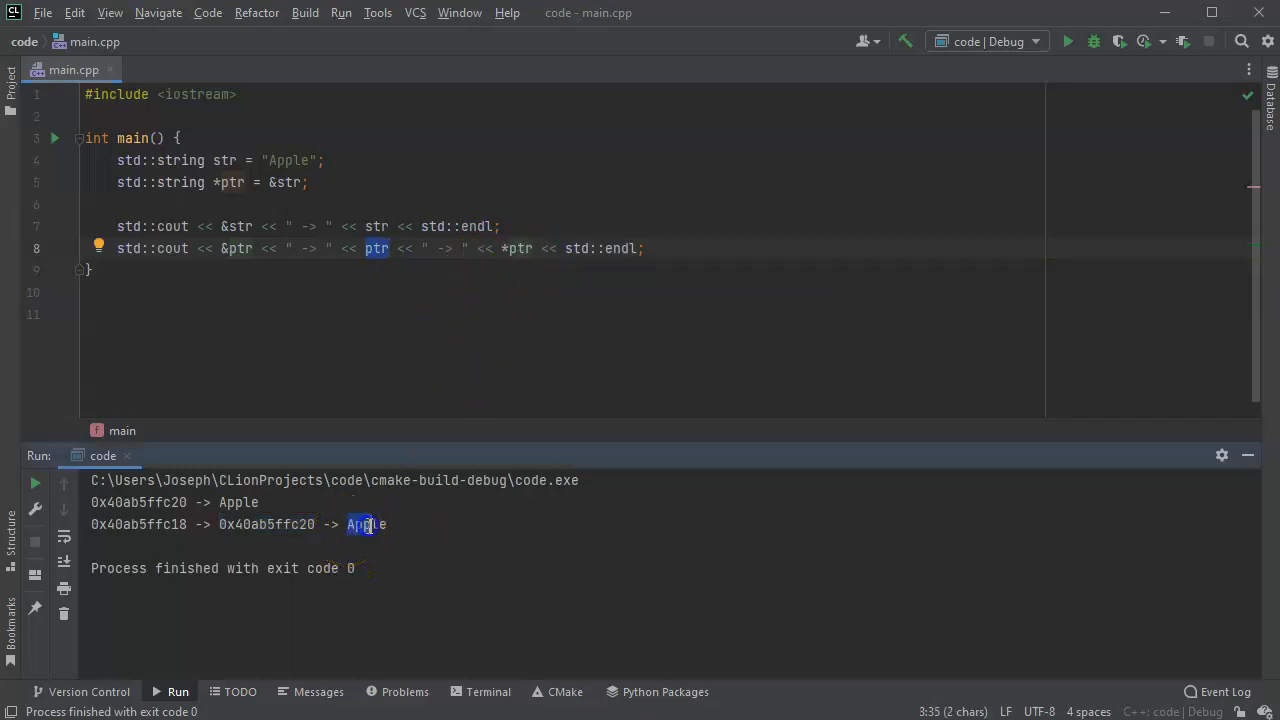
left_click(447, 278)
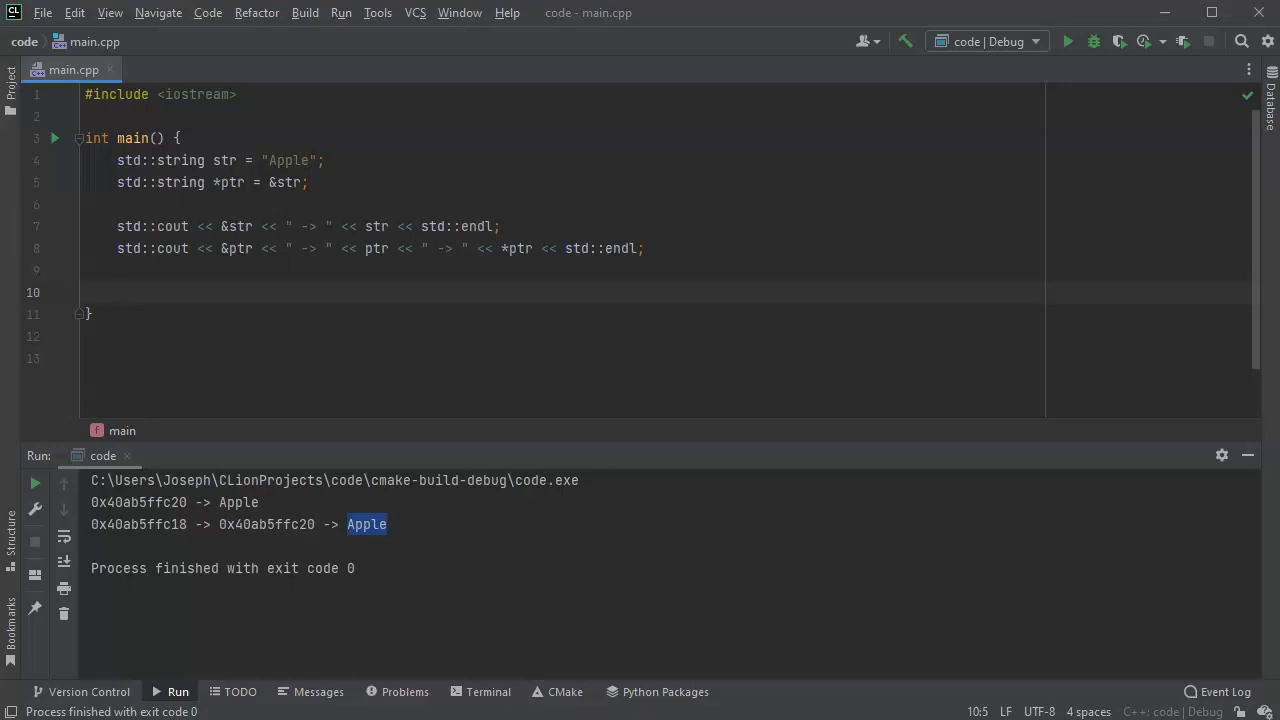
Declare int num = 10; and int *iptr = &num;.
type("int")
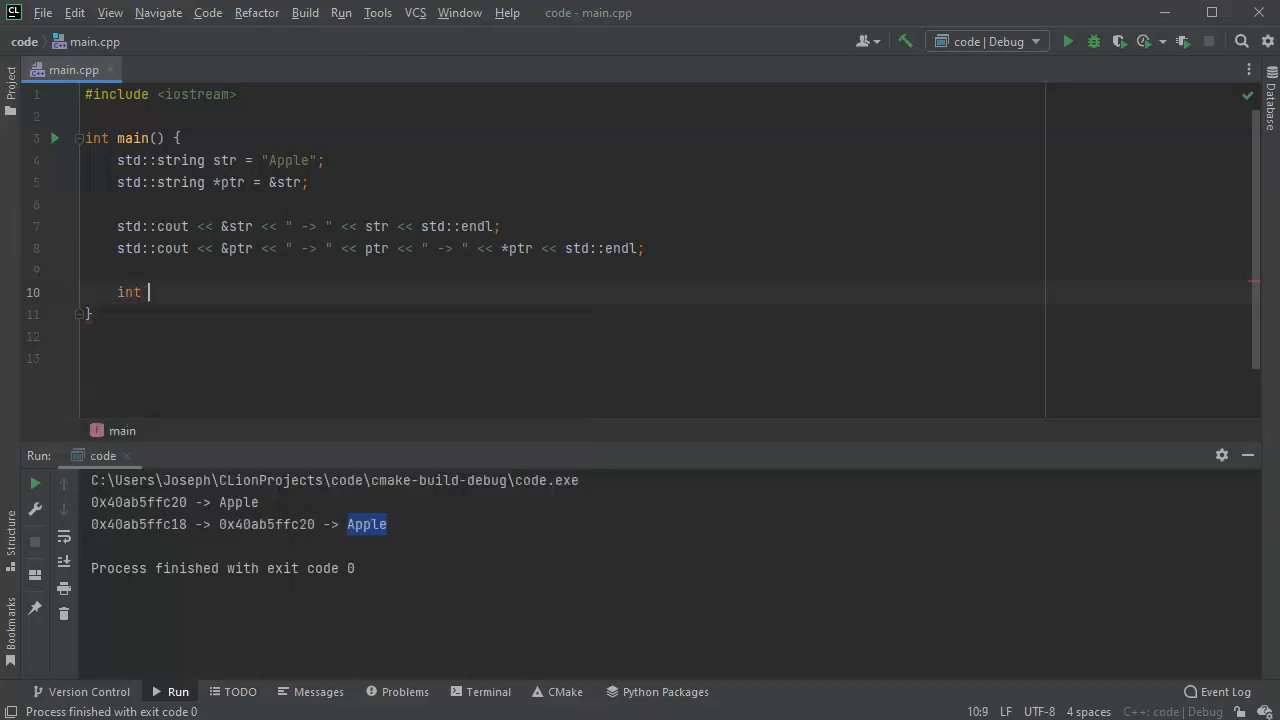
type("num")
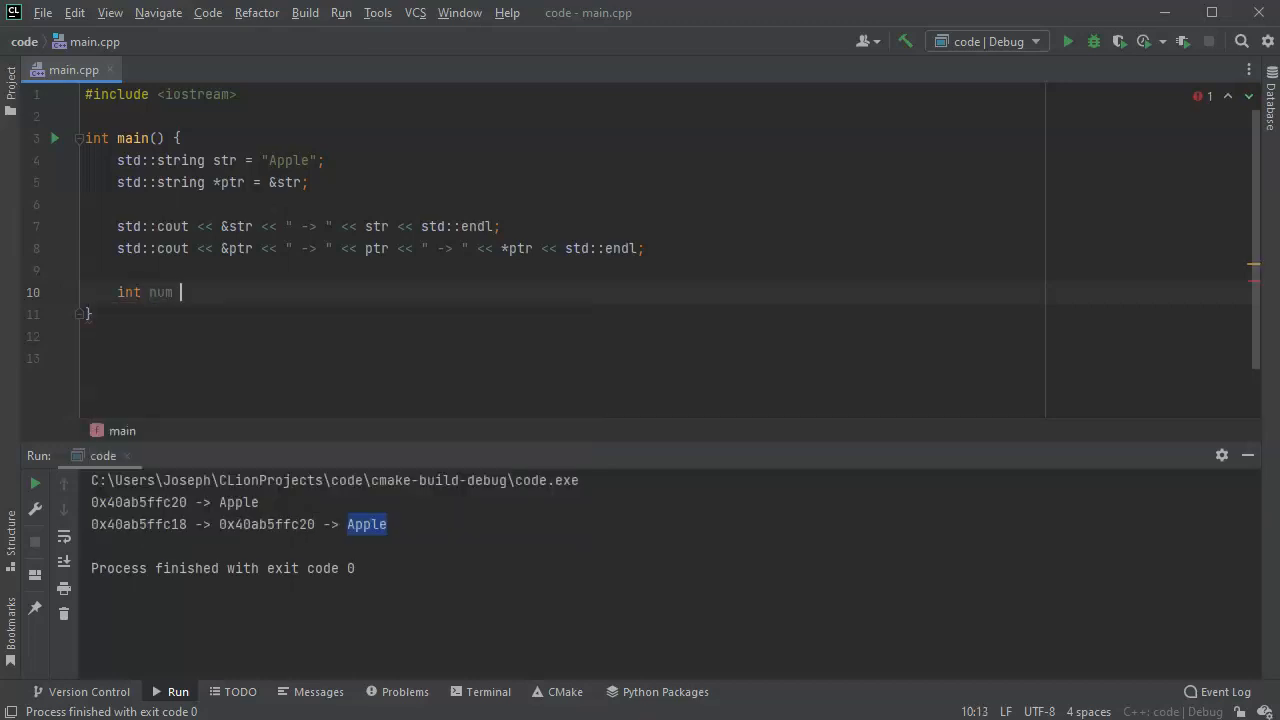
type("= 10")
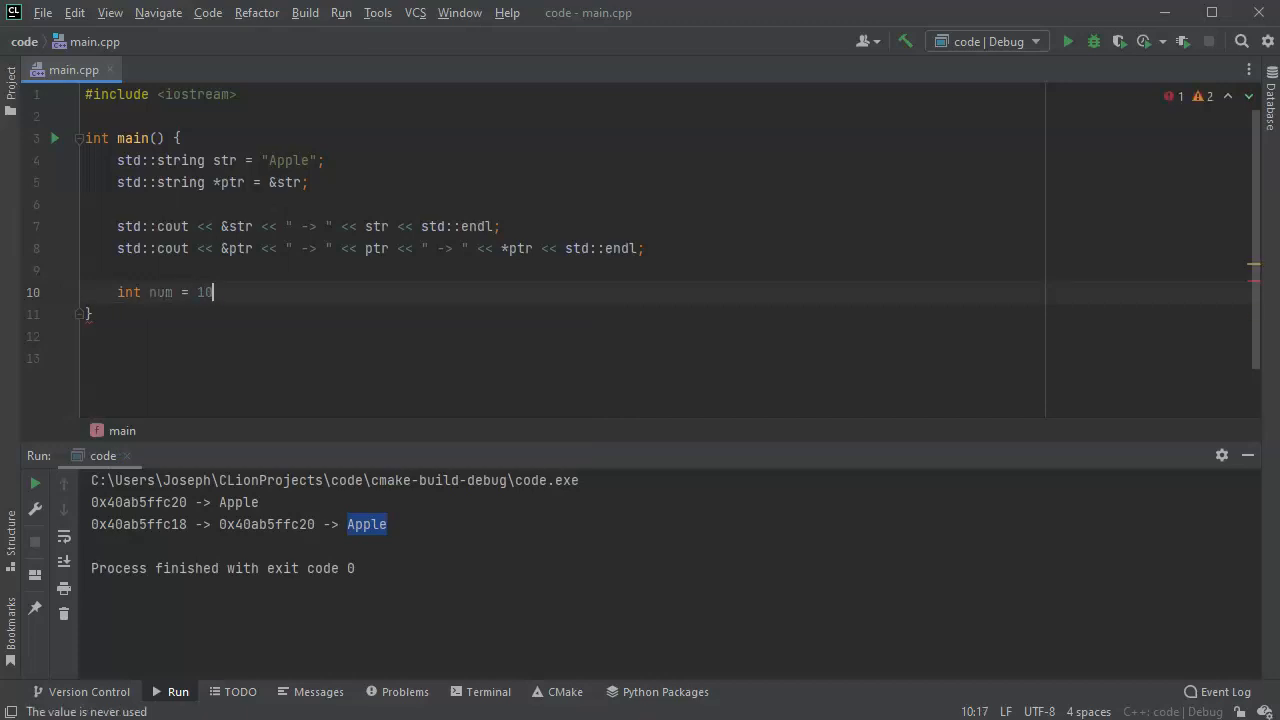
type(";")
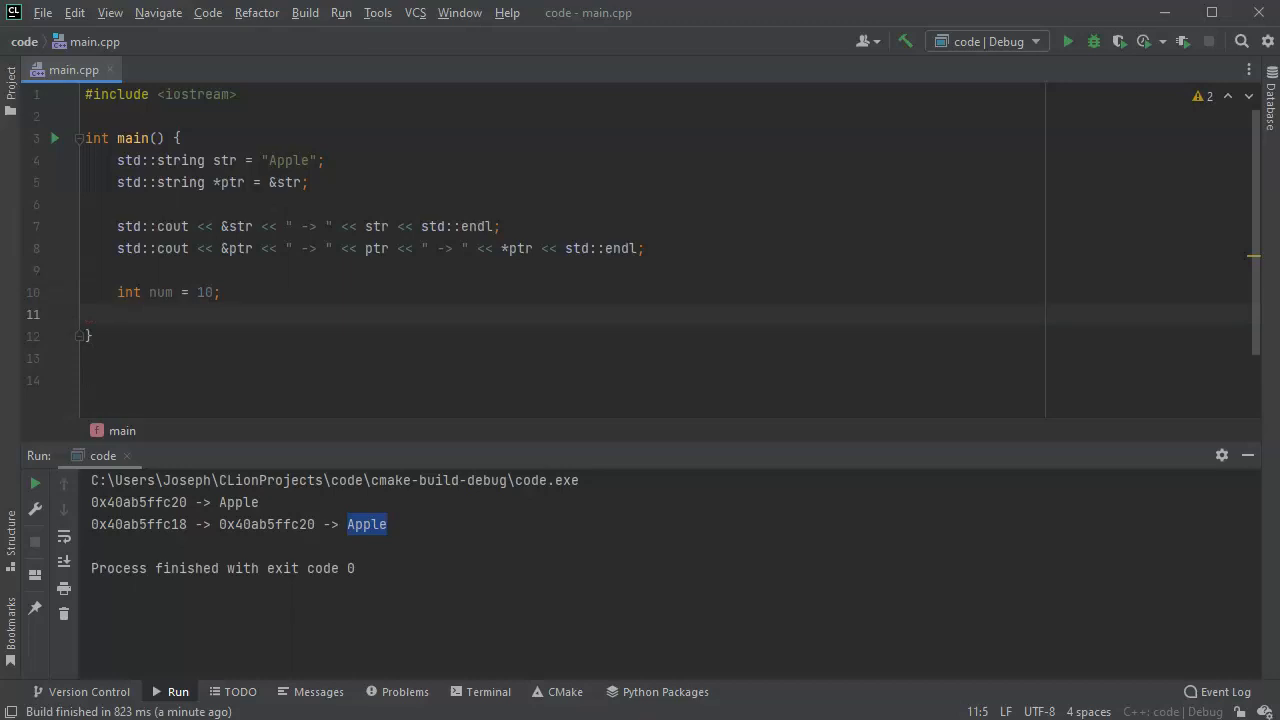
type("int *")
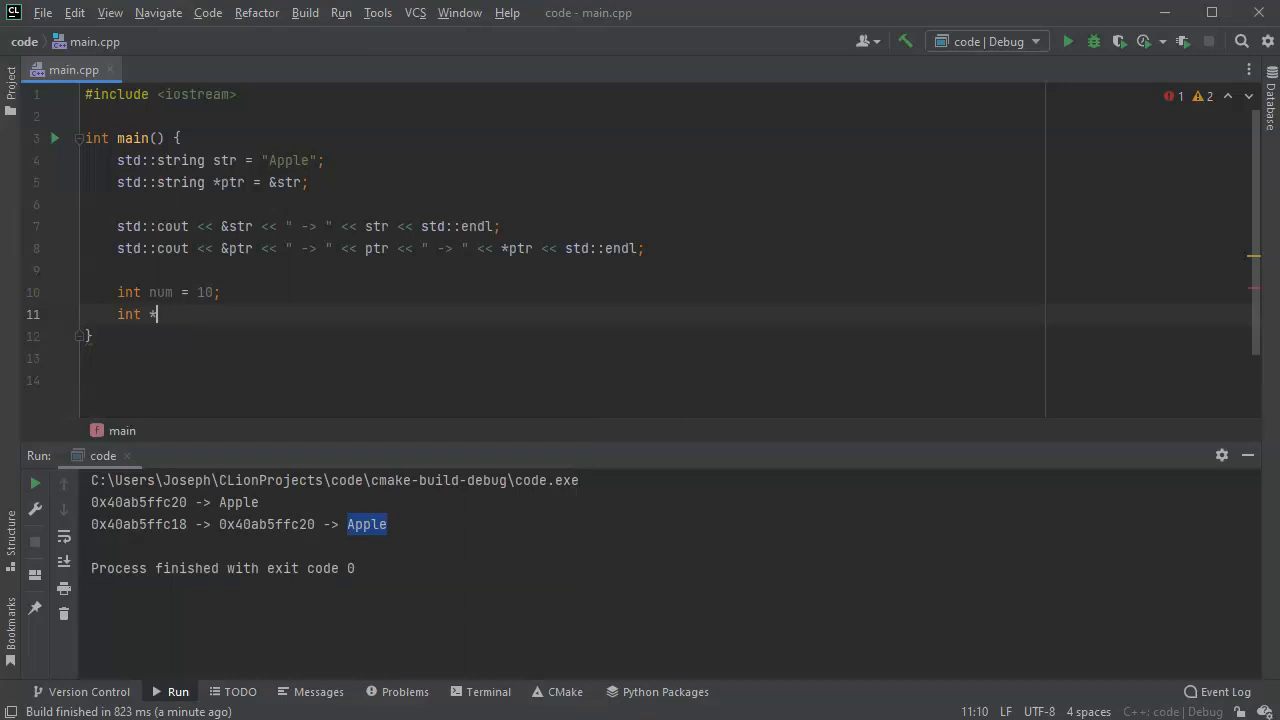
type("iptr")
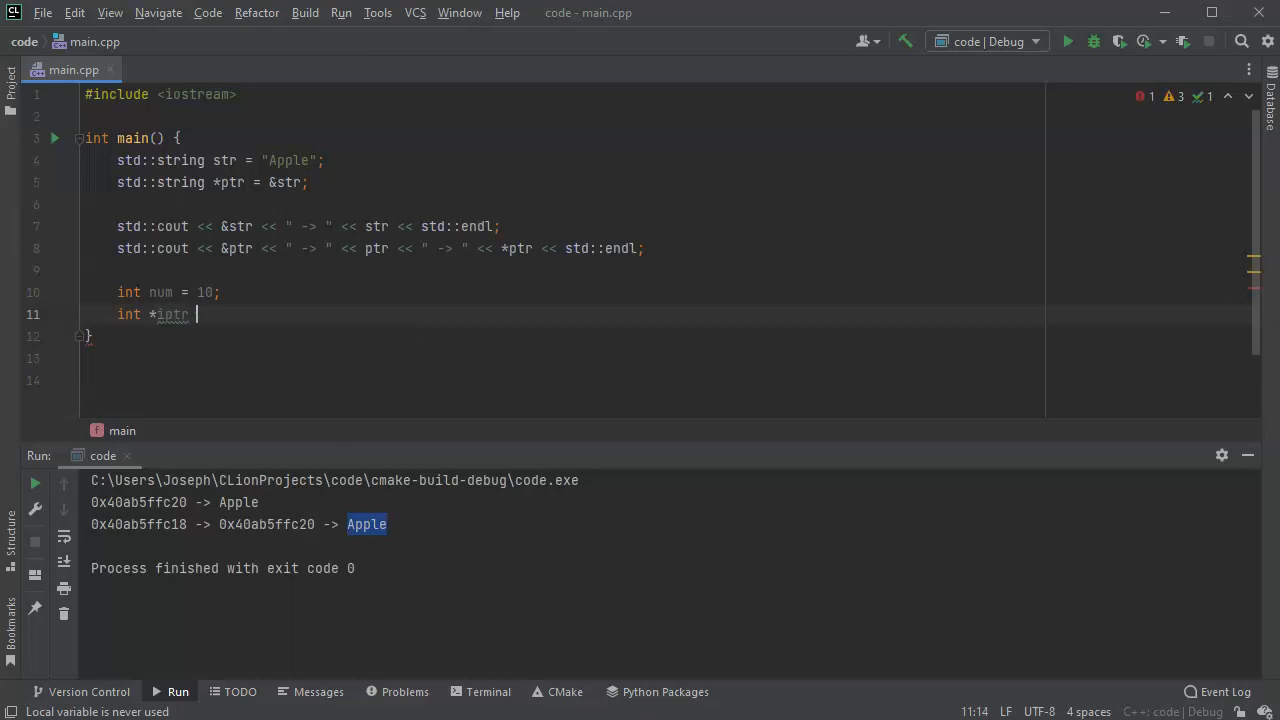
type("= &")
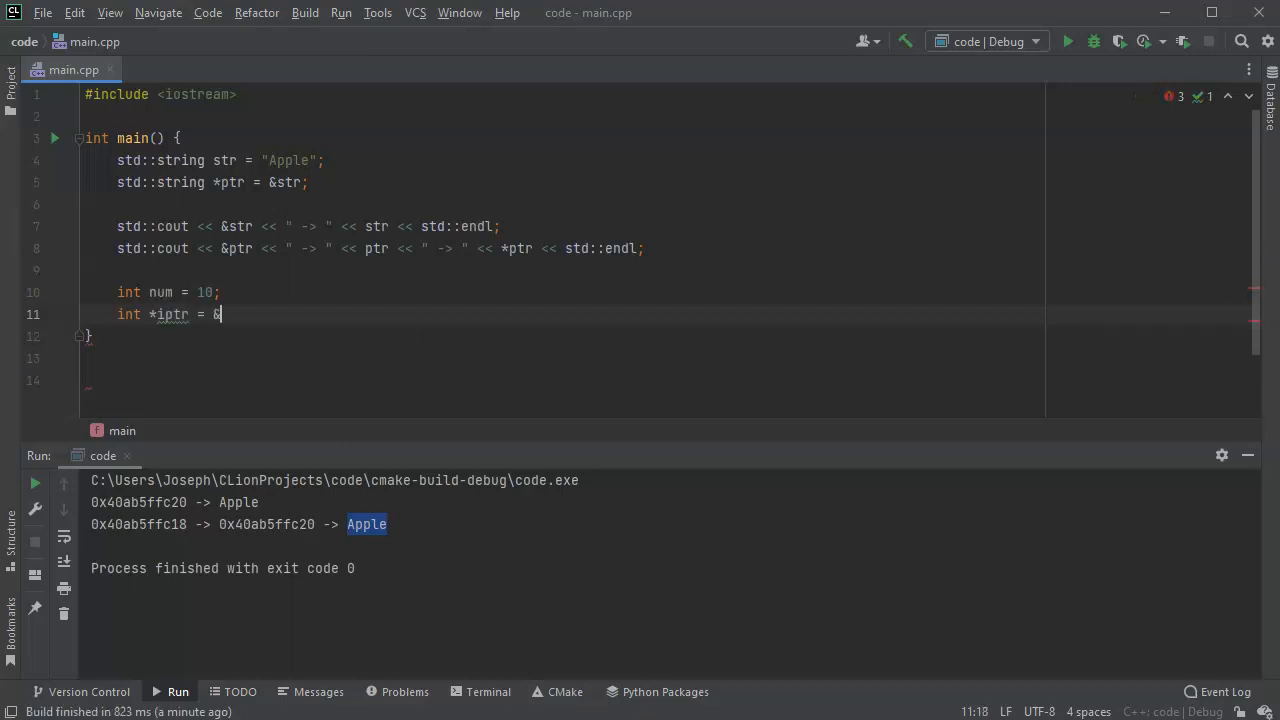
type("&num;")
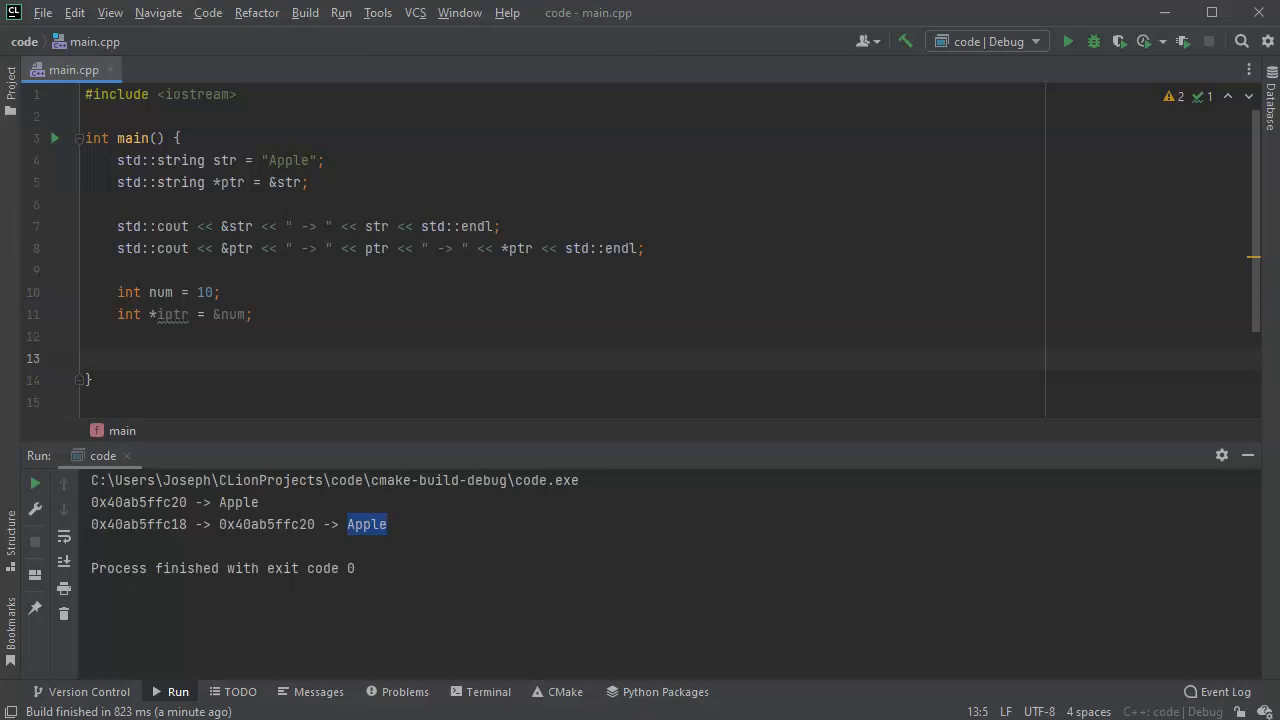
Print num and iptr with std::cout and run, showing 10 and 0xf2427ffa64.
type("std::")
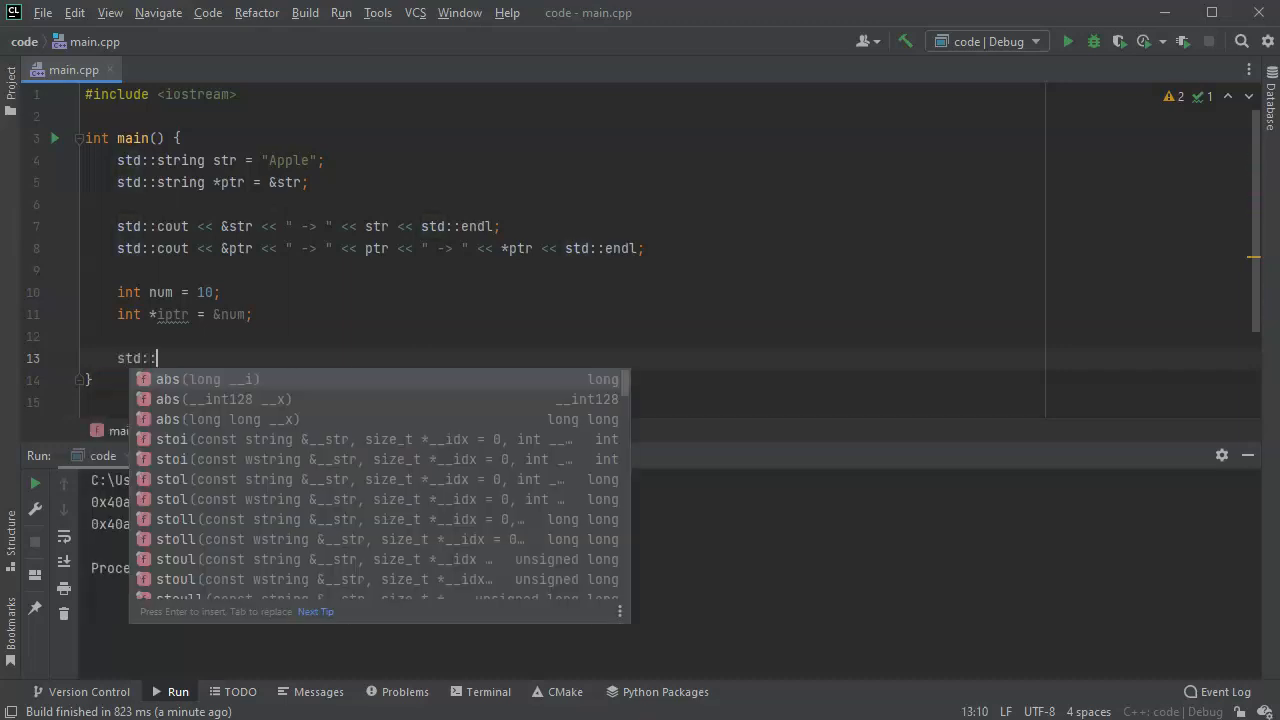
type("cout")
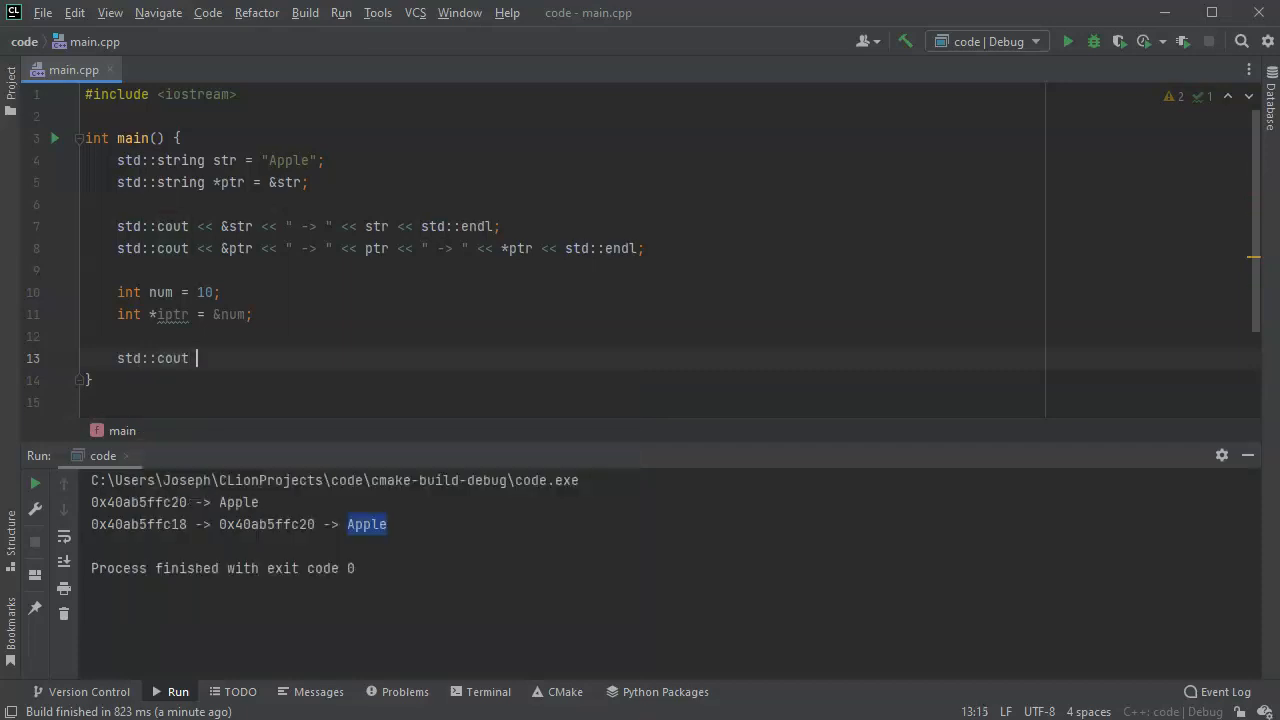
type("<< num << \" \" <<")
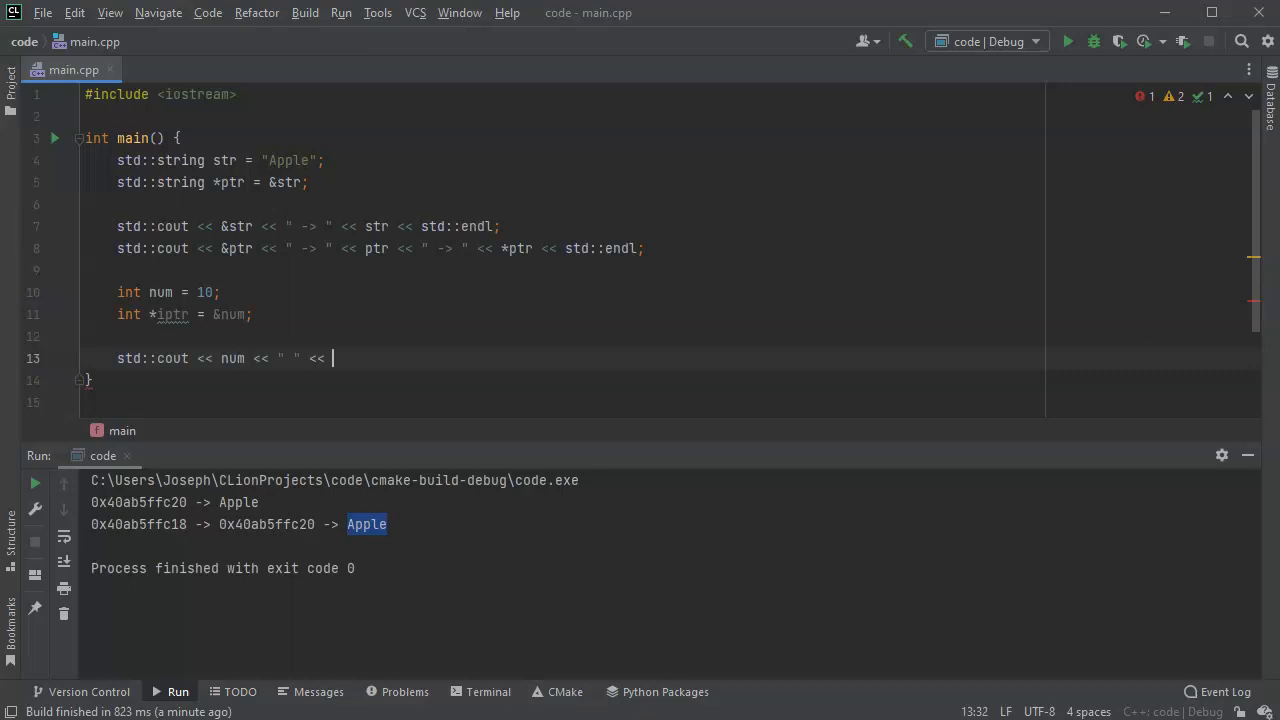
type("iptr << std::endl")
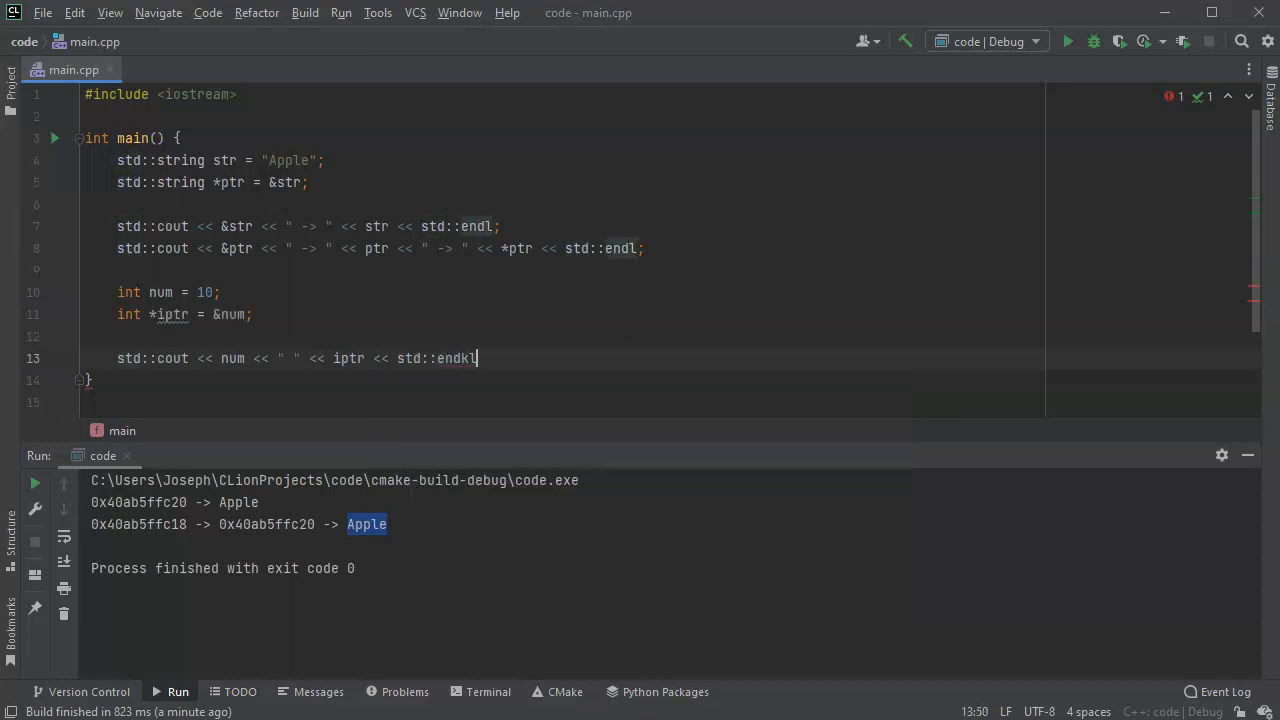
type(";")
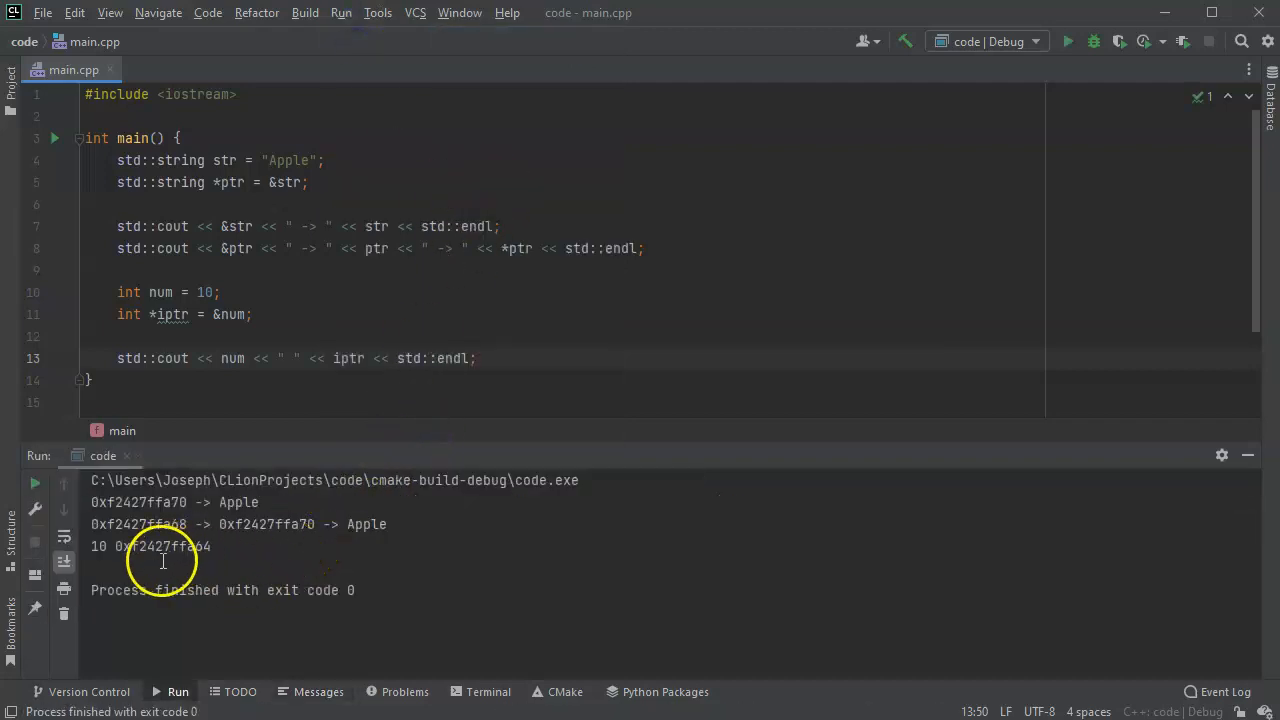
double_click(98, 546)
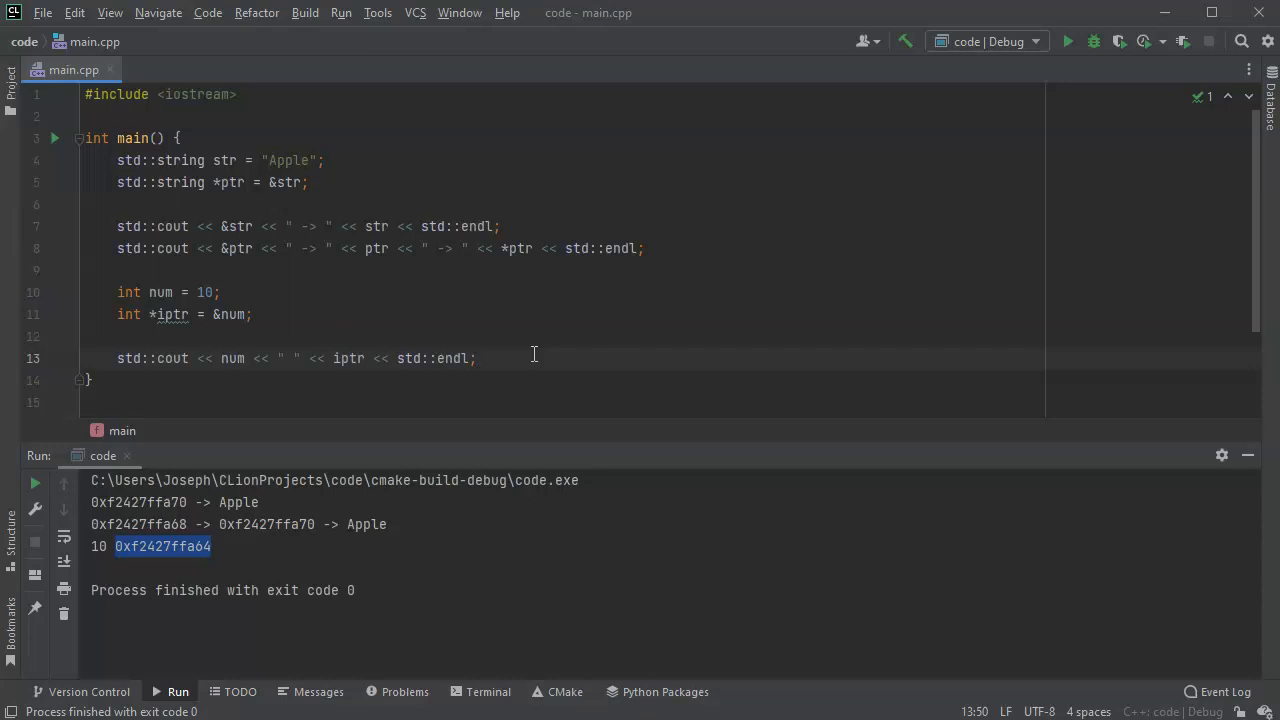
left_click(478, 358)
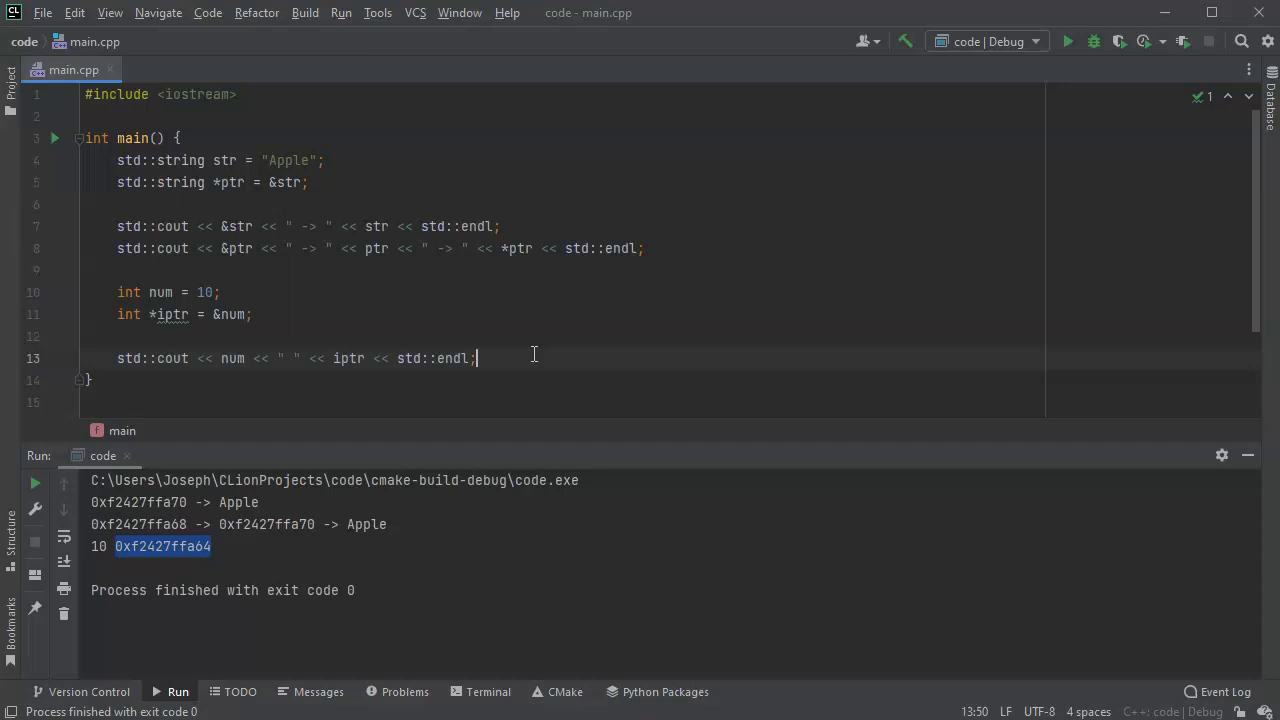
left_click(220, 292)
type("s[]")
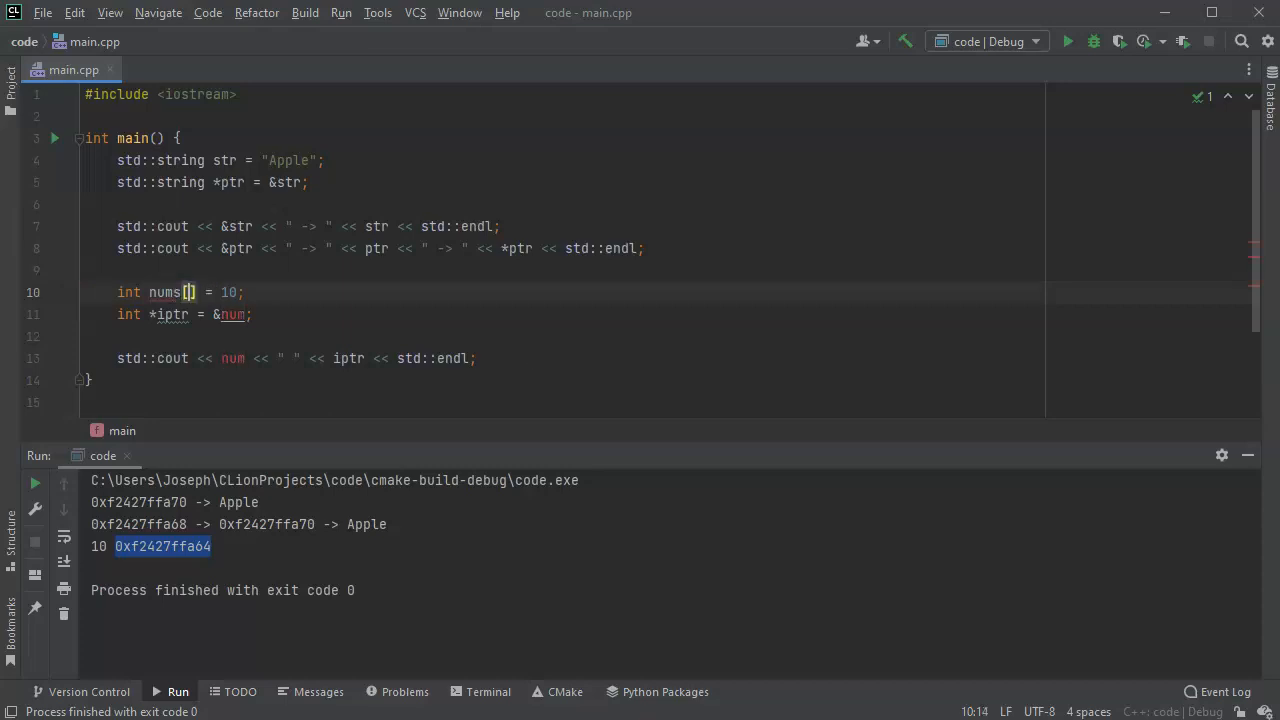
Make nums[] = {2, 4, 8, 16, 32}, assign iptr = nums, and print nums[0].
key("Backspace")
type("{2, ")
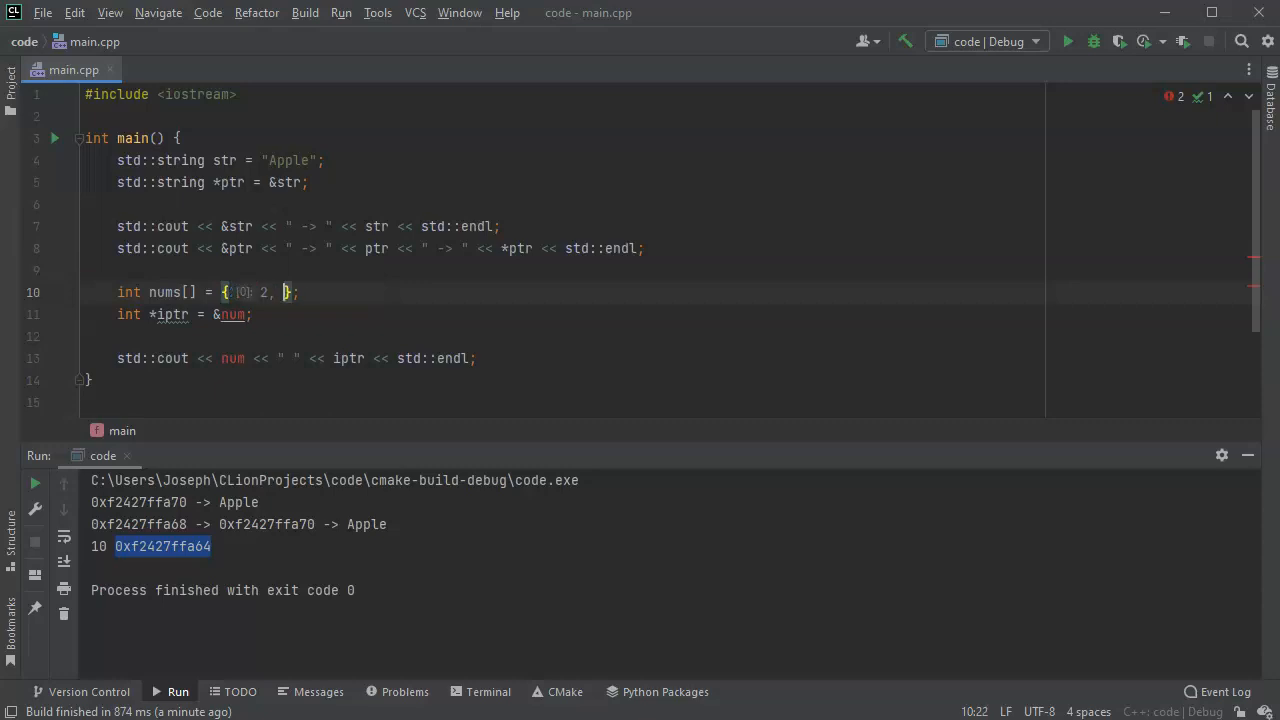
type("4, 8,")
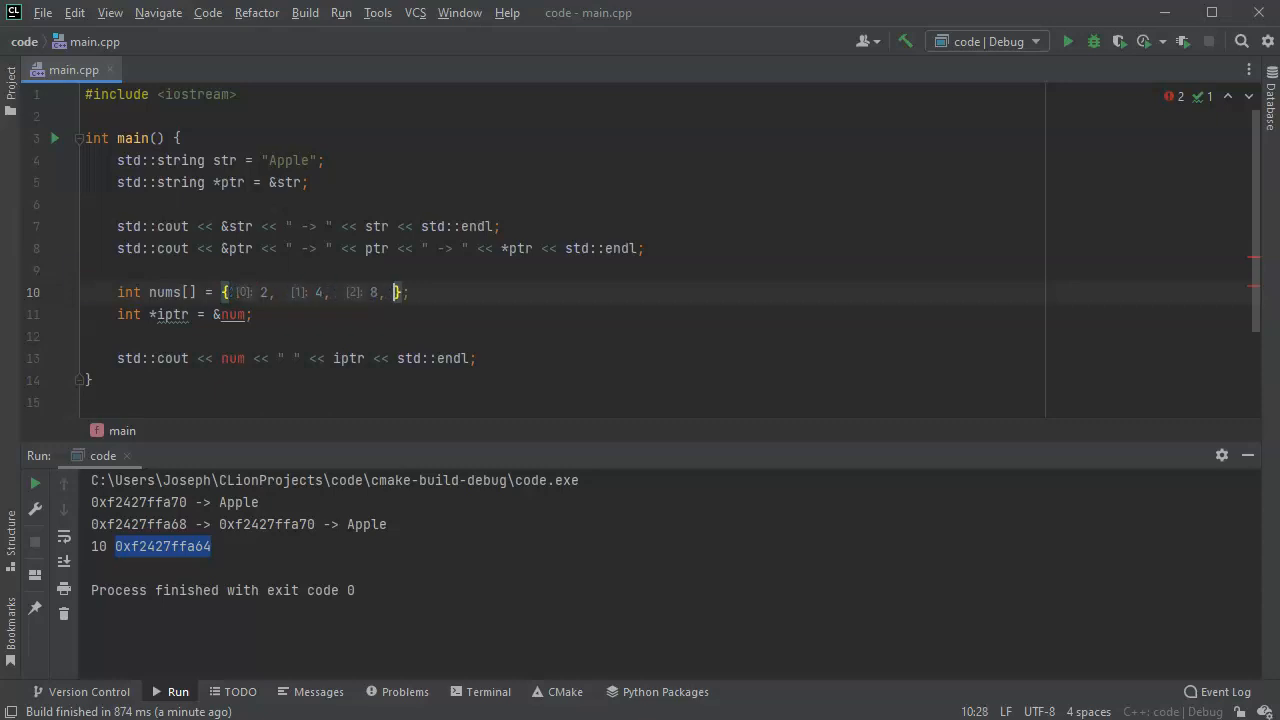
type("10")
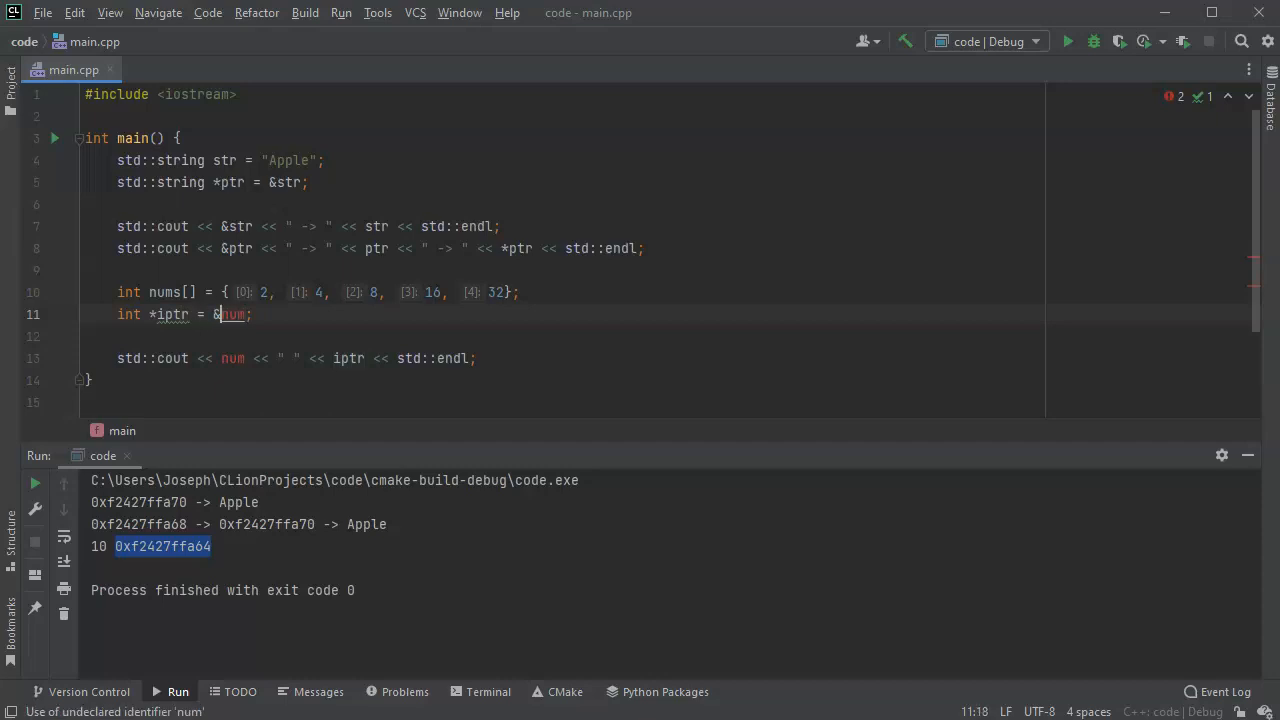
key("BackSpace")
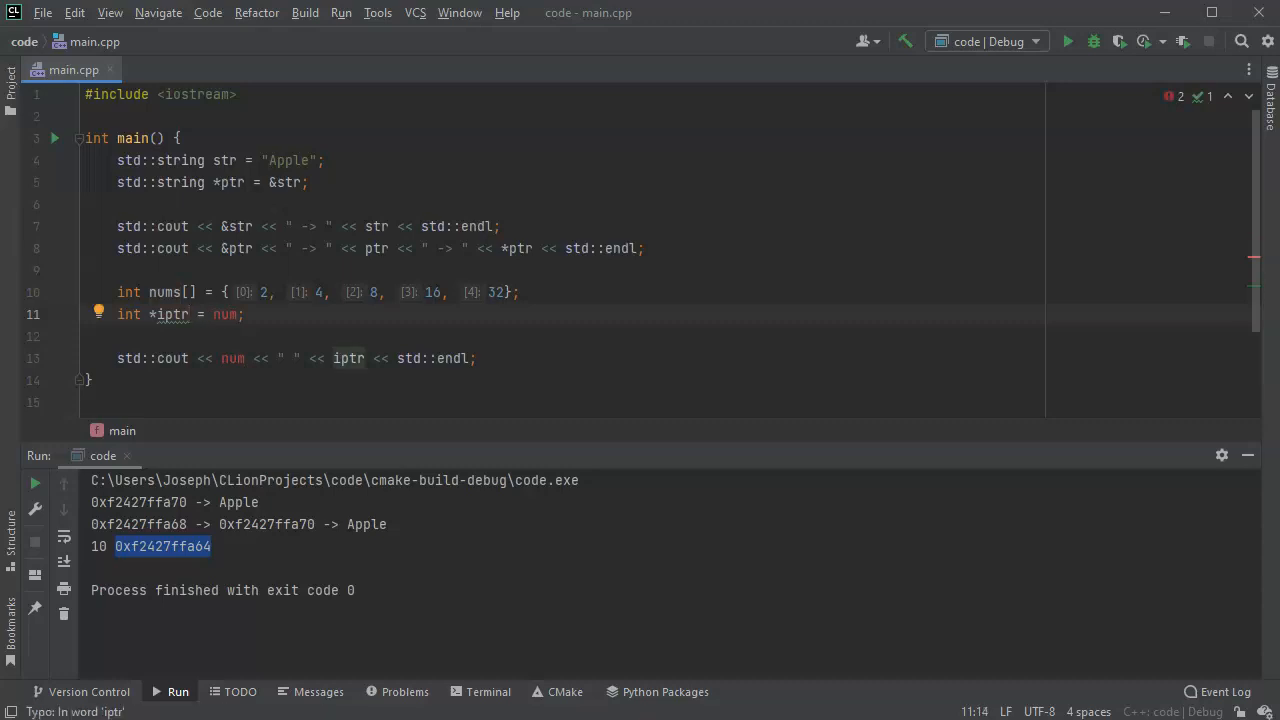
left_click(198, 314)
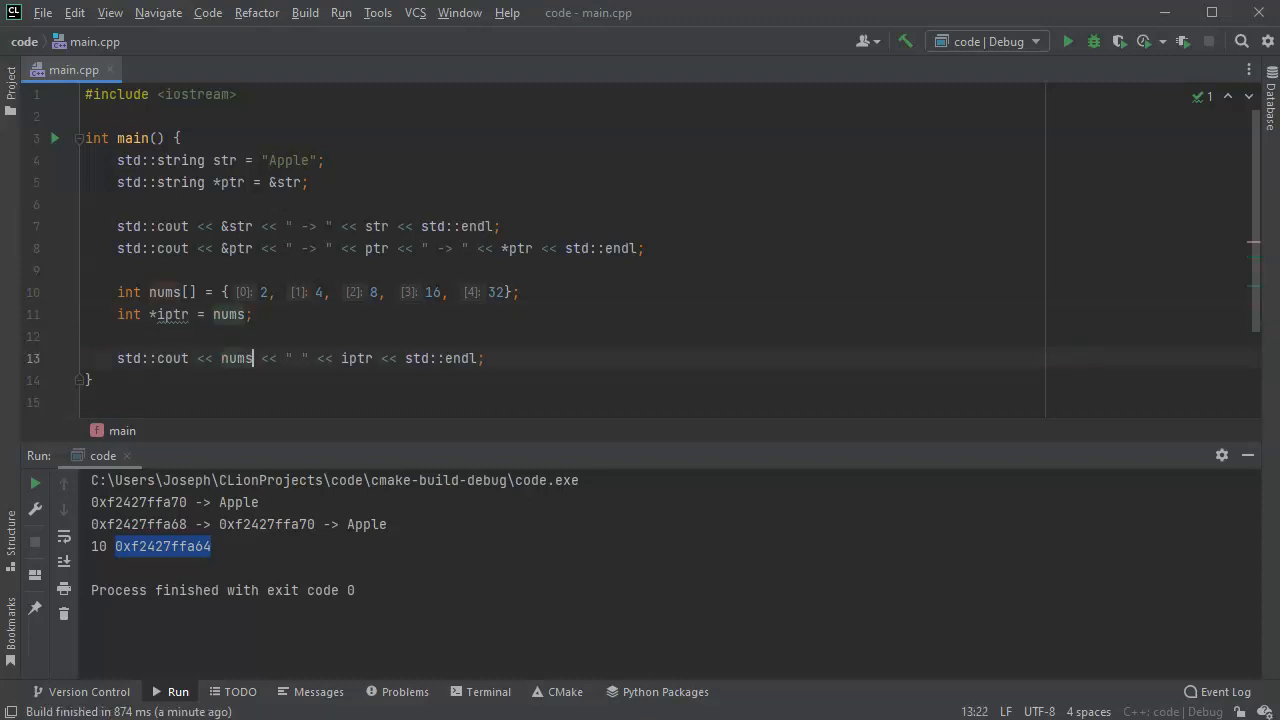
type("[0]")
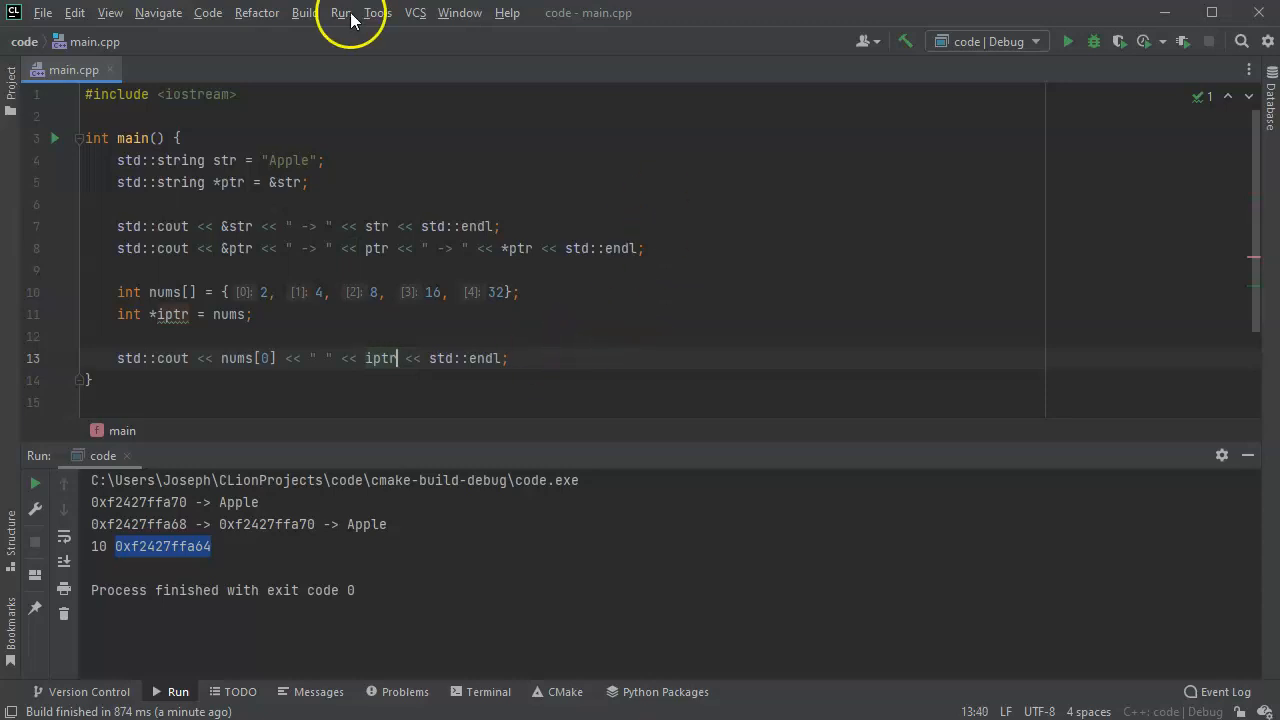
Rerun via Run > Run 'code' and place the cursor before iptr in the print line.
left_click(304, 12)
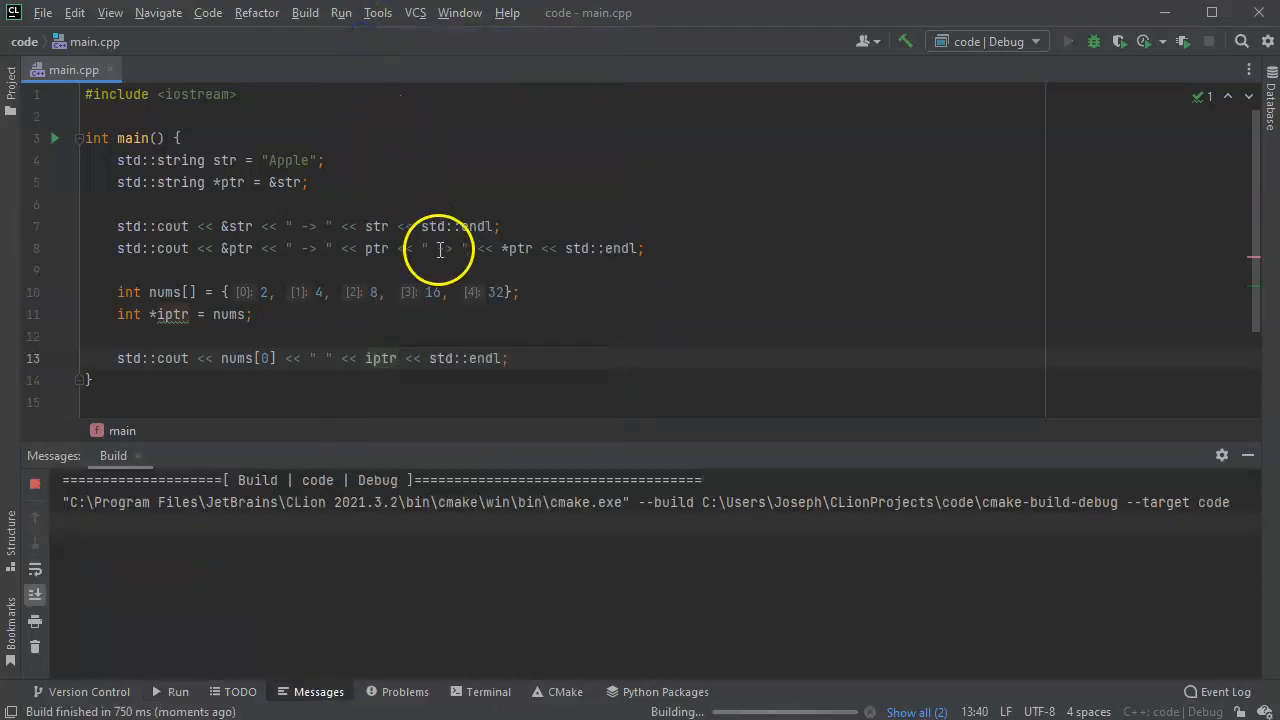
left_click(1067, 41)
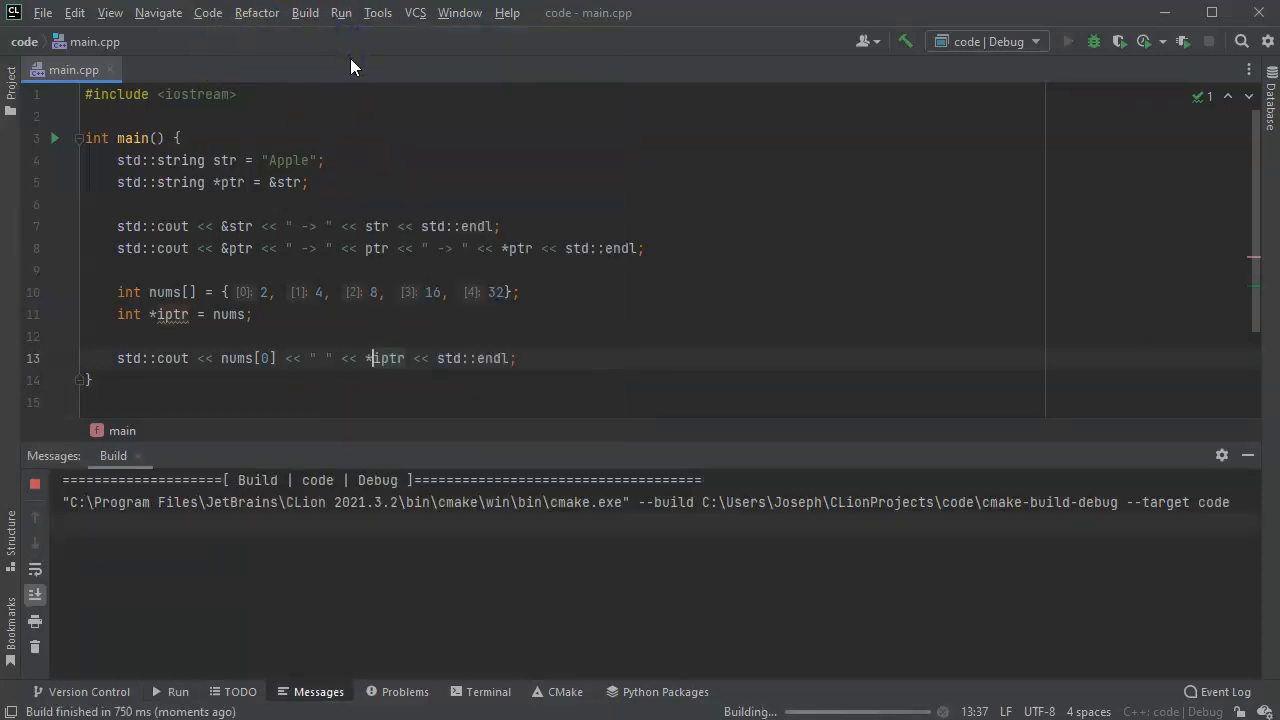
left_click(1067, 41)
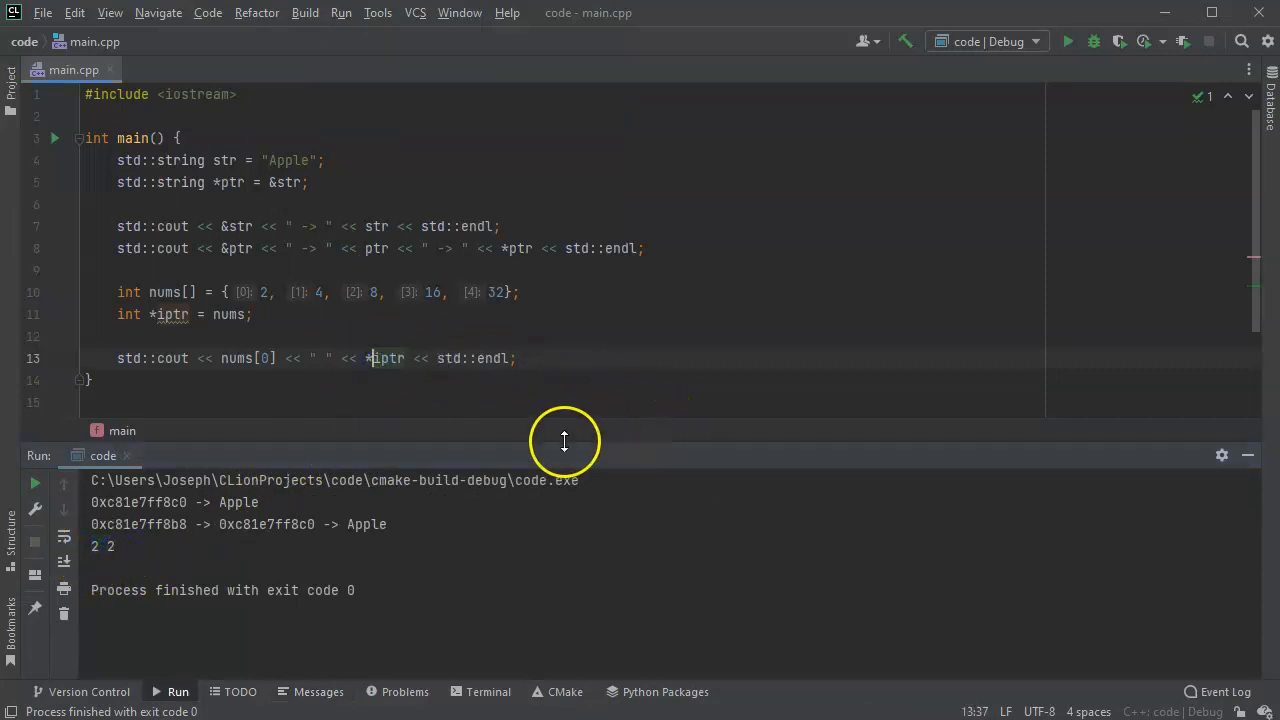
mouse_move(595, 415)
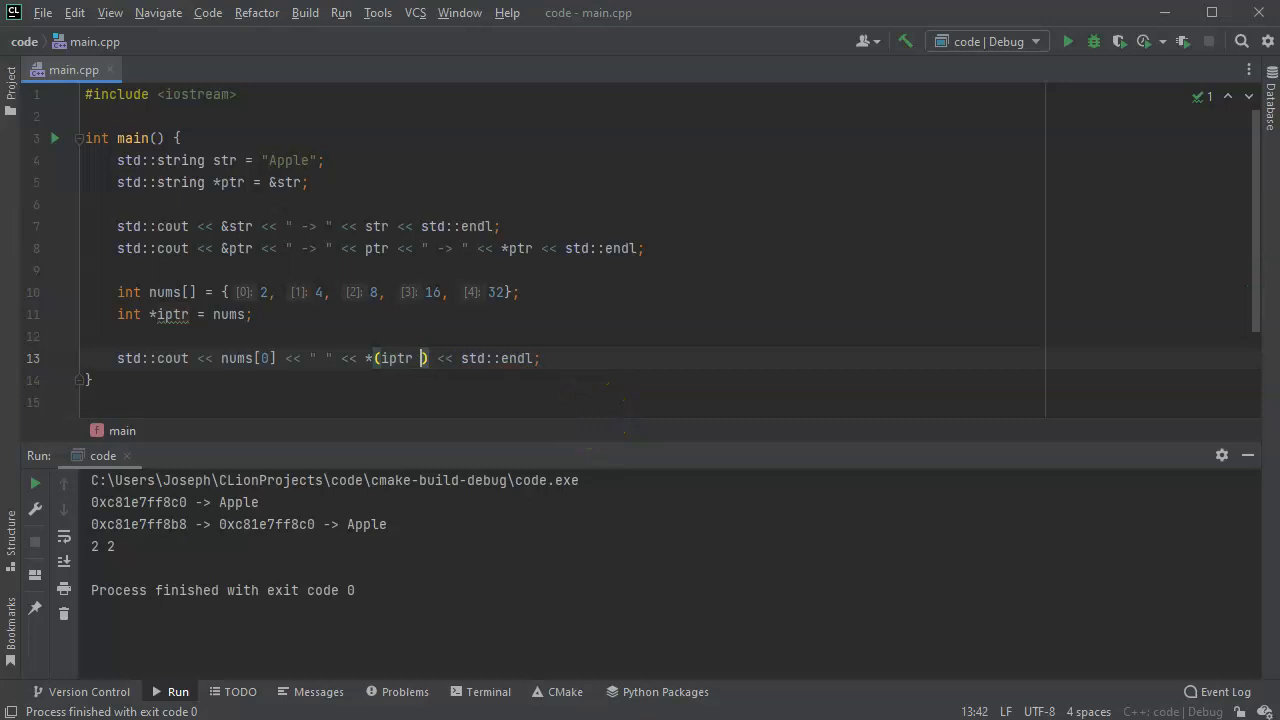
Change the print to *(iptr + 2), rerun, and highlight array element 8.
type("+ 2")
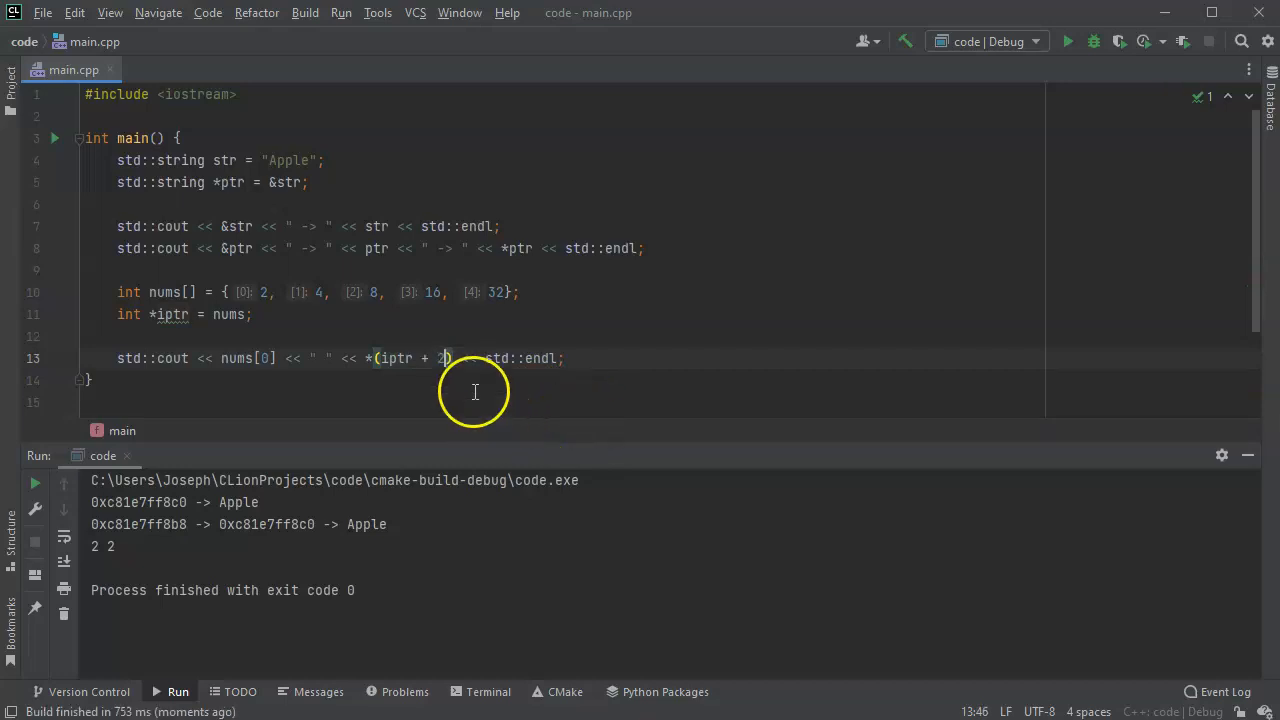
double_click(413, 358)
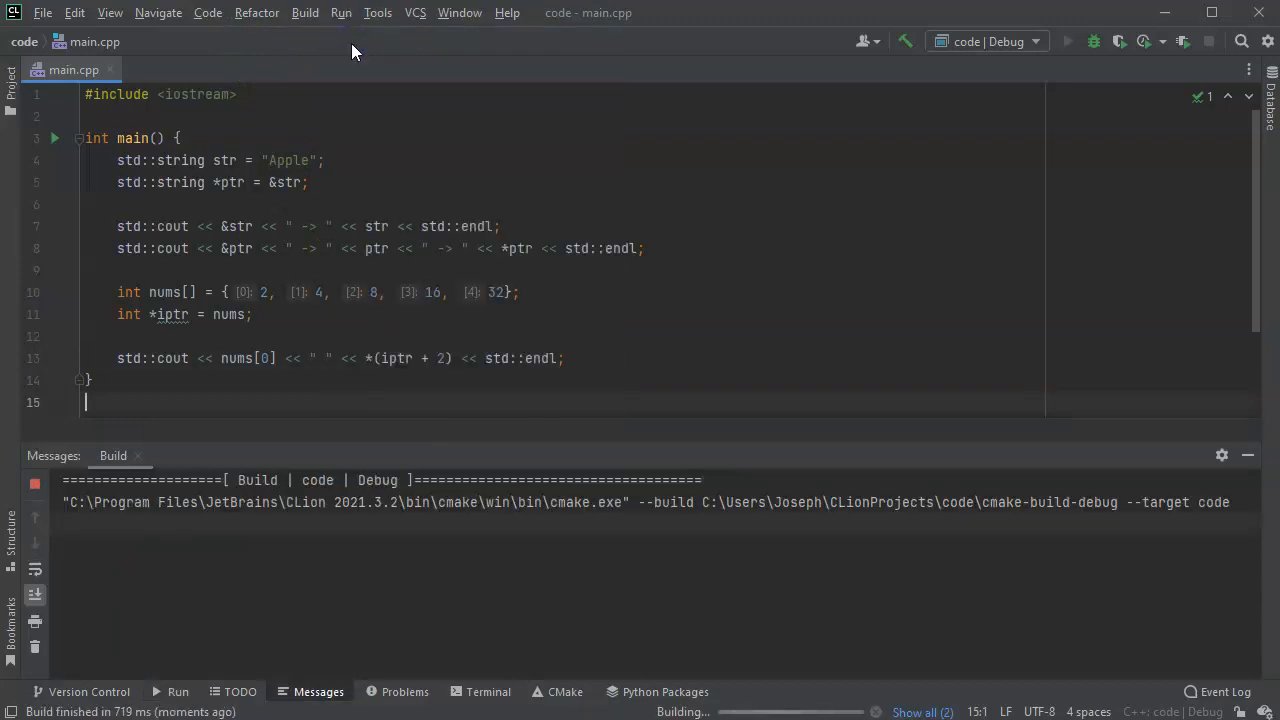
left_click(1067, 41)
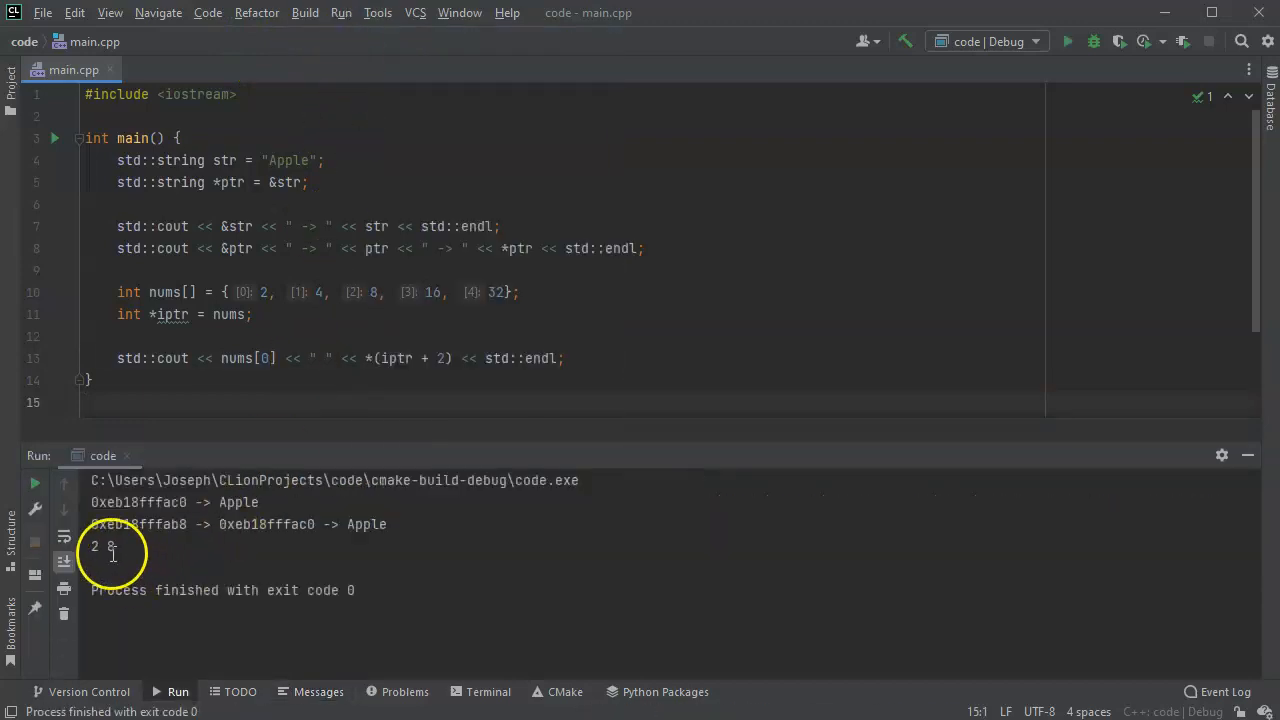
mouse_move(263, 291)
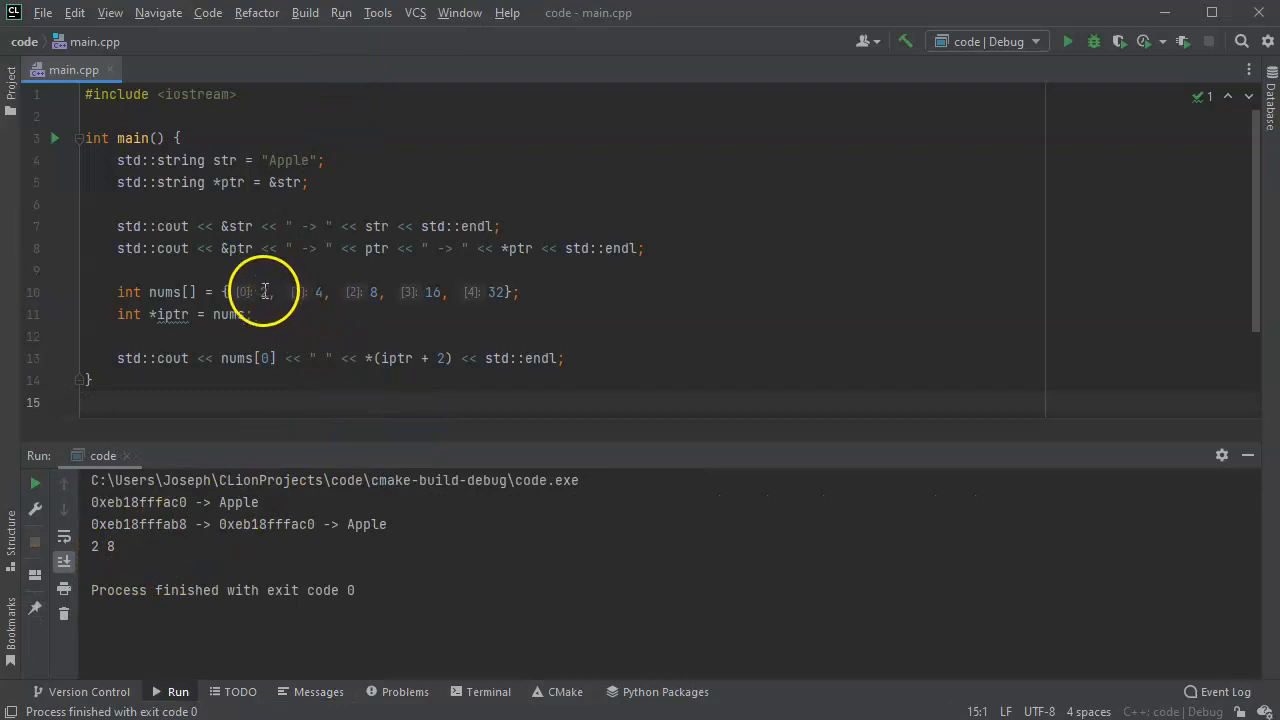
mouse_move(365, 285)
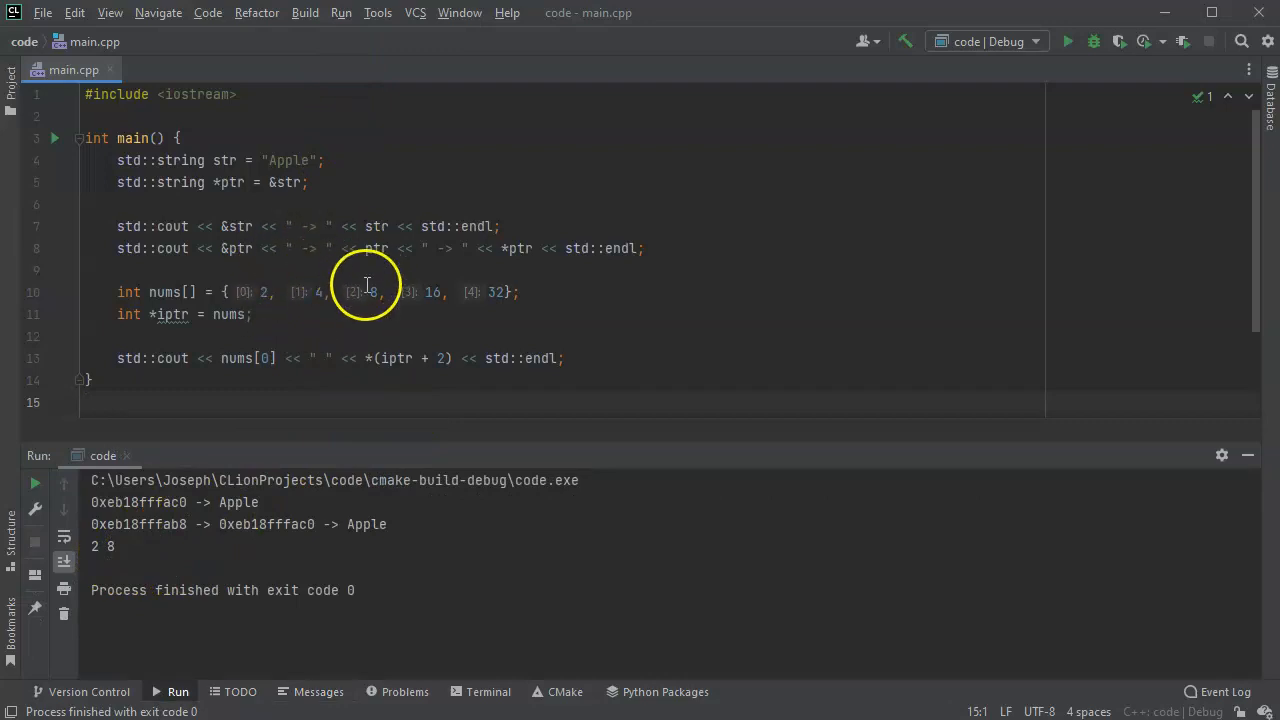
double_click(374, 292)
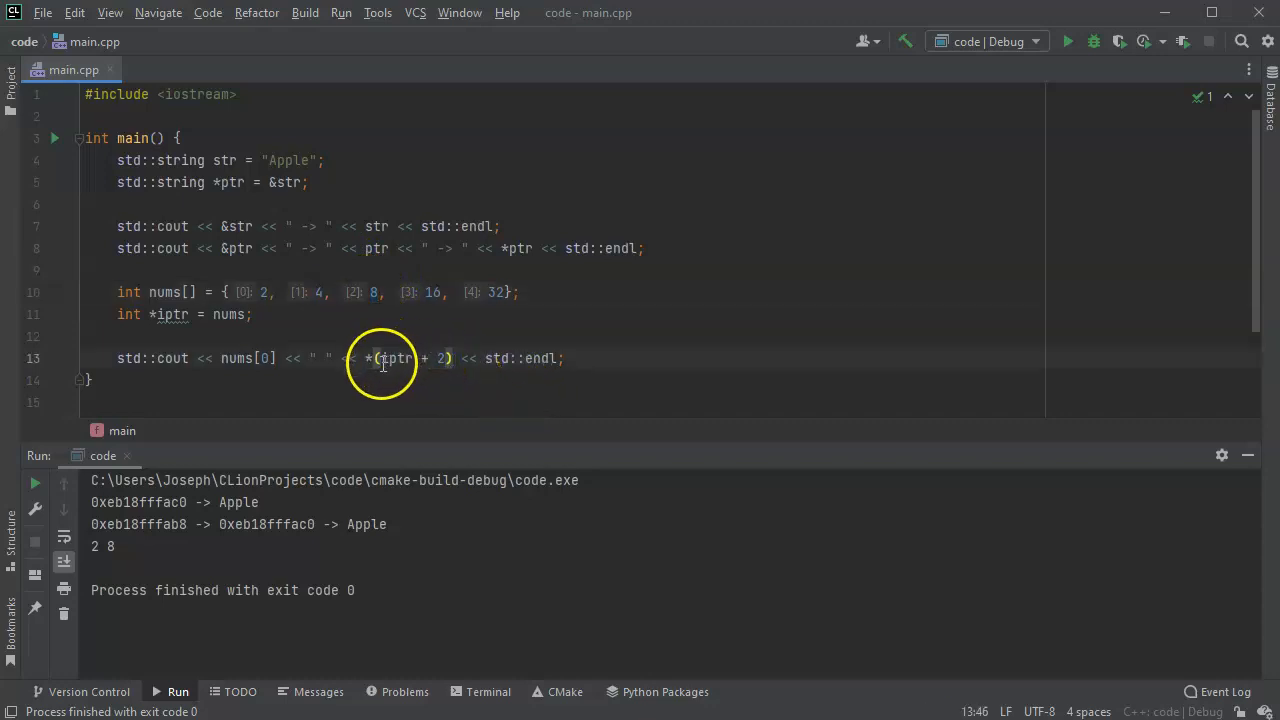
mouse_move(625, 377)
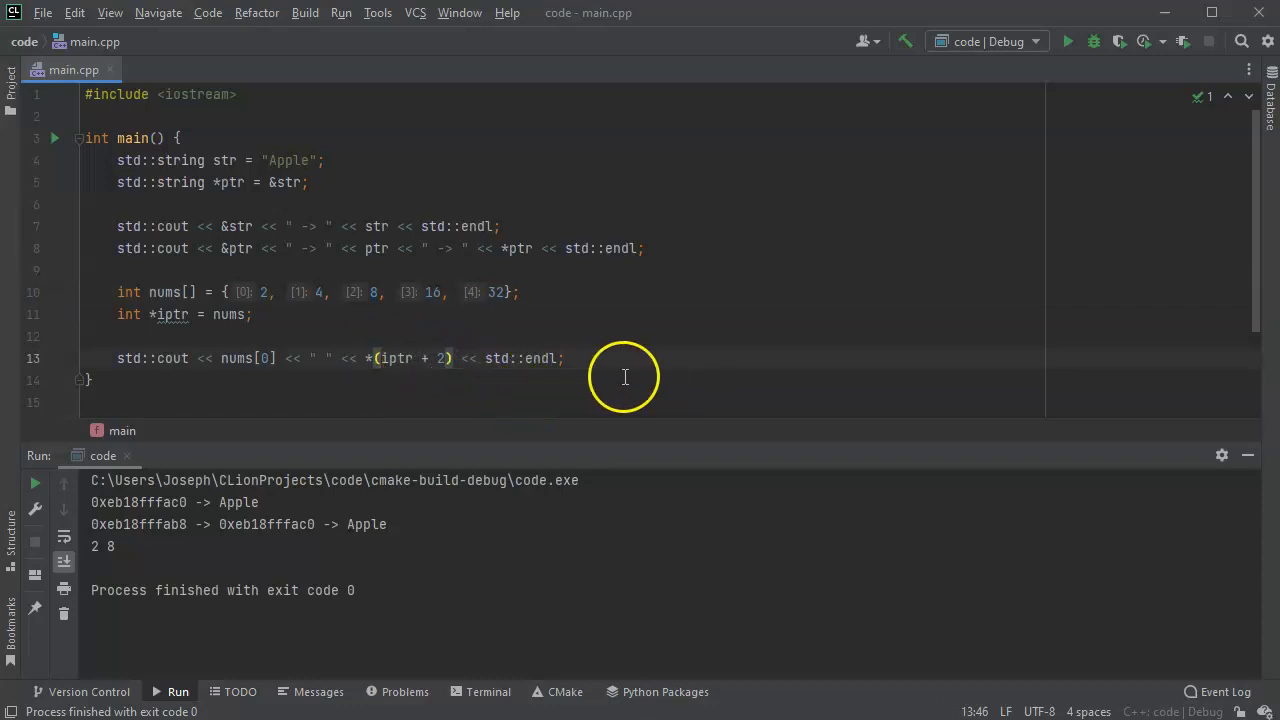
mouse_move(621, 392)
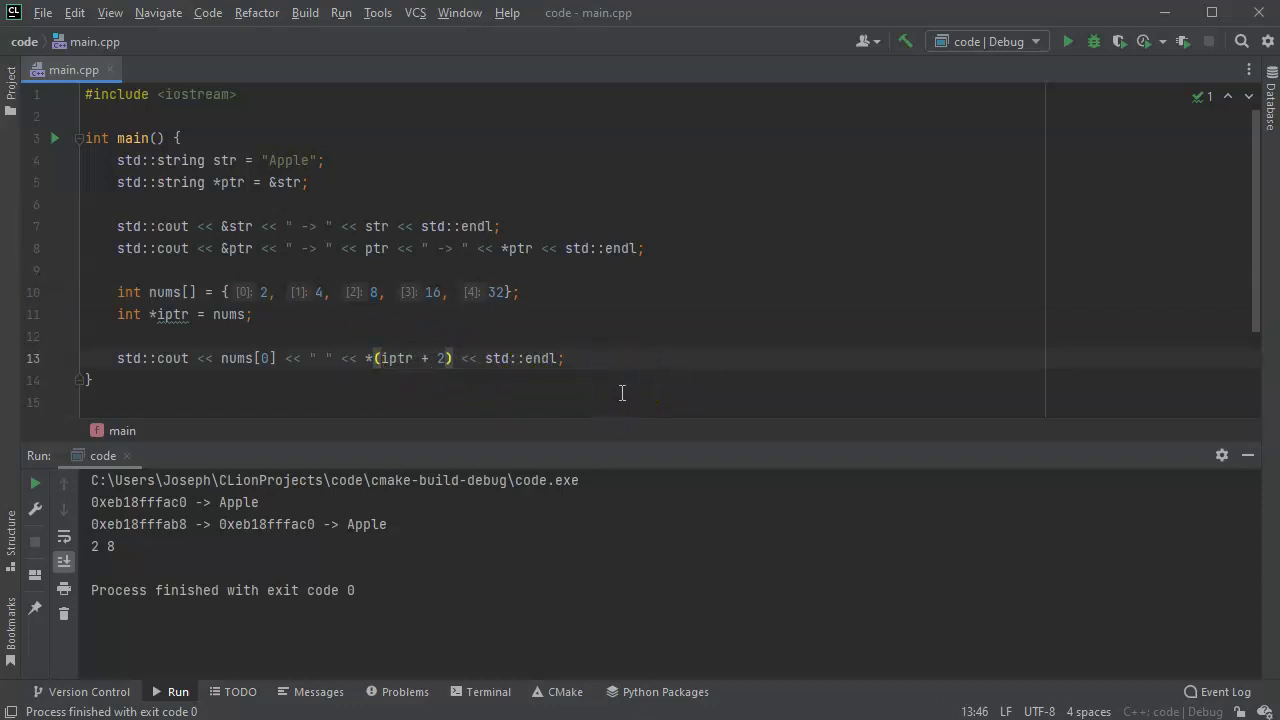
Set the offset to 4 and run to get 2 32, then change it to 5.
type("4")
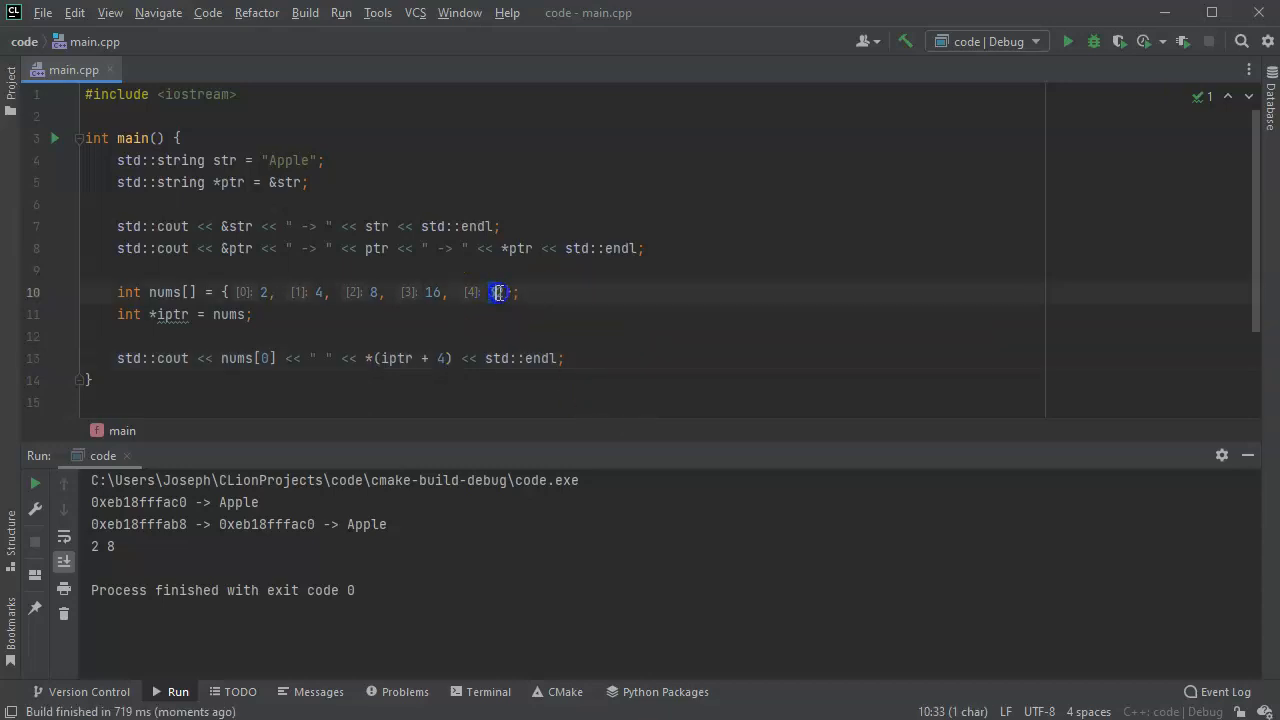
type("32")
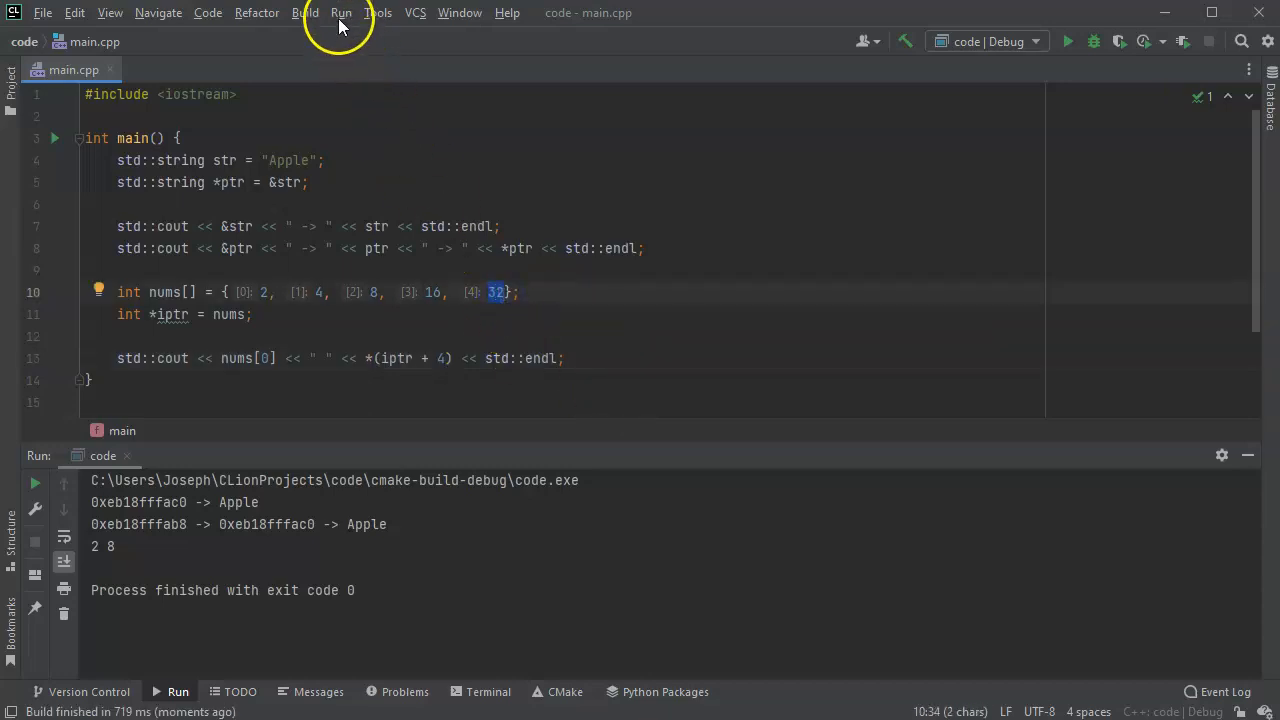
left_click(305, 12)
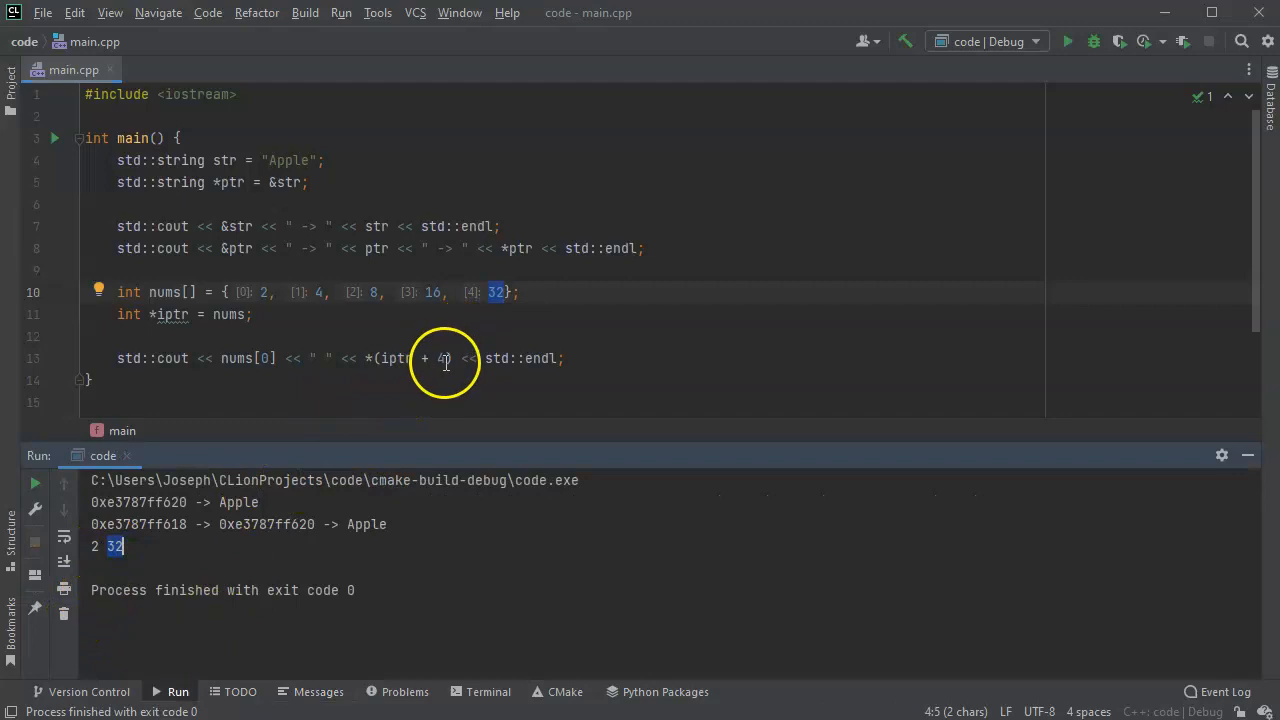
type("5")
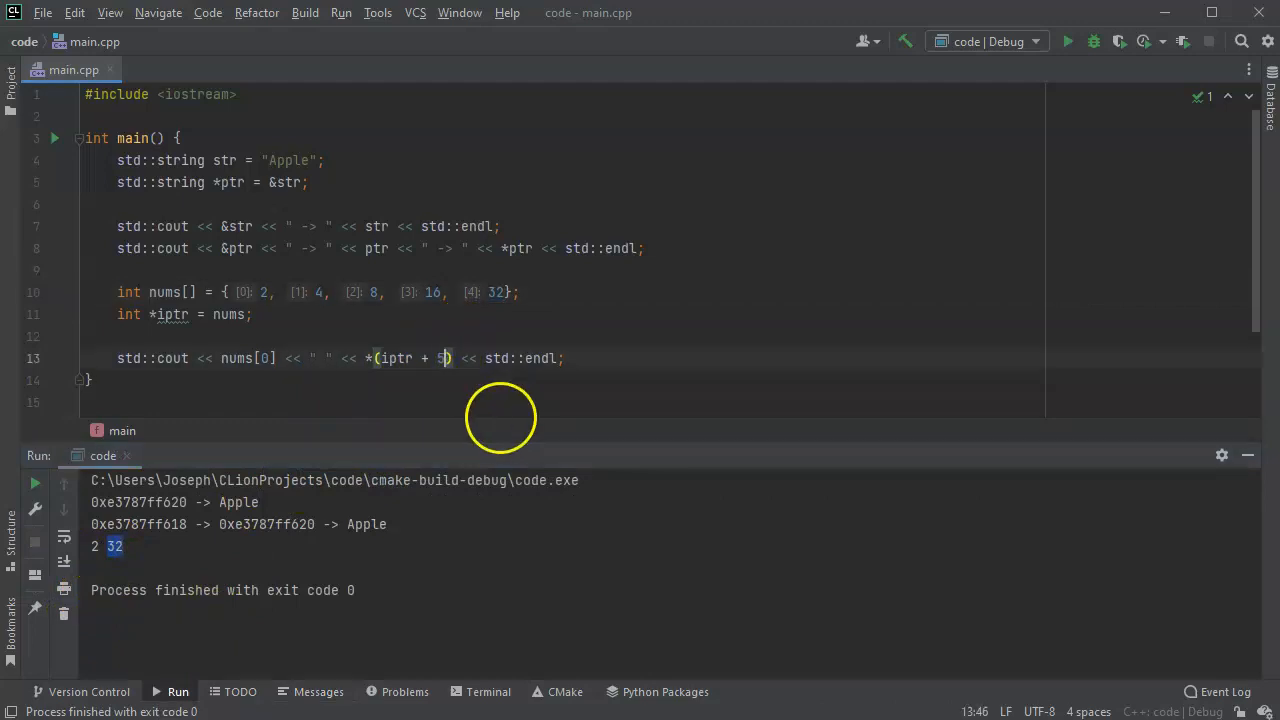
Run the program with iptr + 5, which prints the out-of-range value 513.
left_click(340, 12)
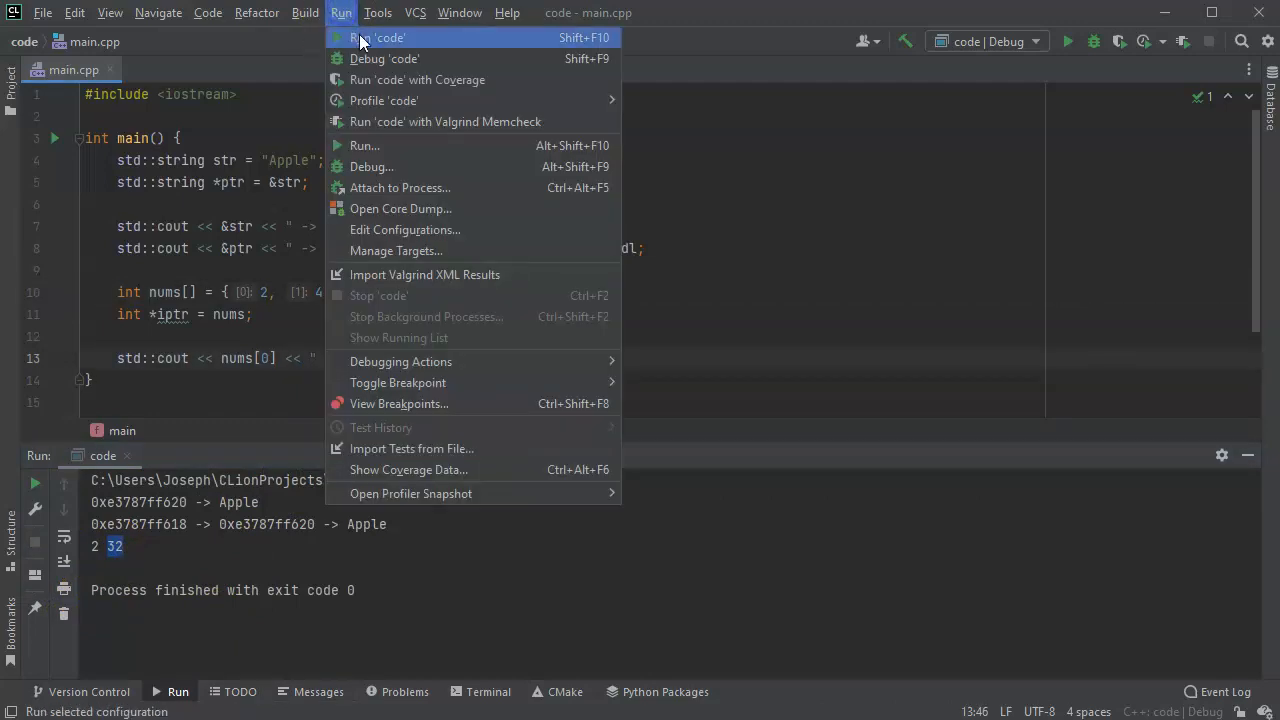
left_click(377, 37)
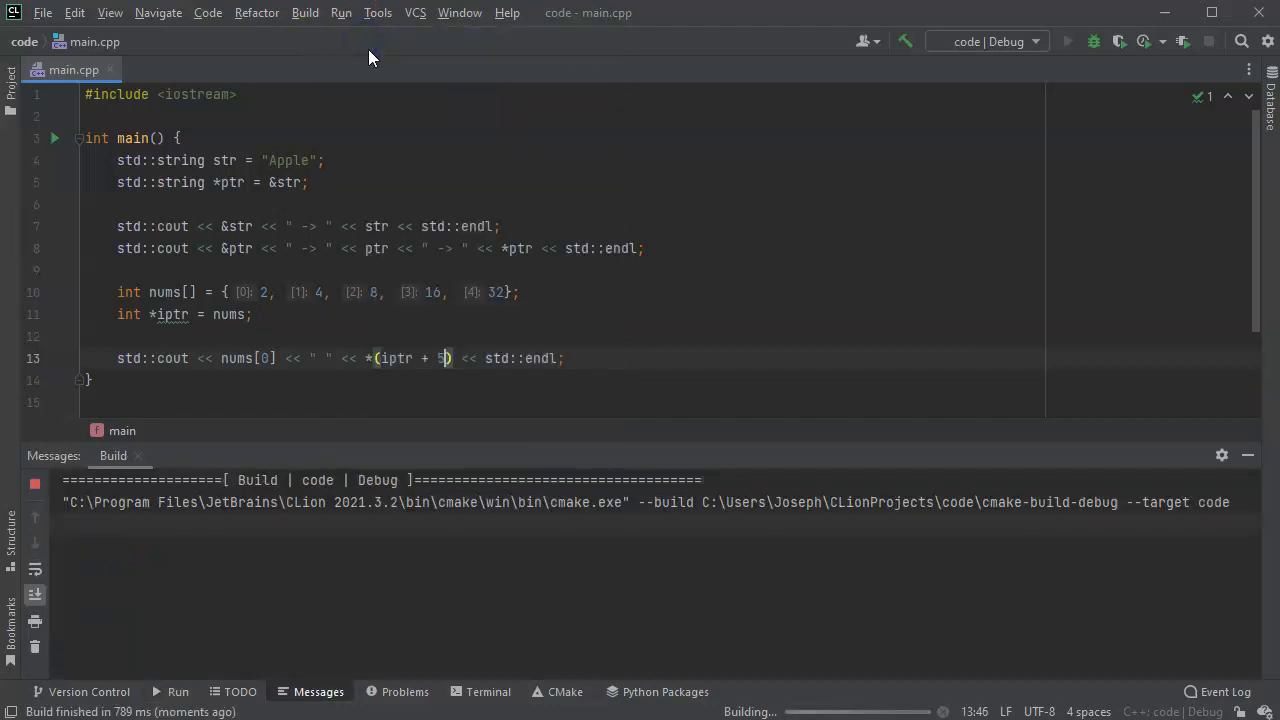
left_click(1067, 41)
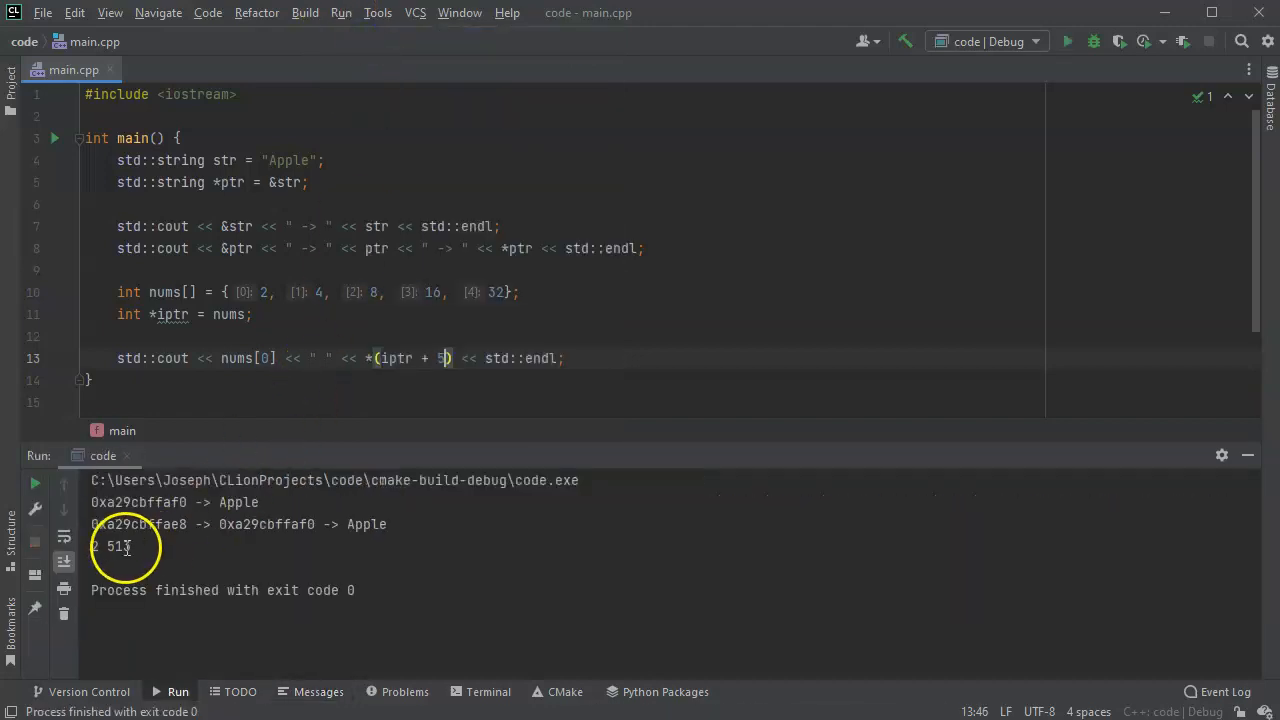
double_click(115, 546)
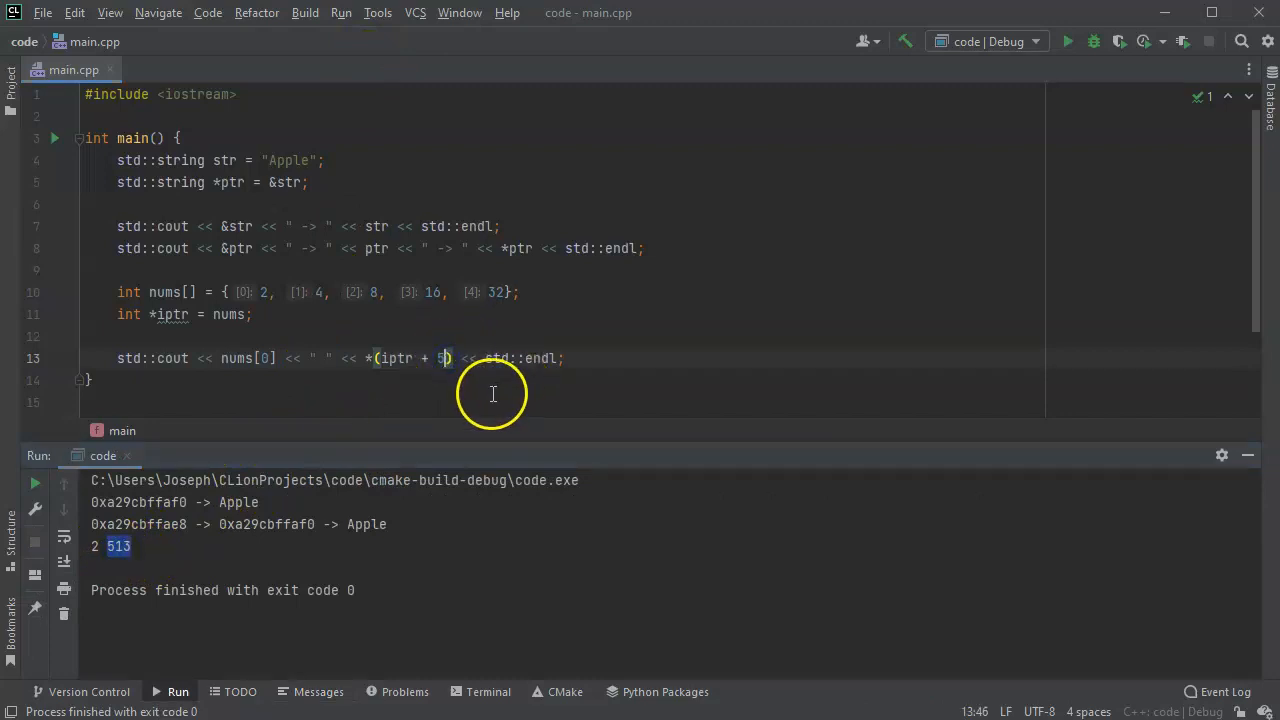
Change the offset to 10 and rerun, which prints 5.
type("1")
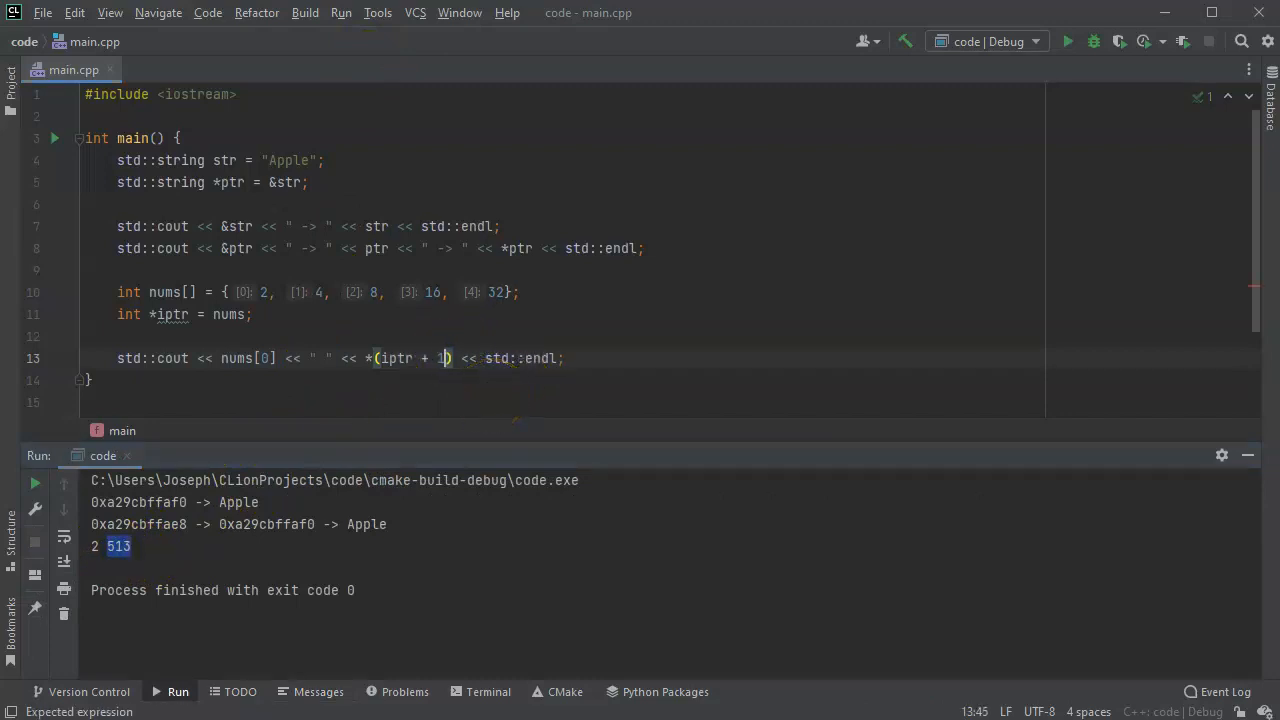
left_click(341, 12)
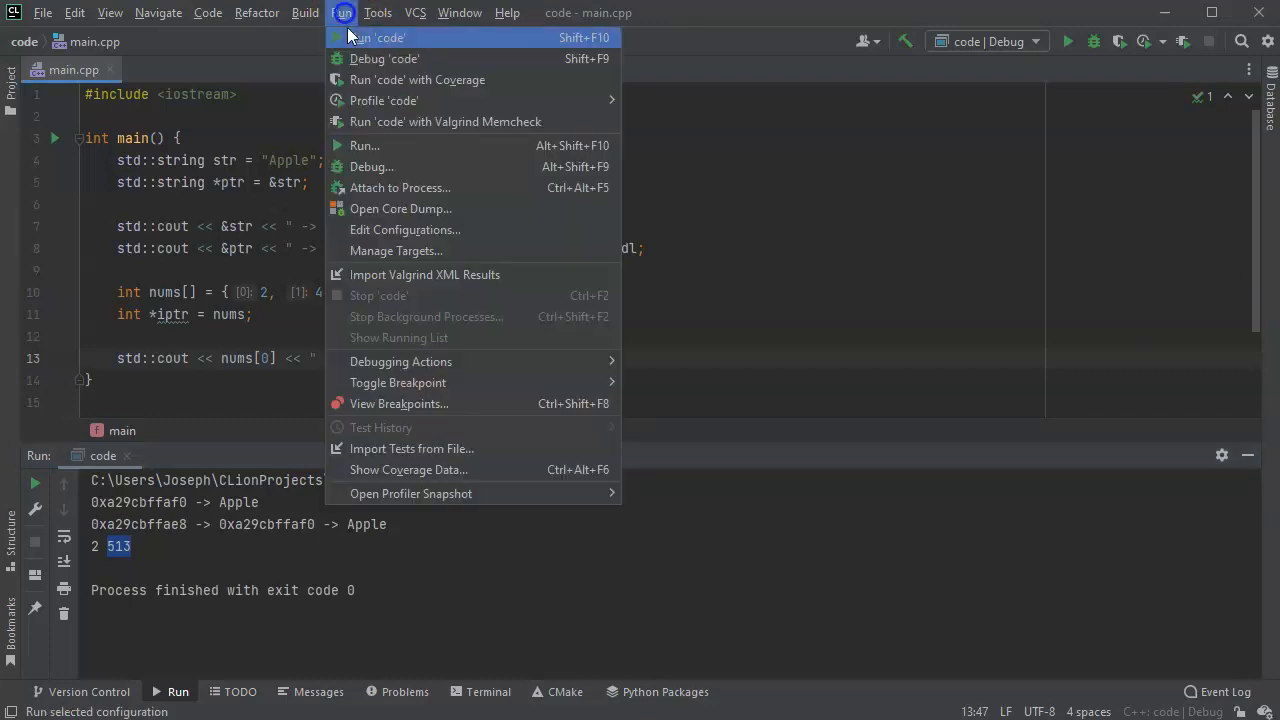
left_click(375, 37)
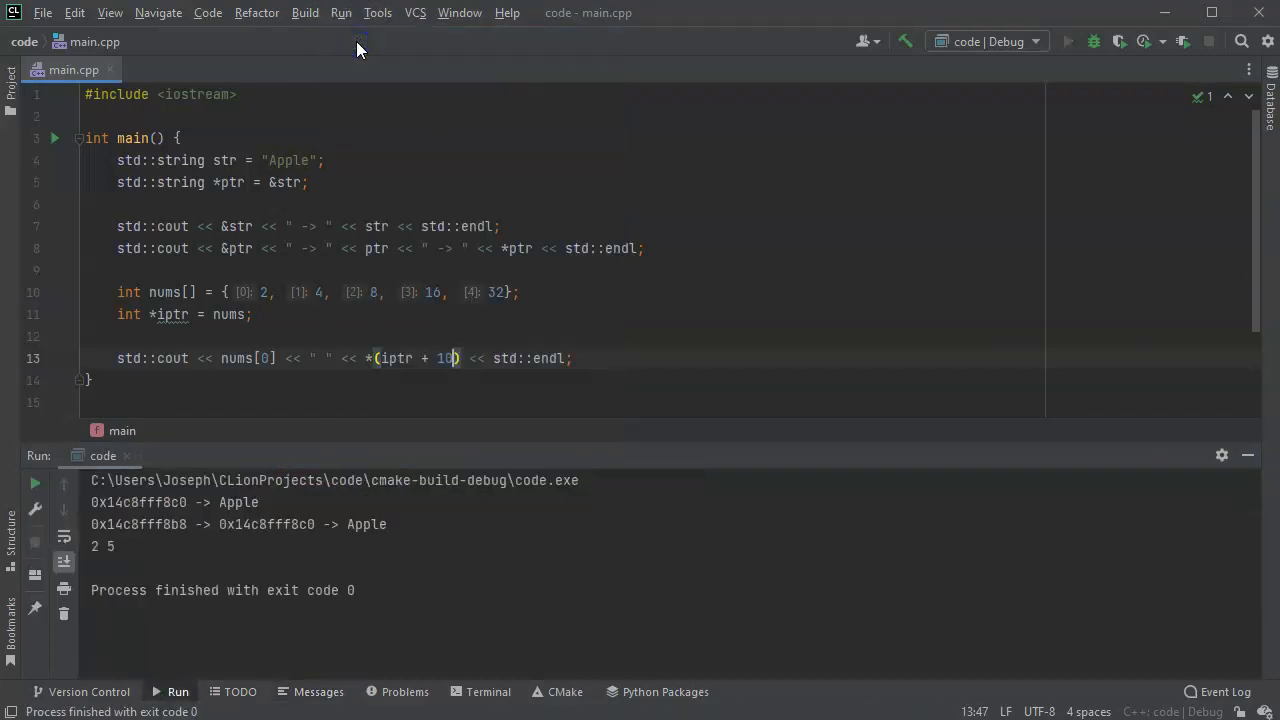
double_click(113, 546)
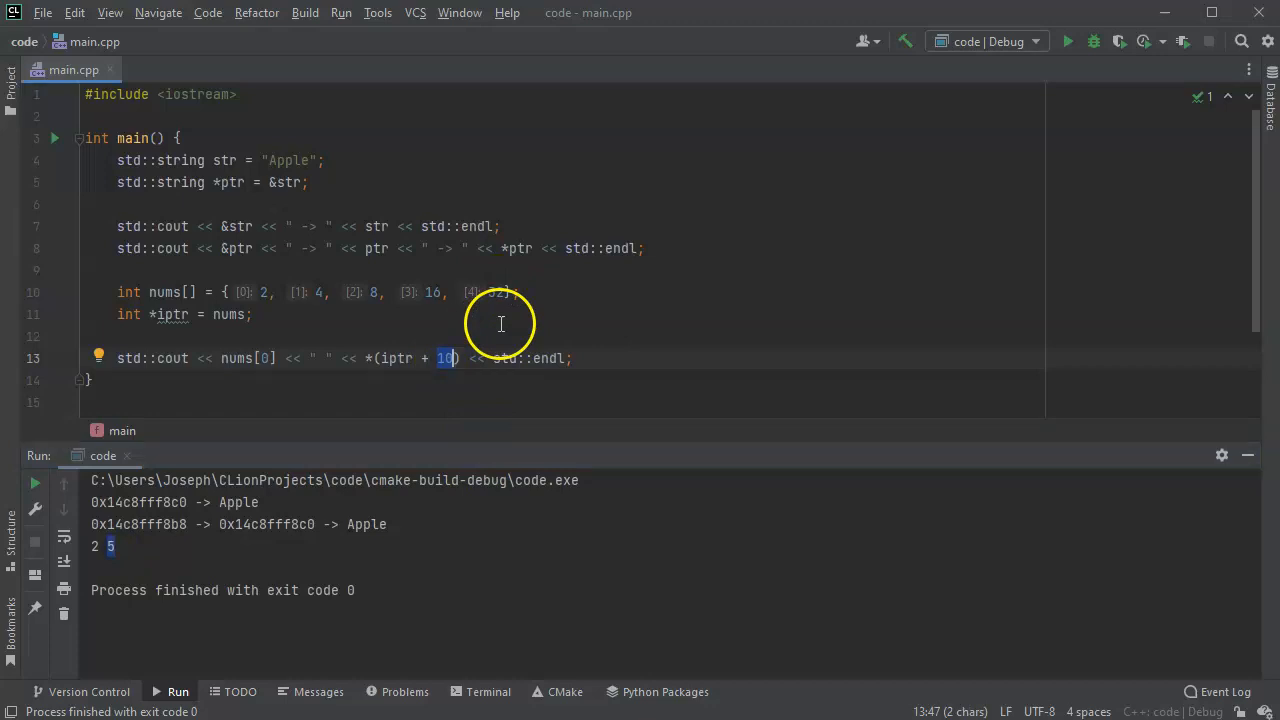
mouse_move(496, 358)
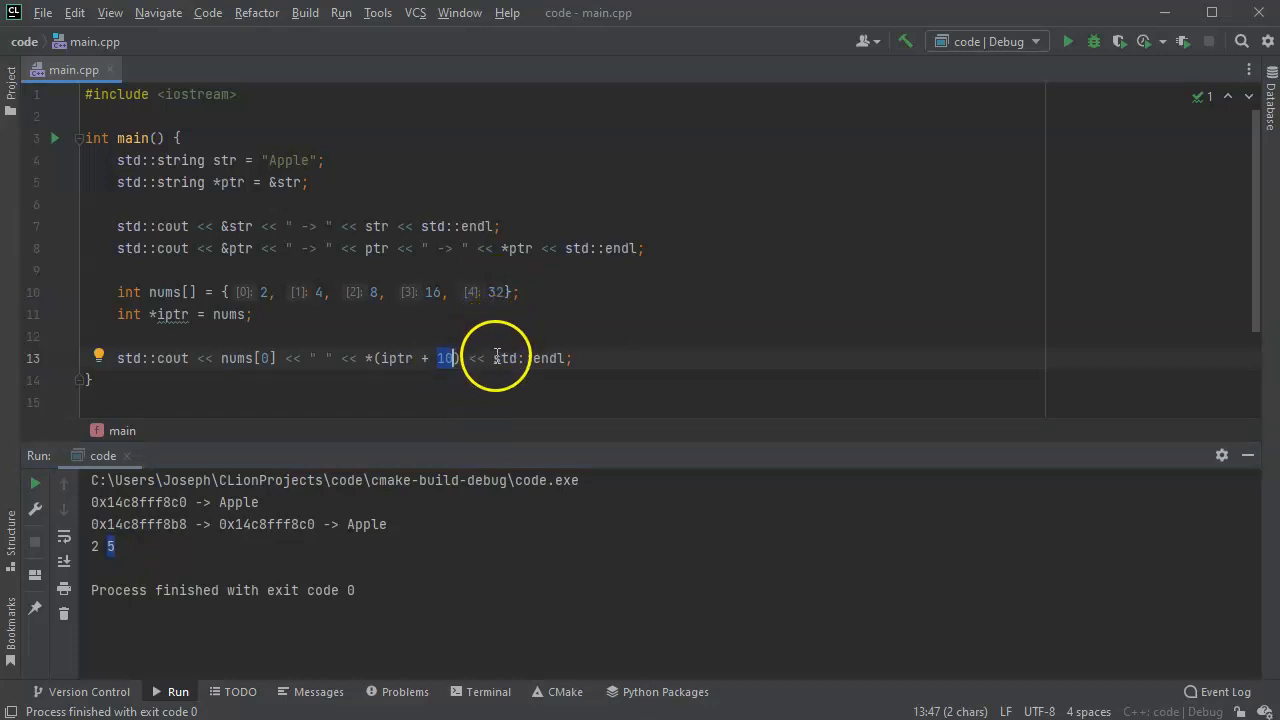
mouse_move(370, 535)
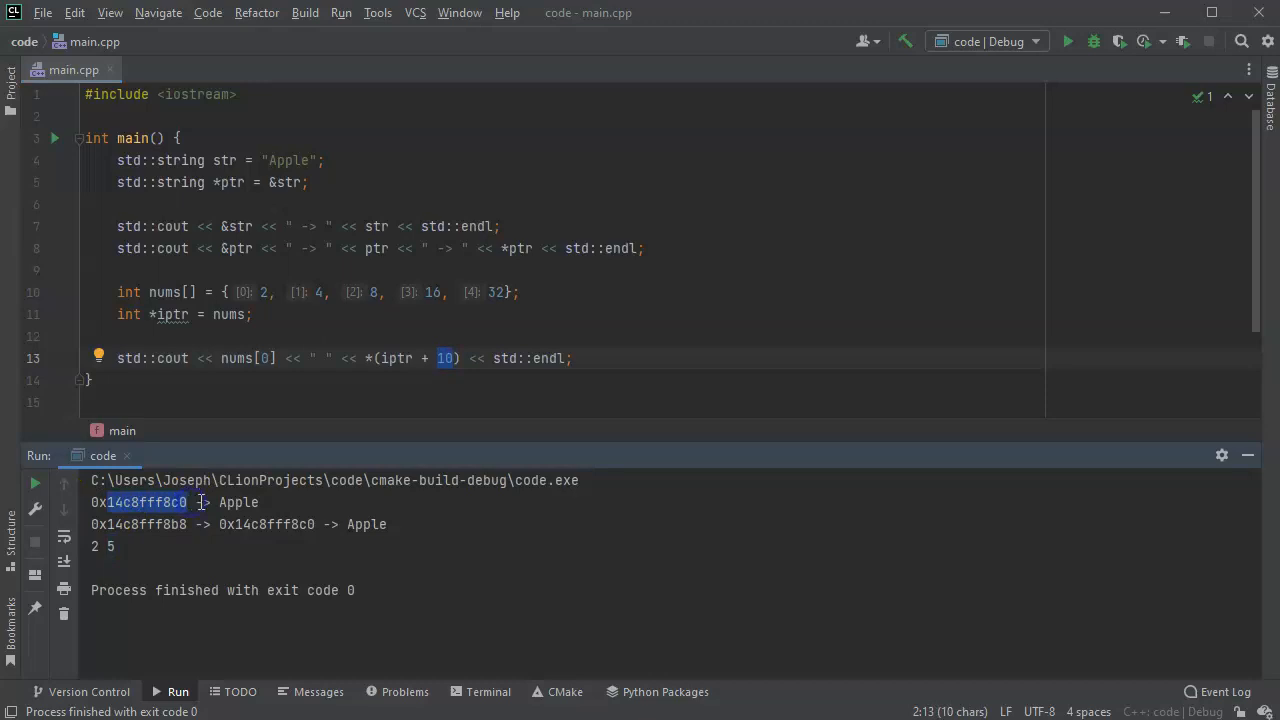
mouse_move(445, 358)
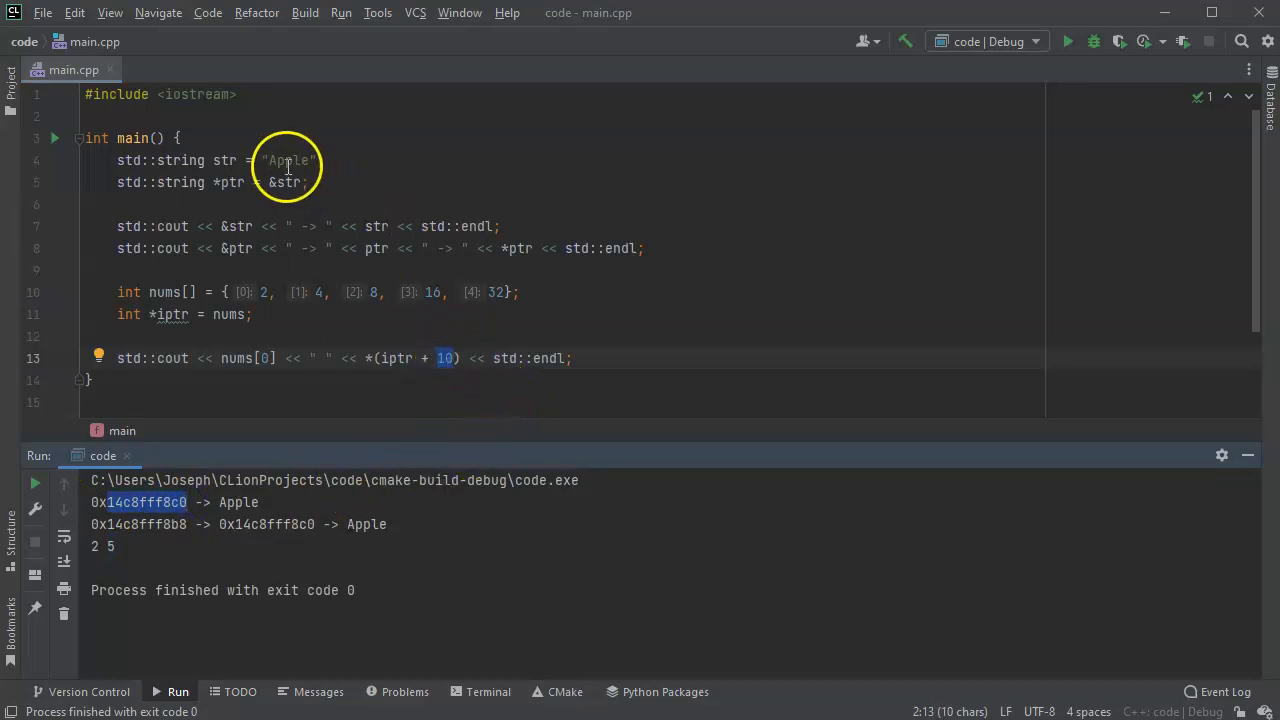
mouse_move(445, 358)
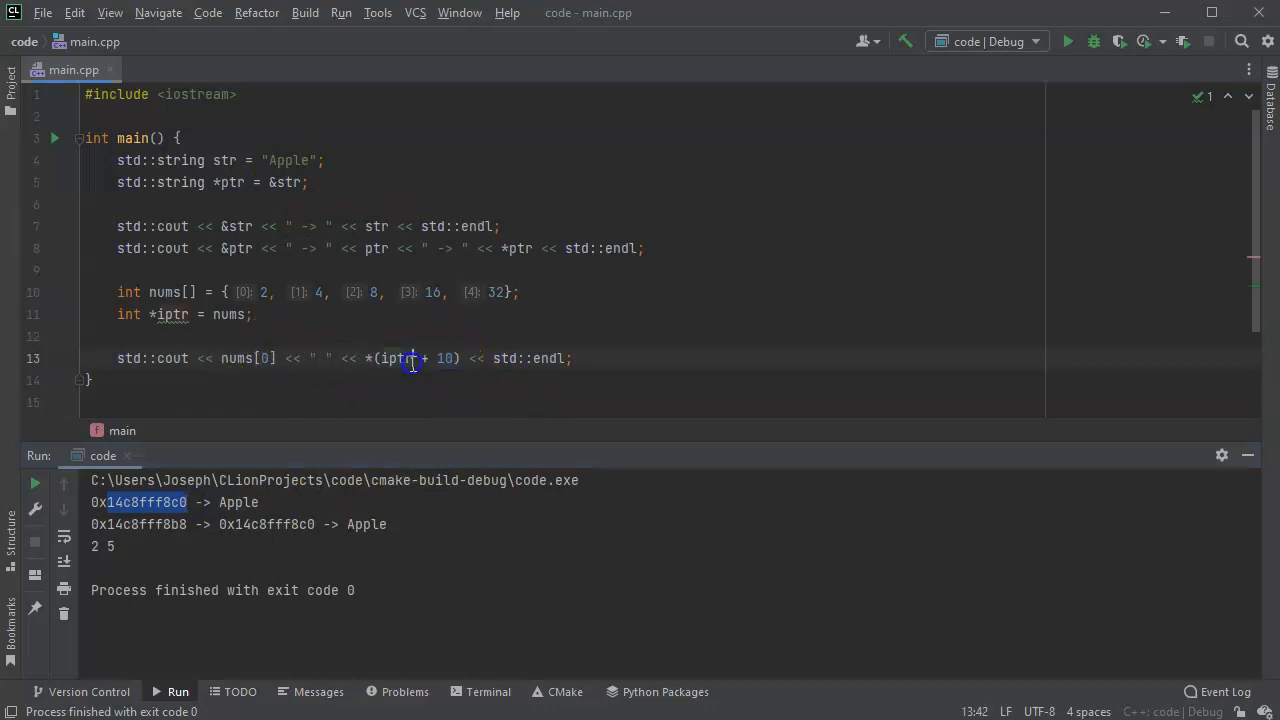
mouse_move(585, 481)
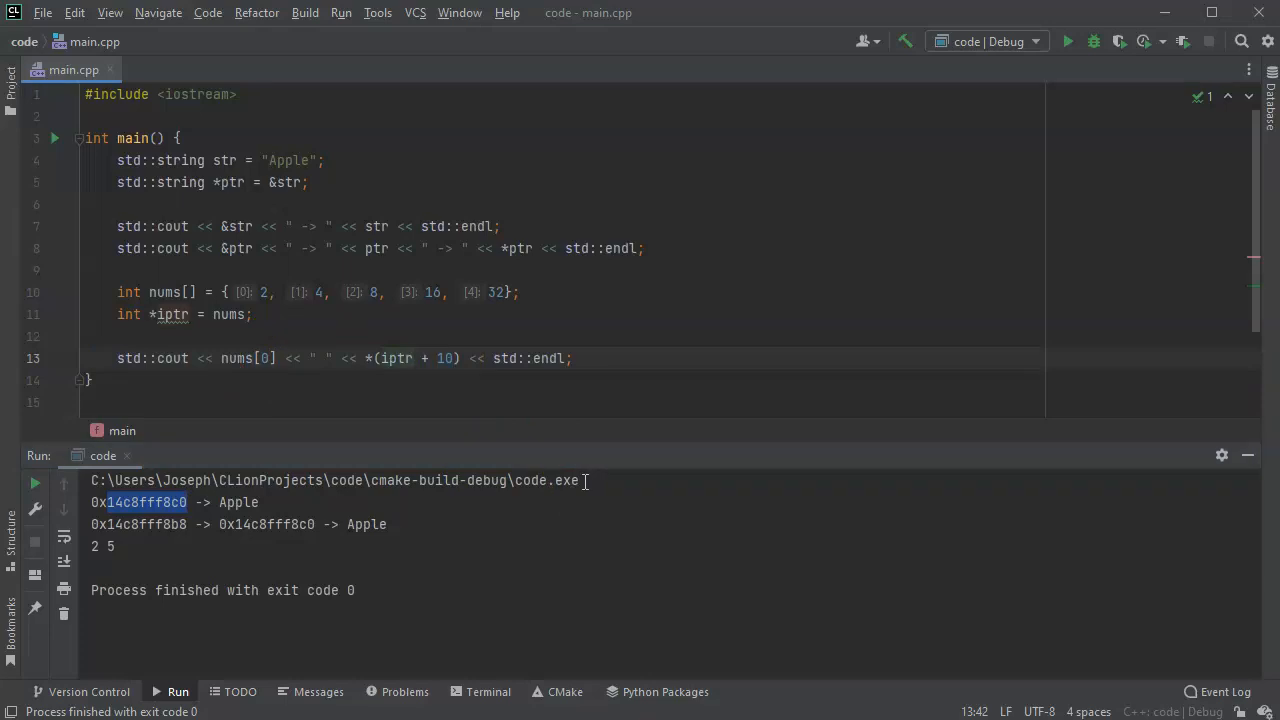
Drop the + 10 offset from the print and initialize iptr with (int *)ptr.
left_click(90, 336)
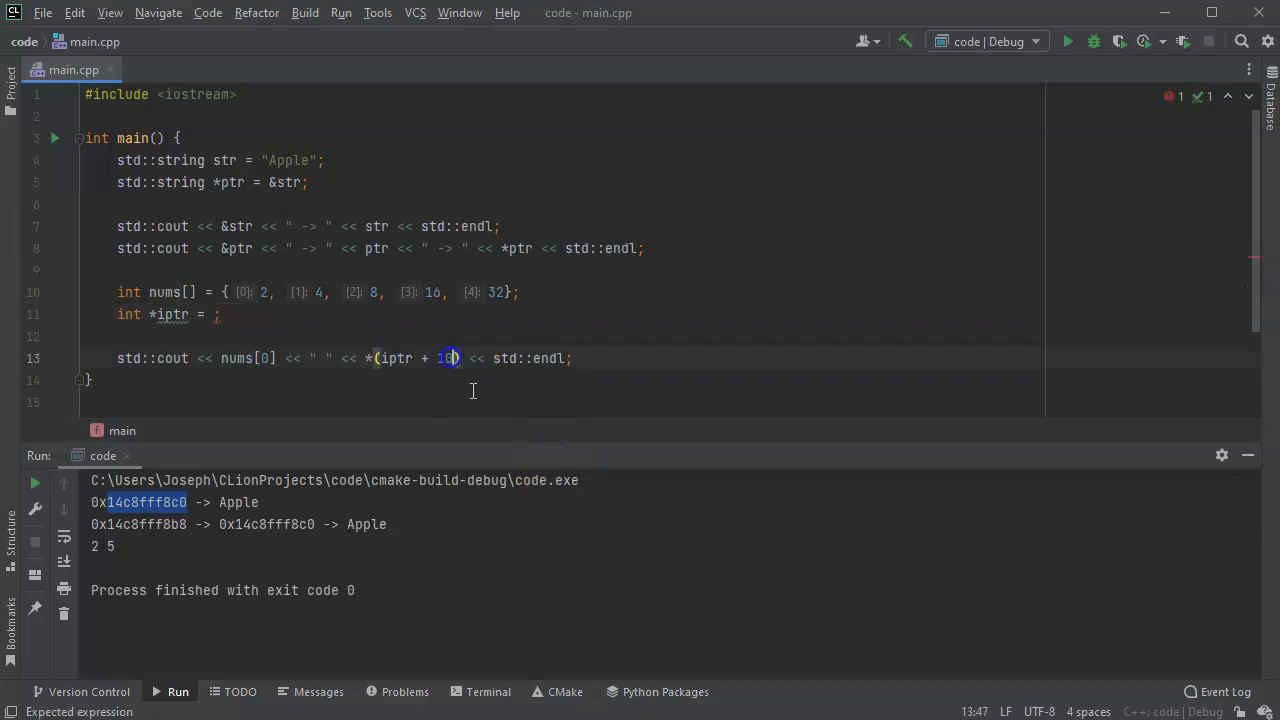
key("BackSpace")
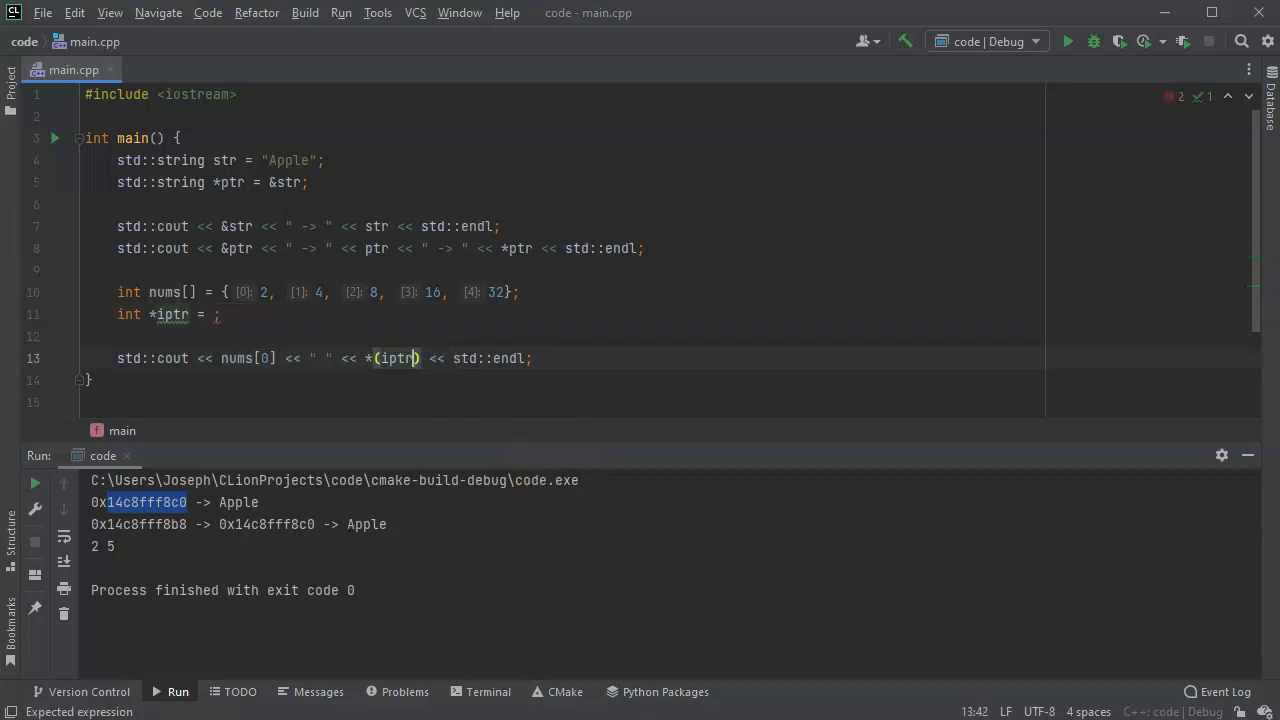
left_click(212, 314)
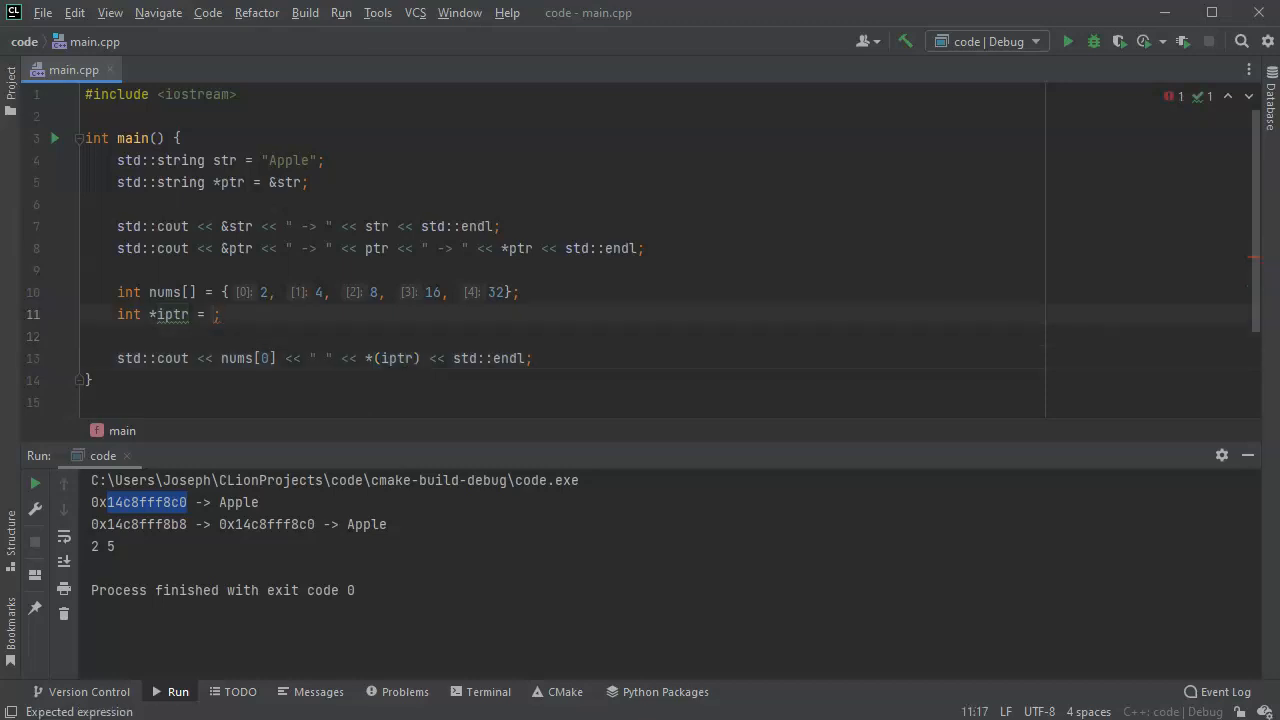
type("ptr")
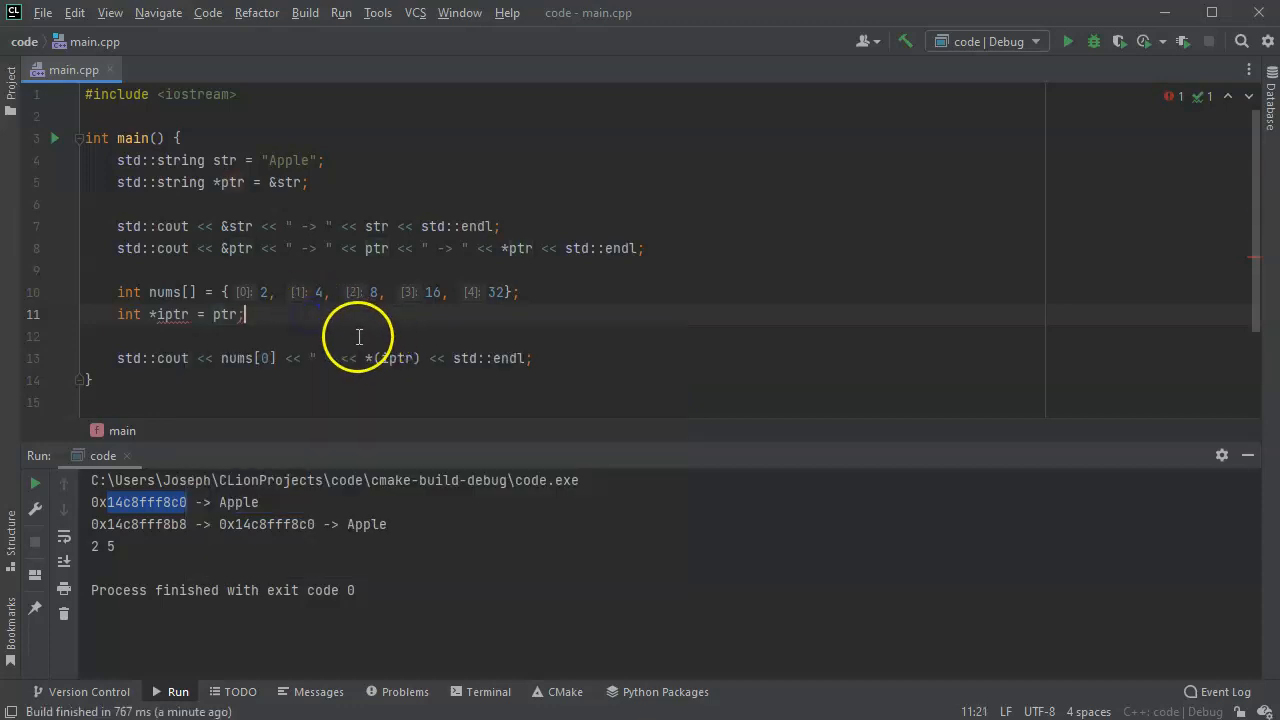
mouse_move(370, 348)
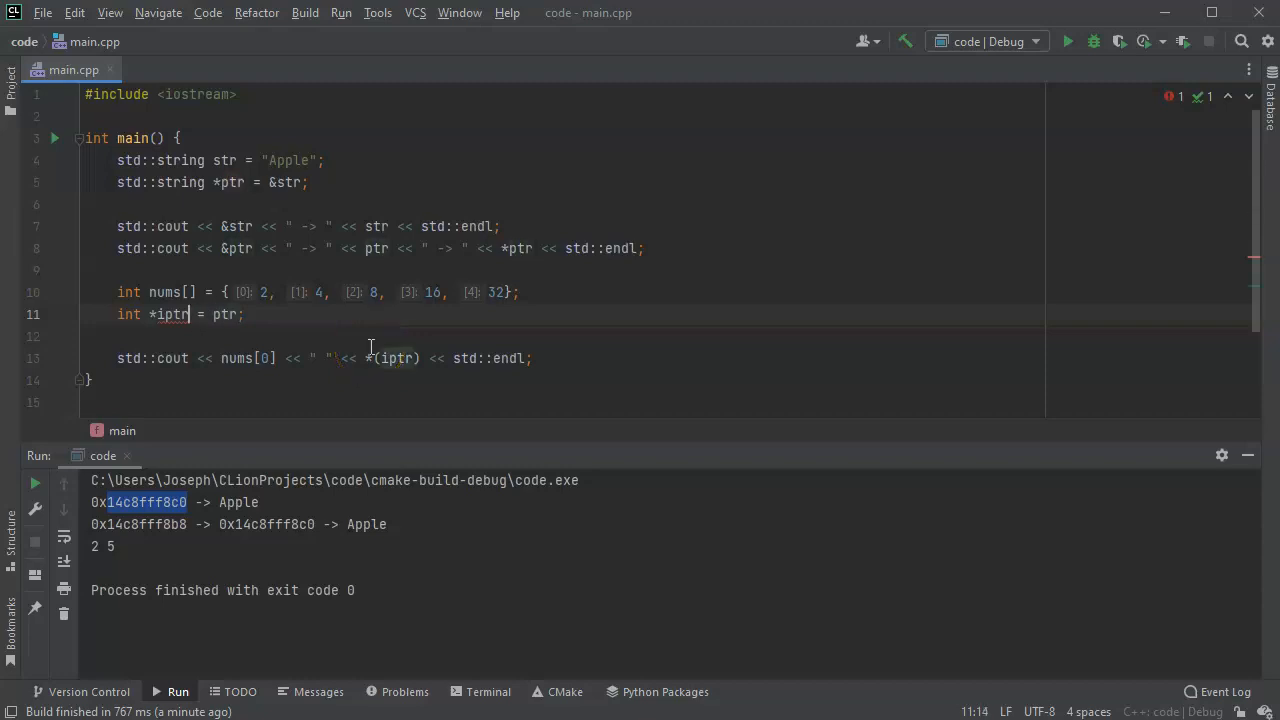
type("(")
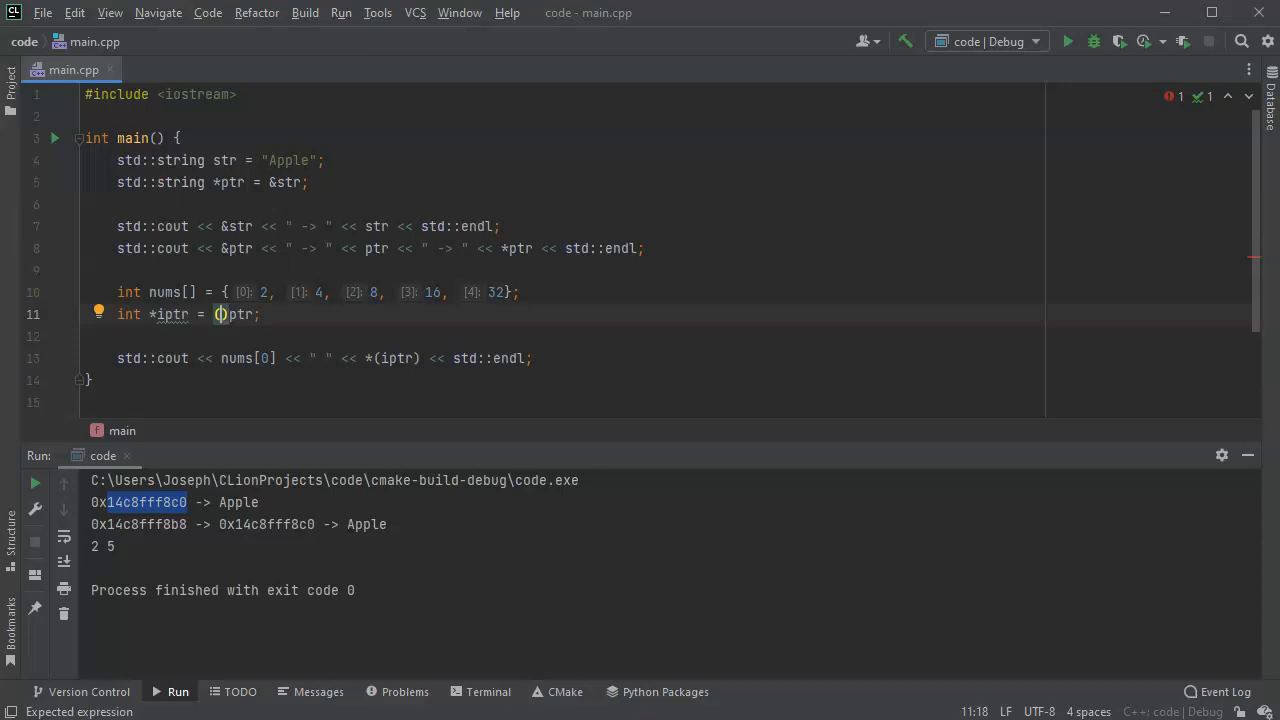
type("int *)")
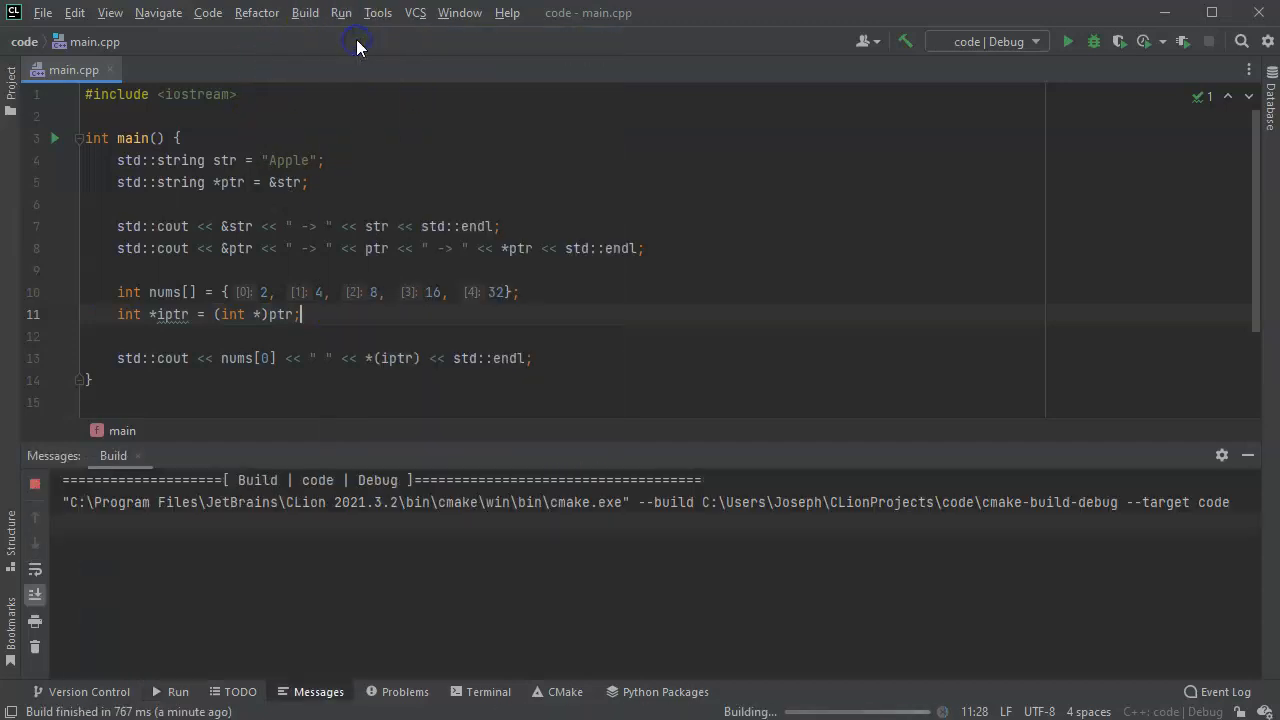
left_click(1067, 41)
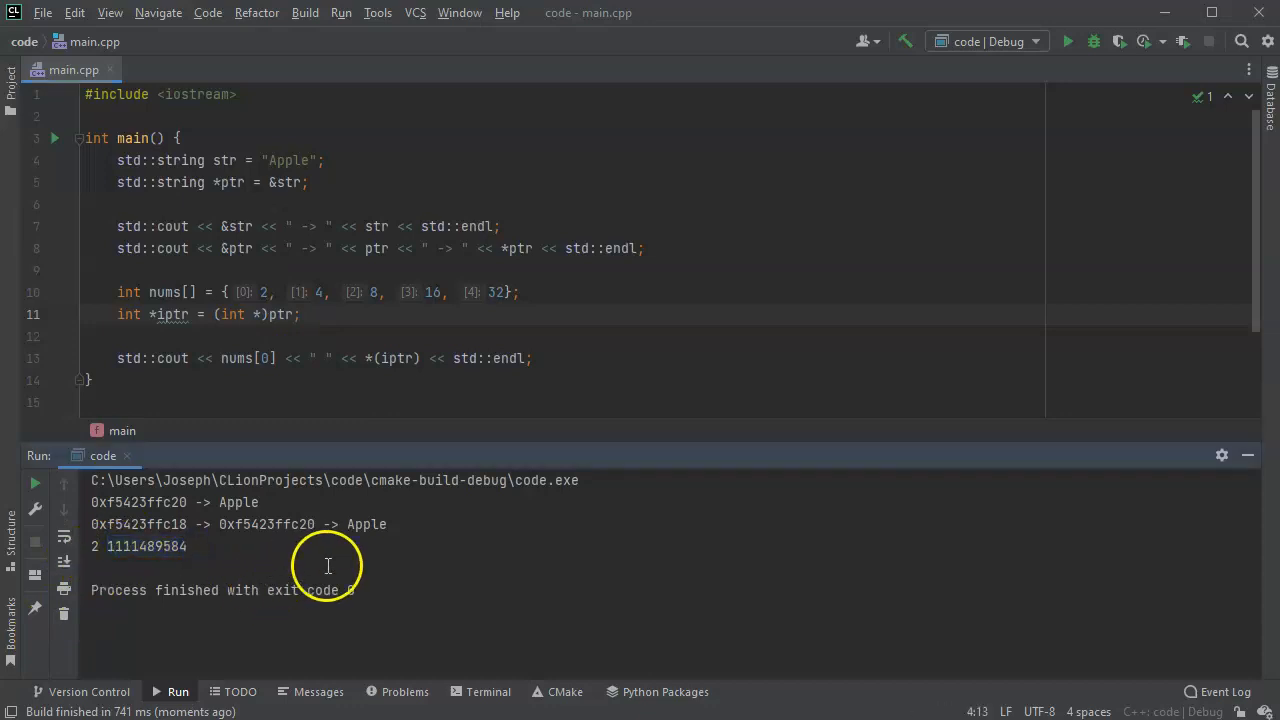
mouse_move(320, 523)
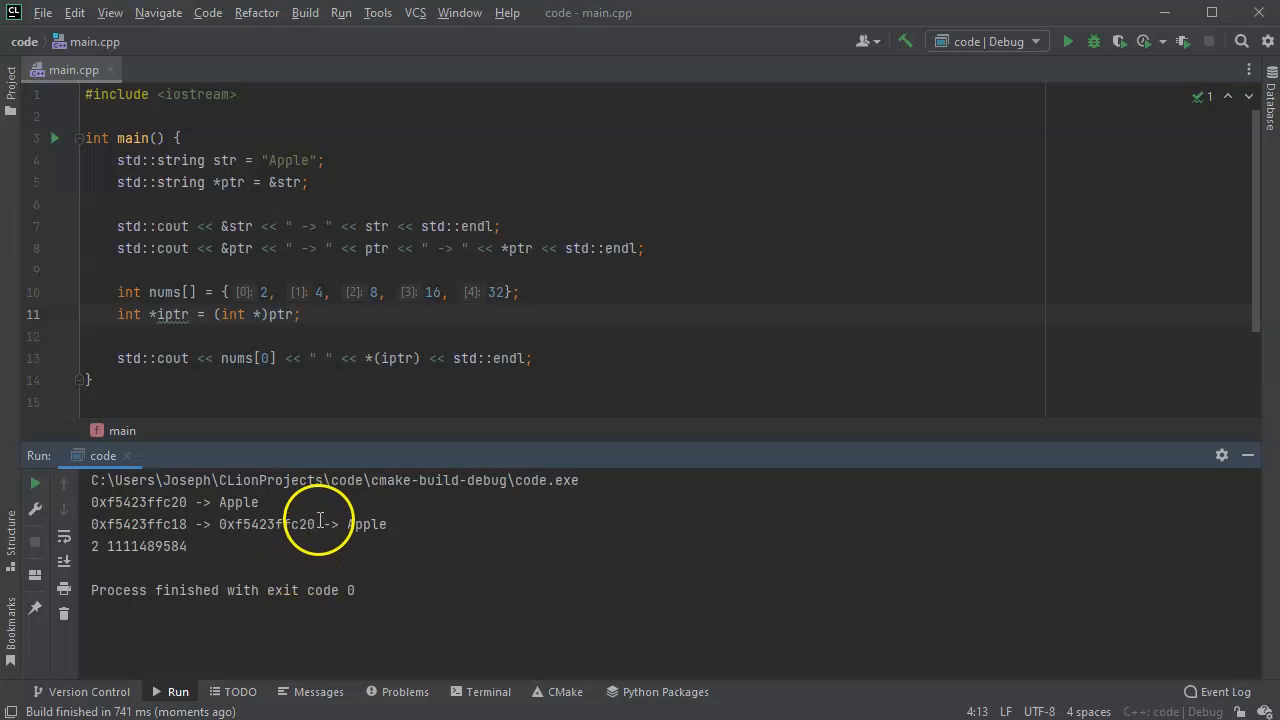
mouse_move(285, 160)
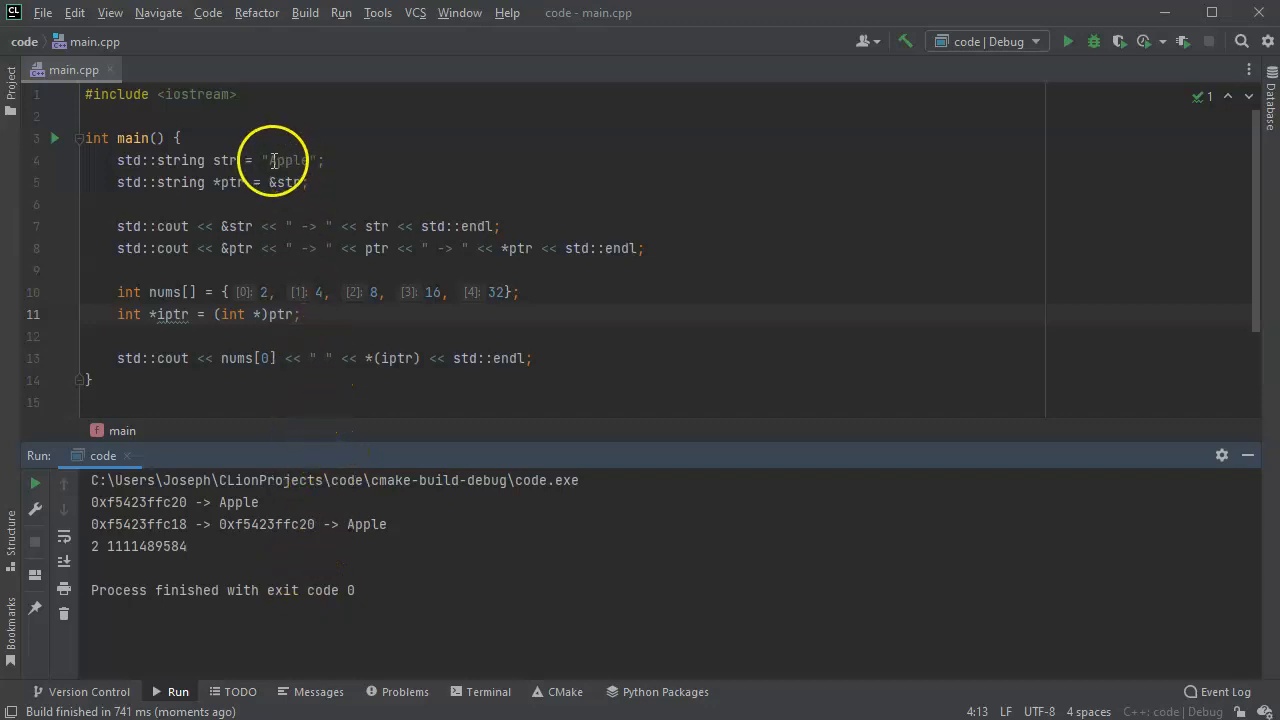
mouse_move(195, 531)
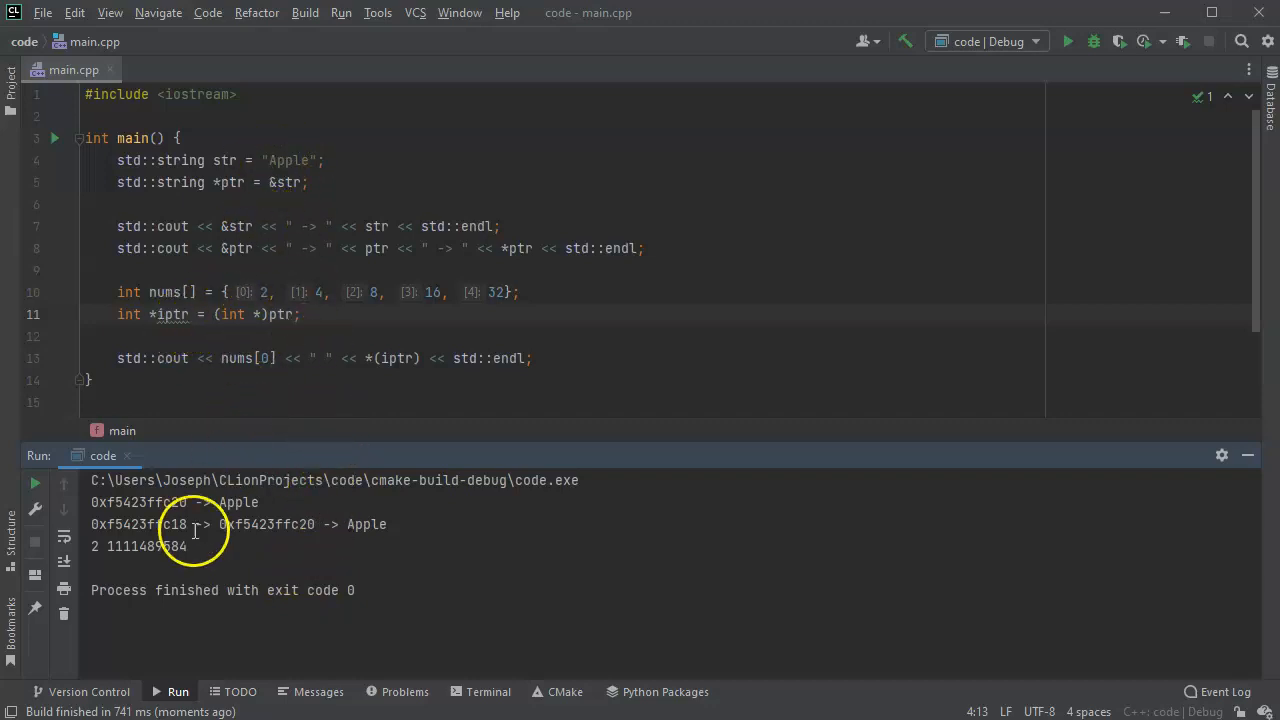
mouse_move(113, 546)
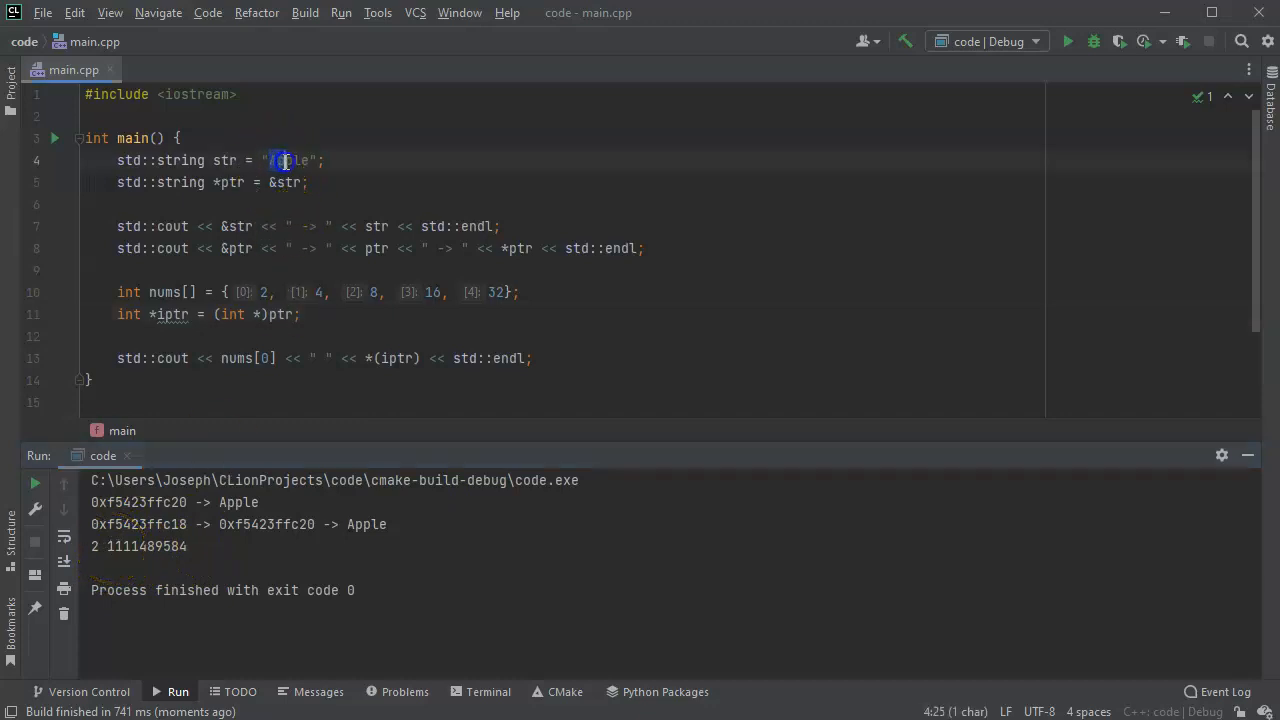
double_click(290, 160)
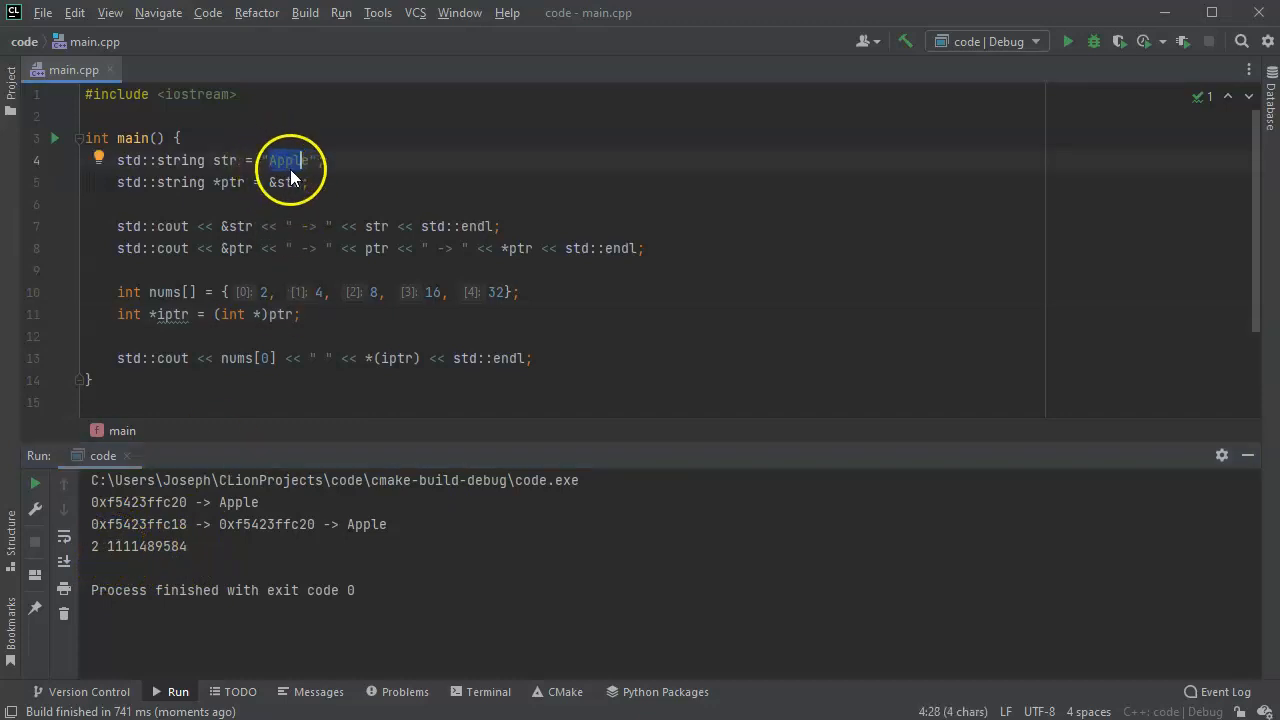
mouse_move(311, 338)
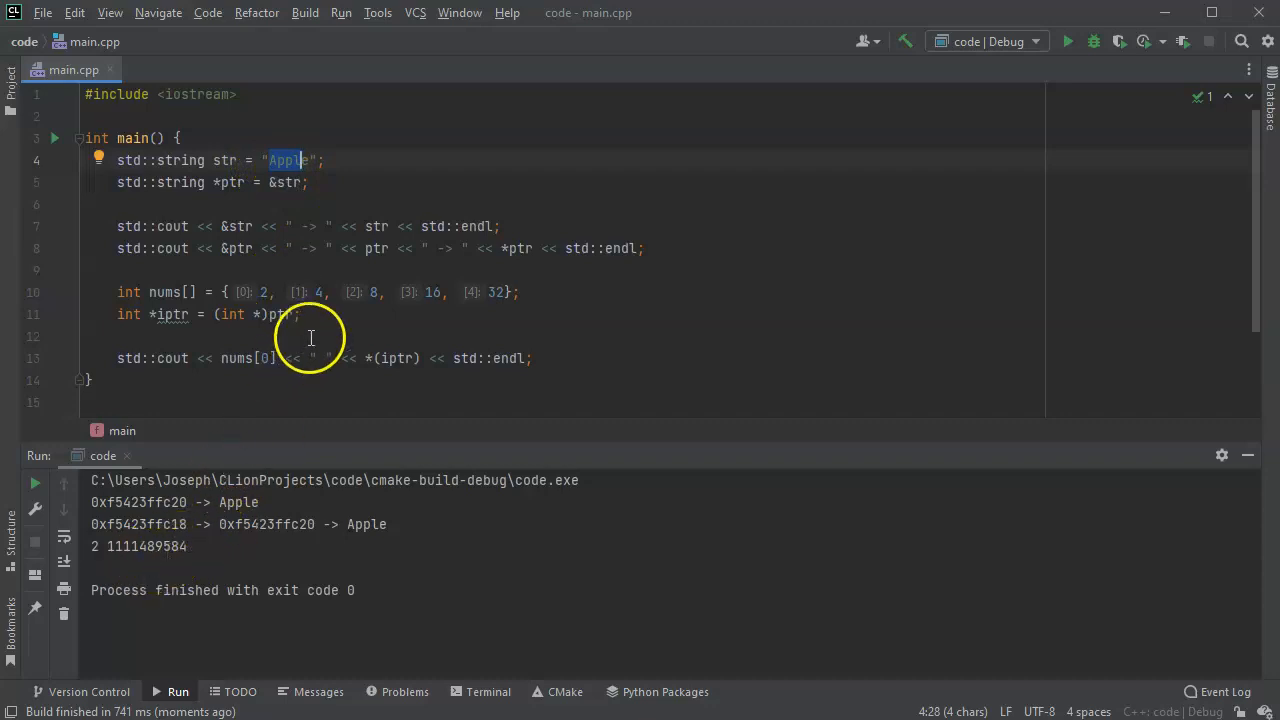
left_click(158, 314)
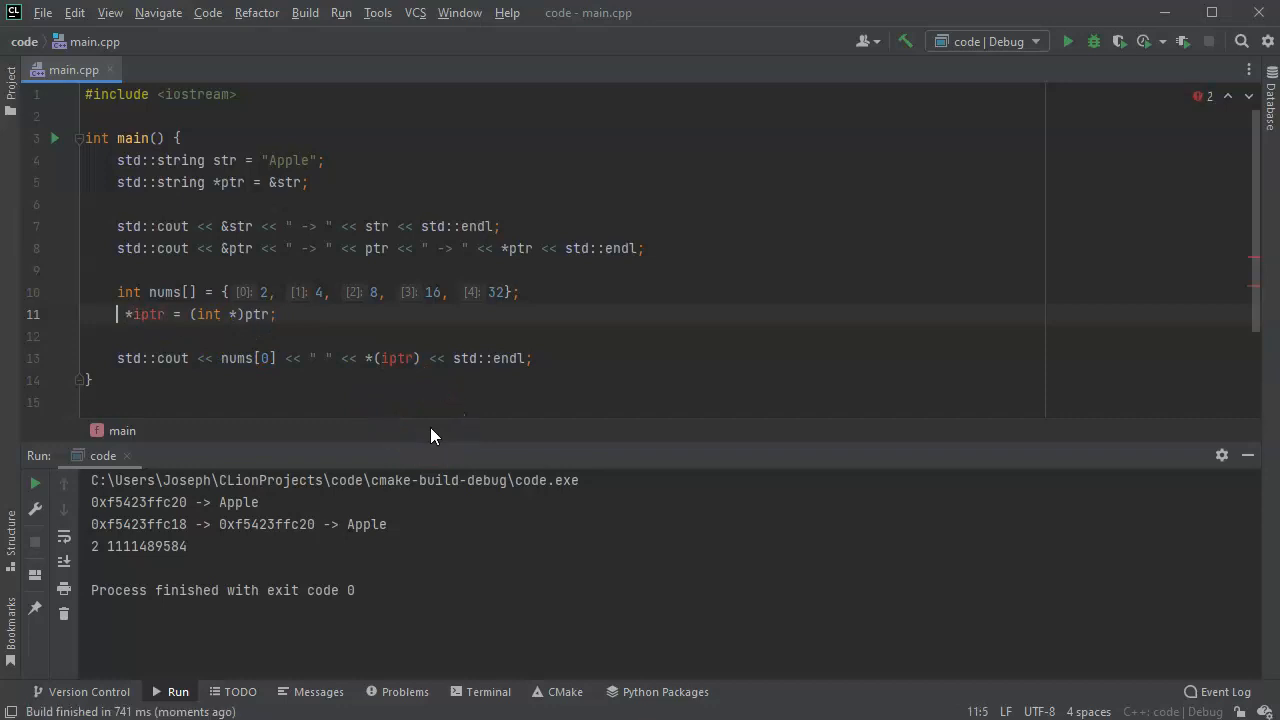
Declare char *iptr = (char *)ptr and rerun, which prints 2 É.
type("char")
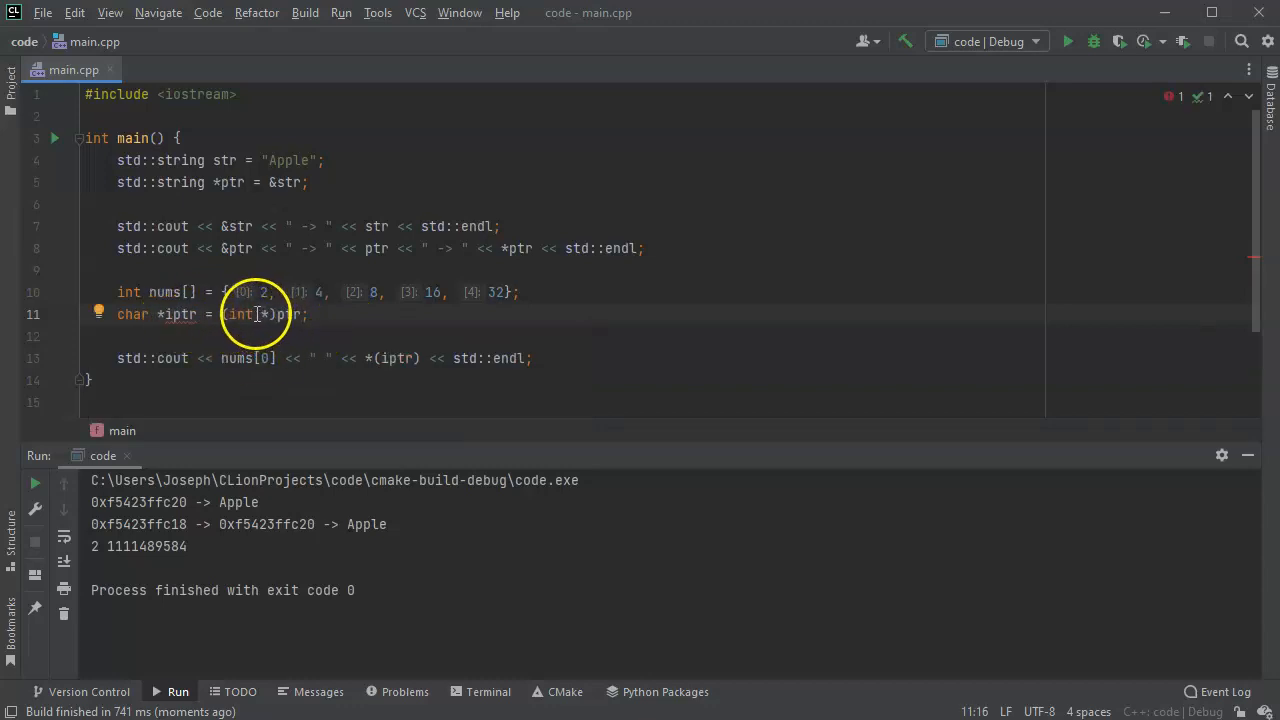
type("char")
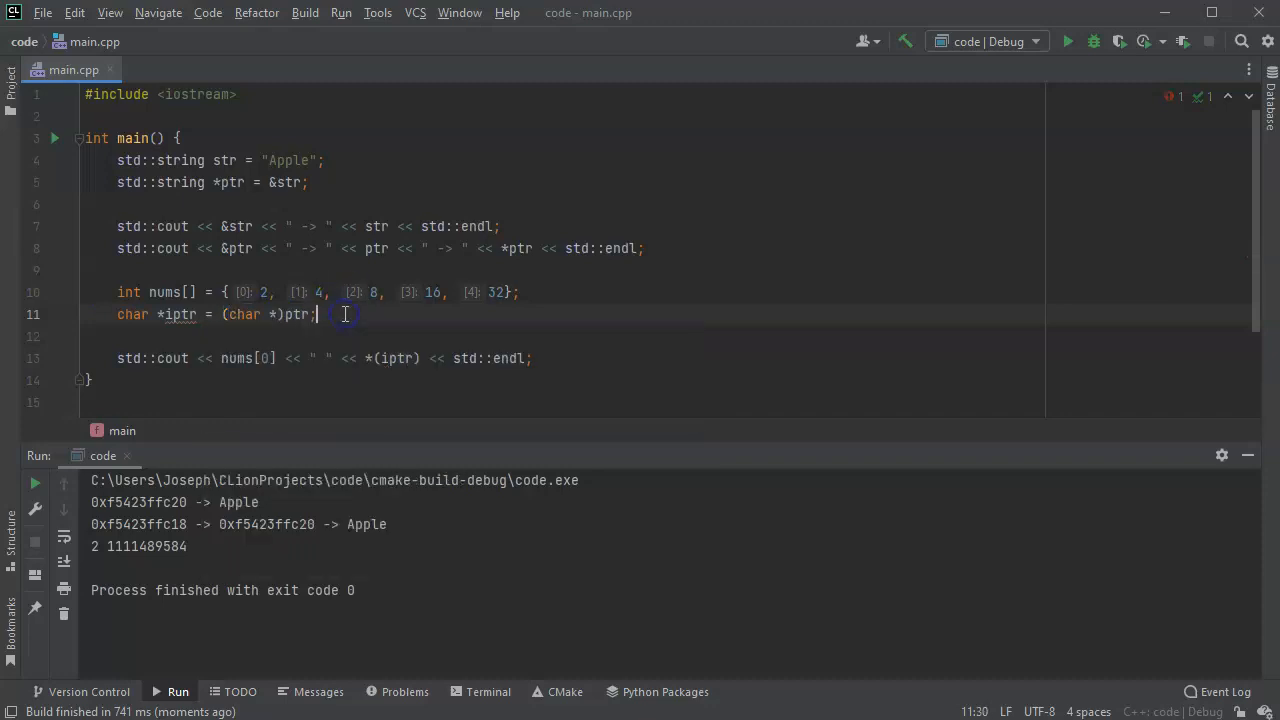
mouse_move(343, 20)
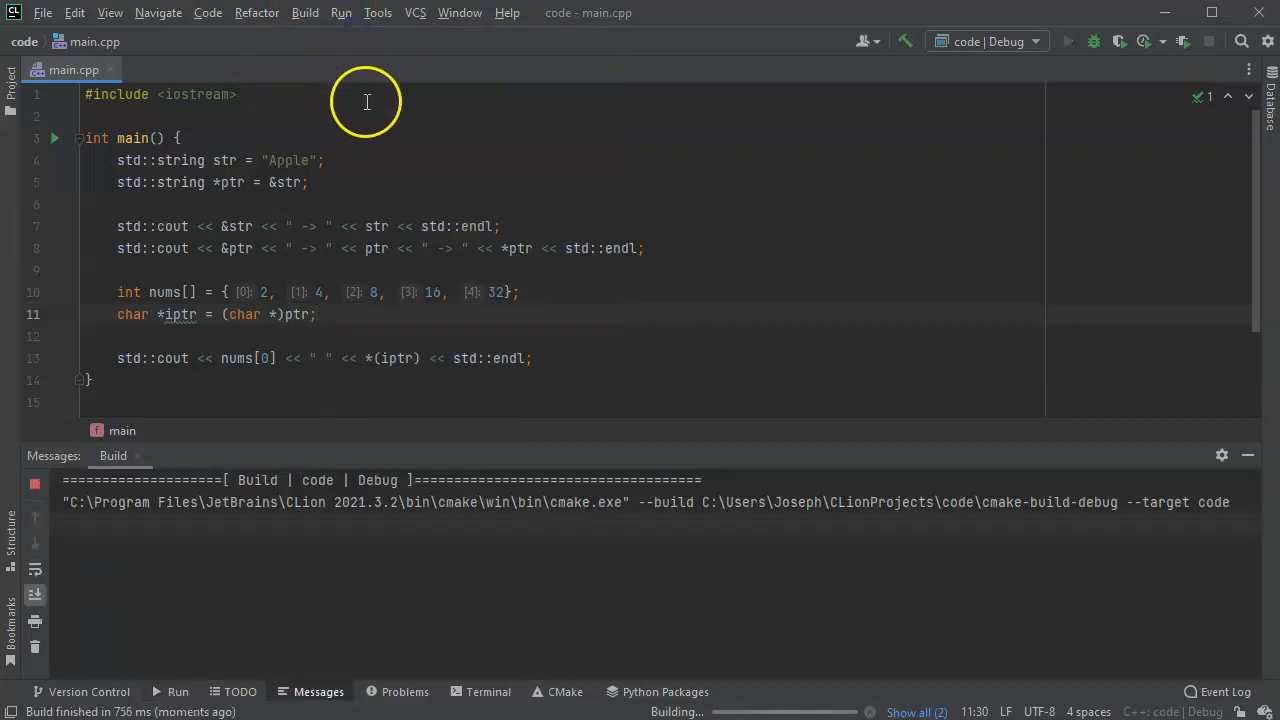
left_click(1067, 41)
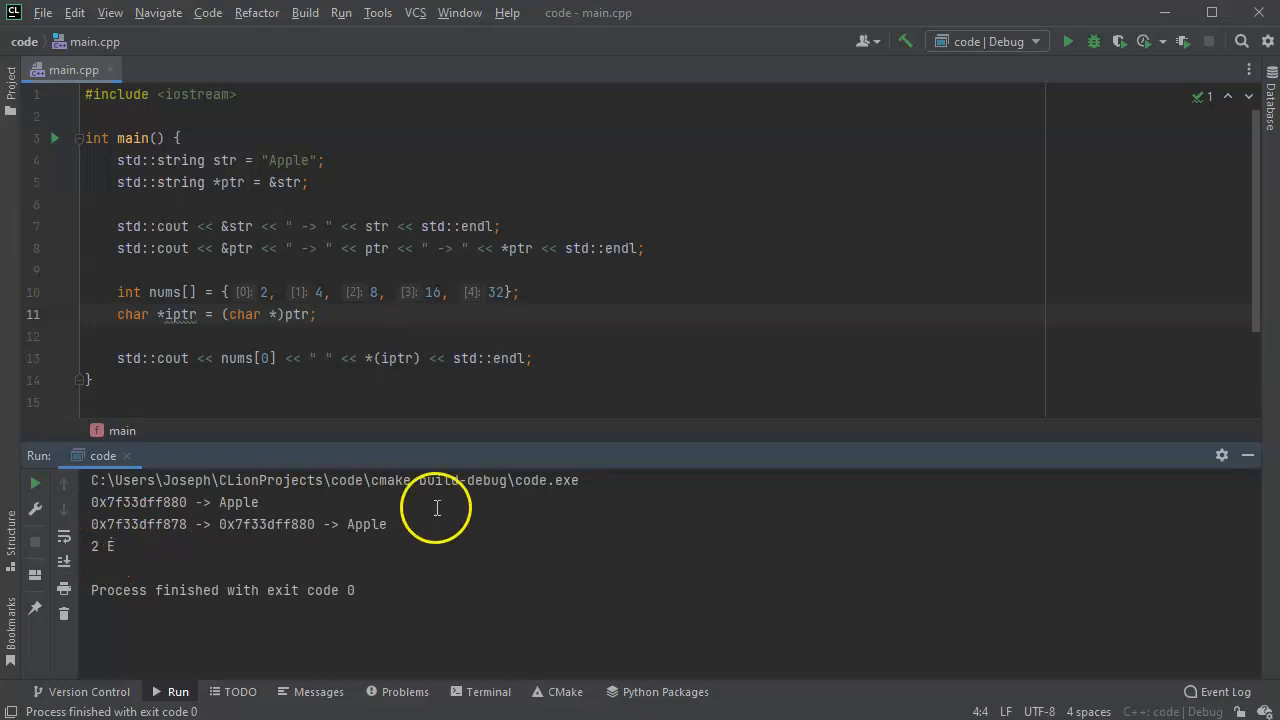
mouse_move(398, 358)
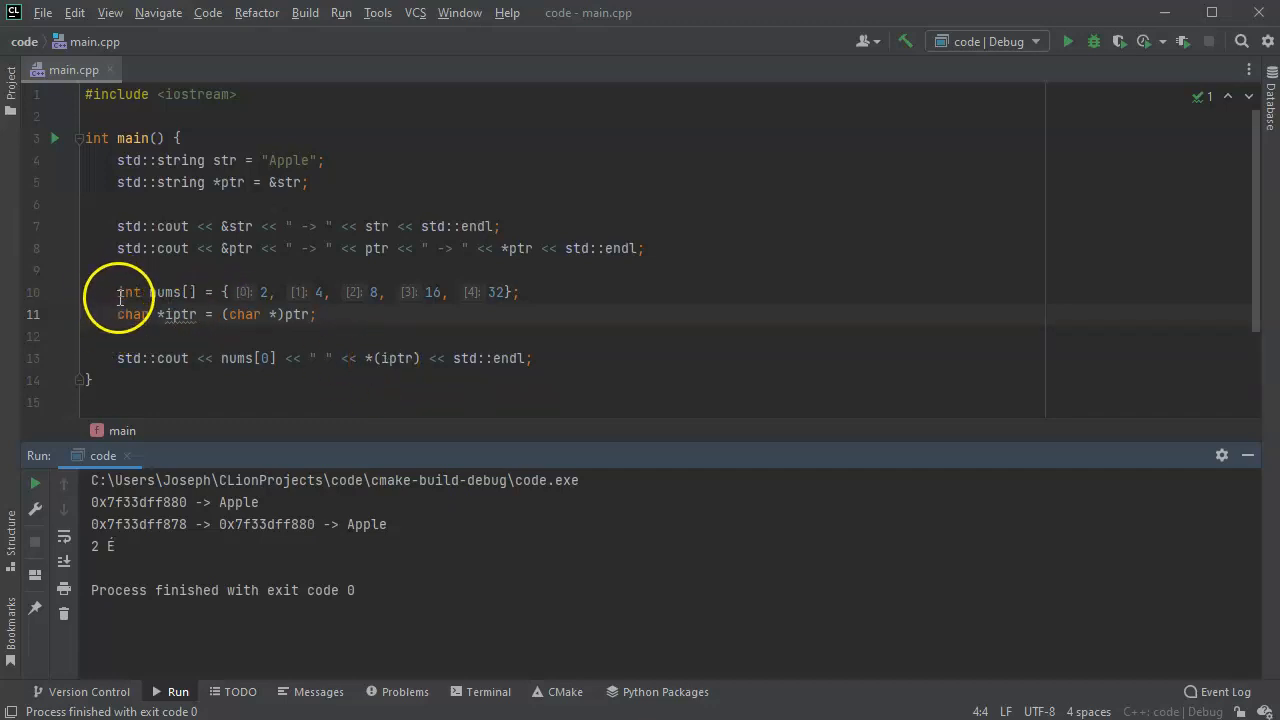
Delete lines 10–13 holding the nums array, iptr and their print statement.
left_click_drag(118, 292, 290, 314)
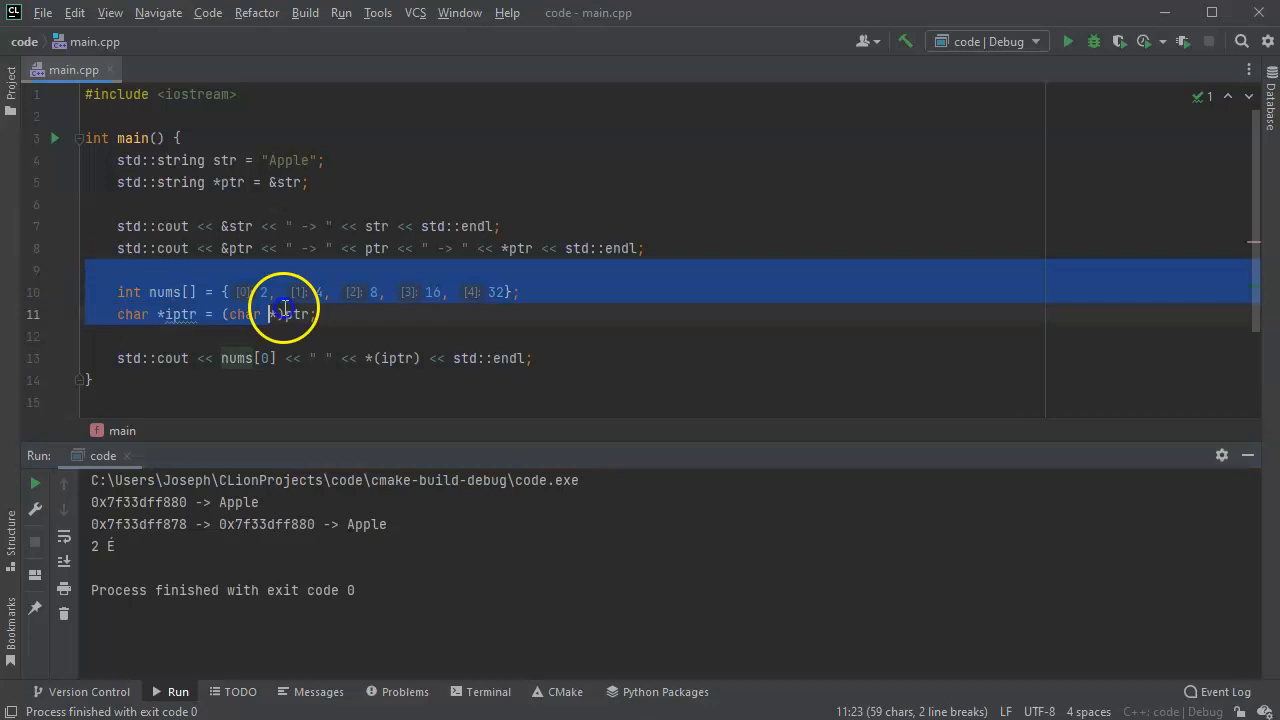
key("Delete")
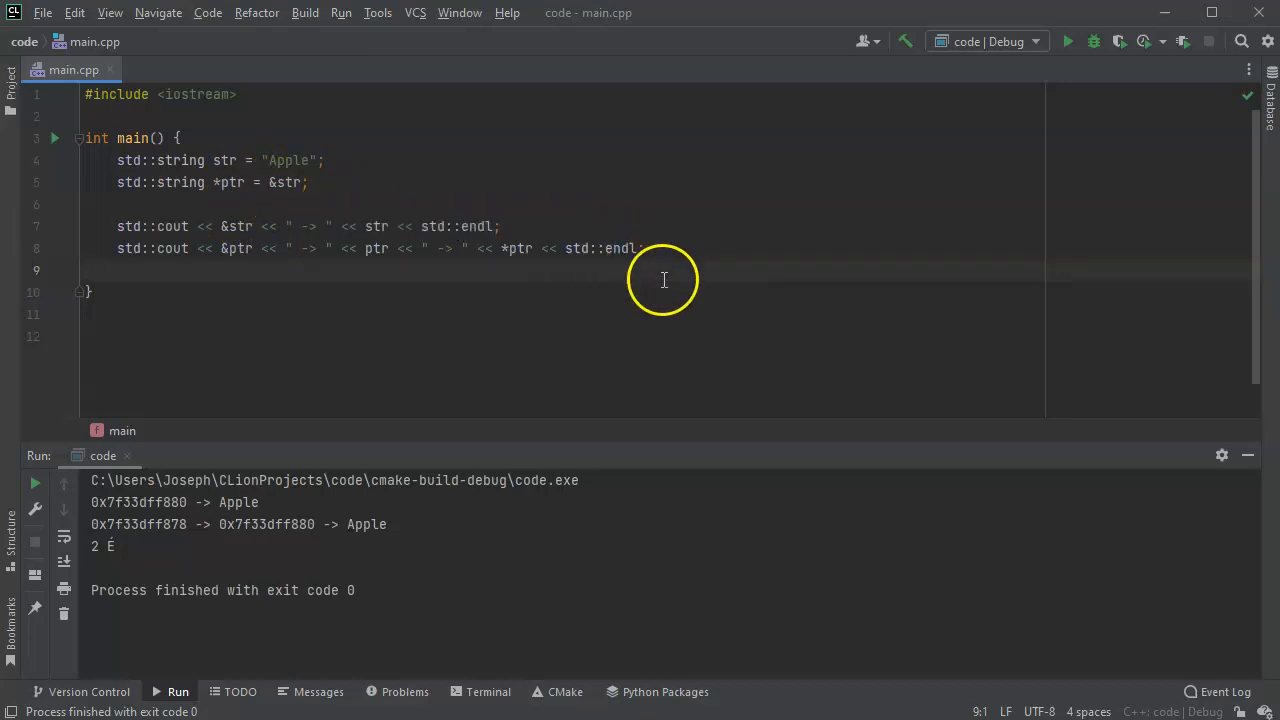
mouse_move(646, 263)
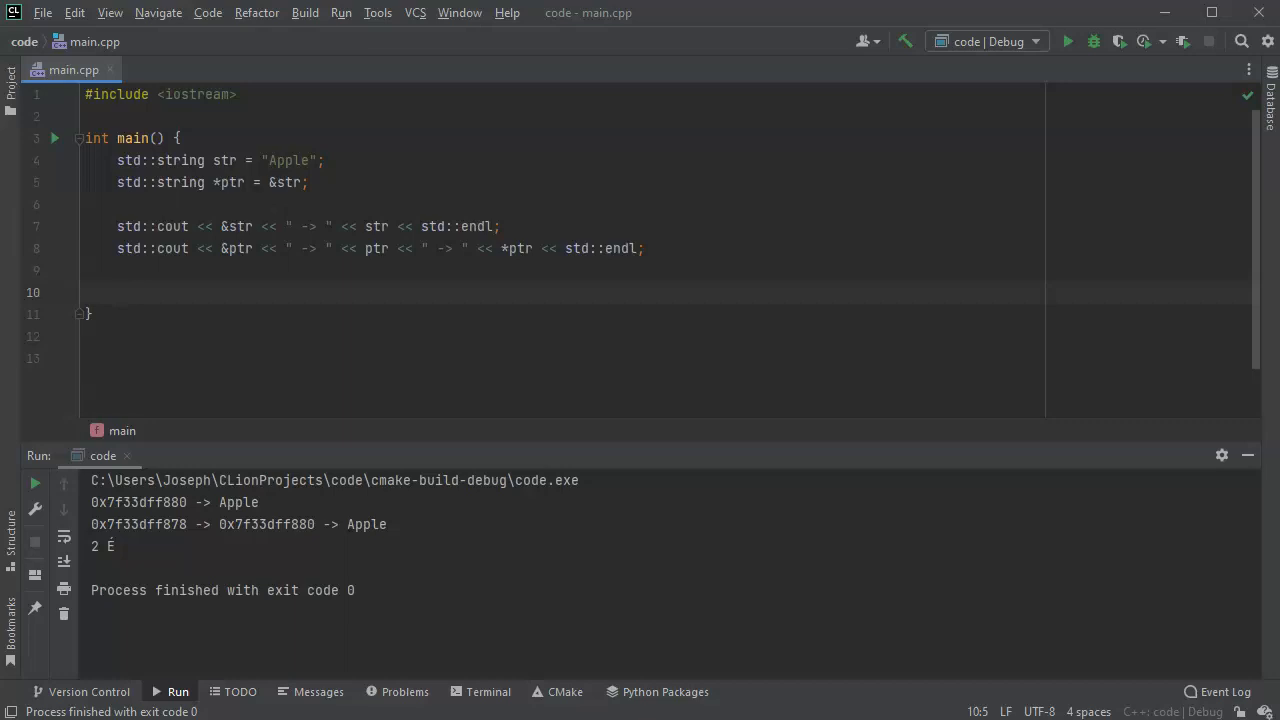
mouse_move(220, 249)
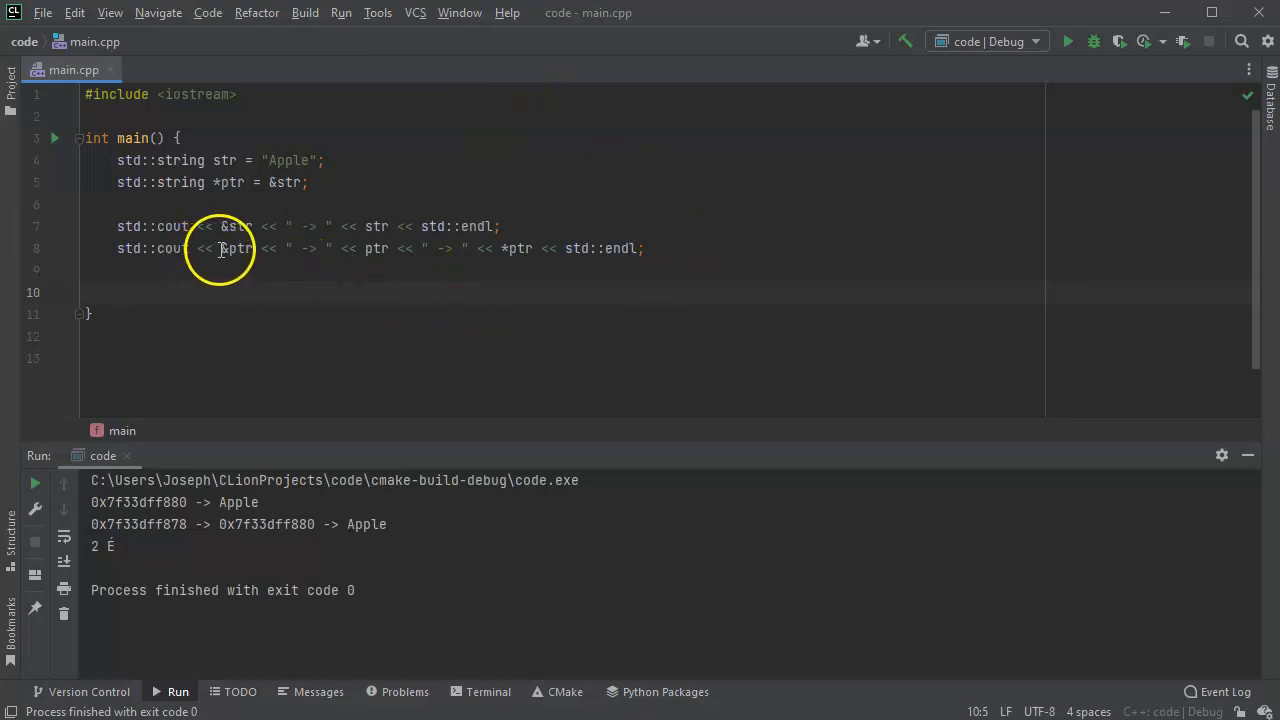
Rerun the trimmed program and check the pointer's held address and dereferenced Apple.
double_click(237, 248)
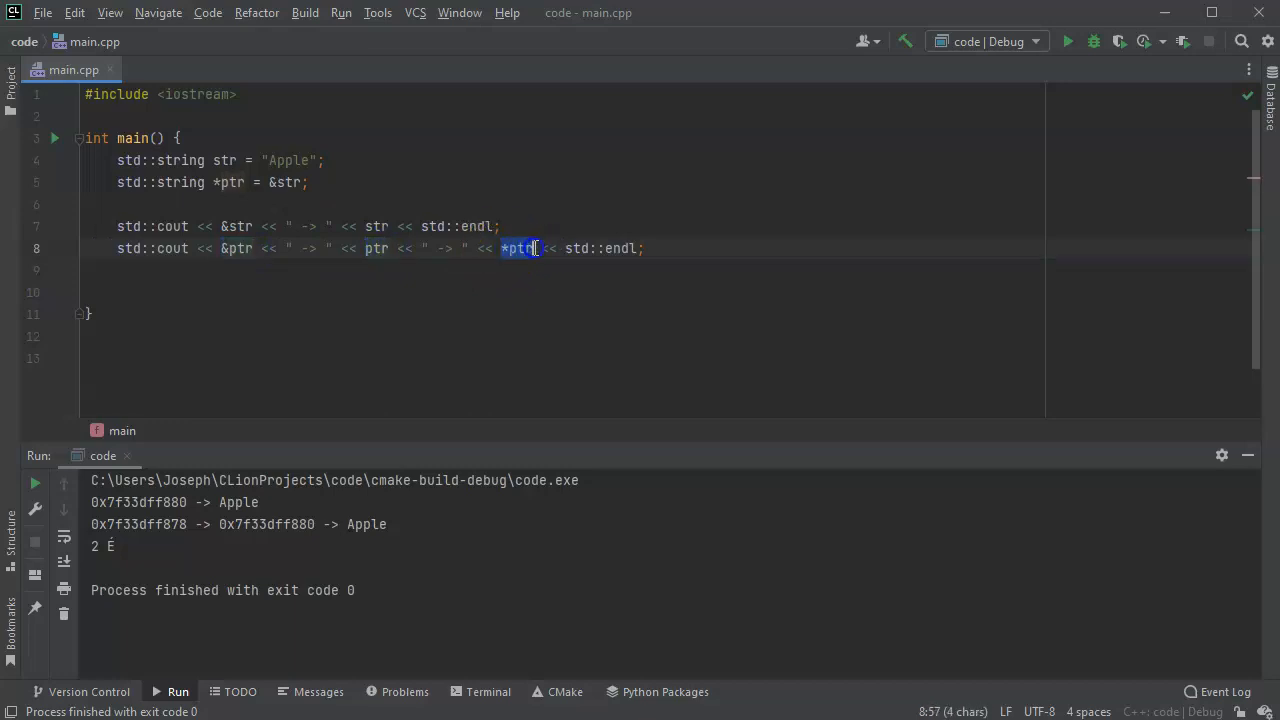
left_click(507, 248)
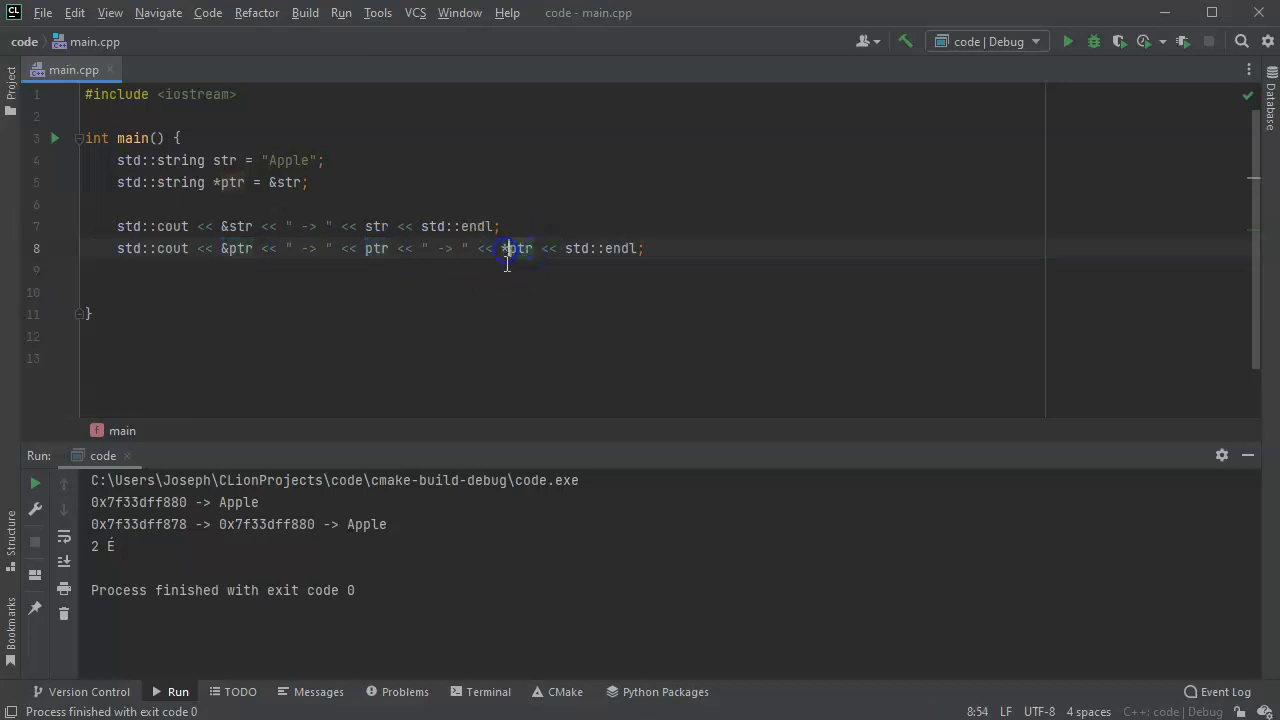
mouse_move(562, 248)
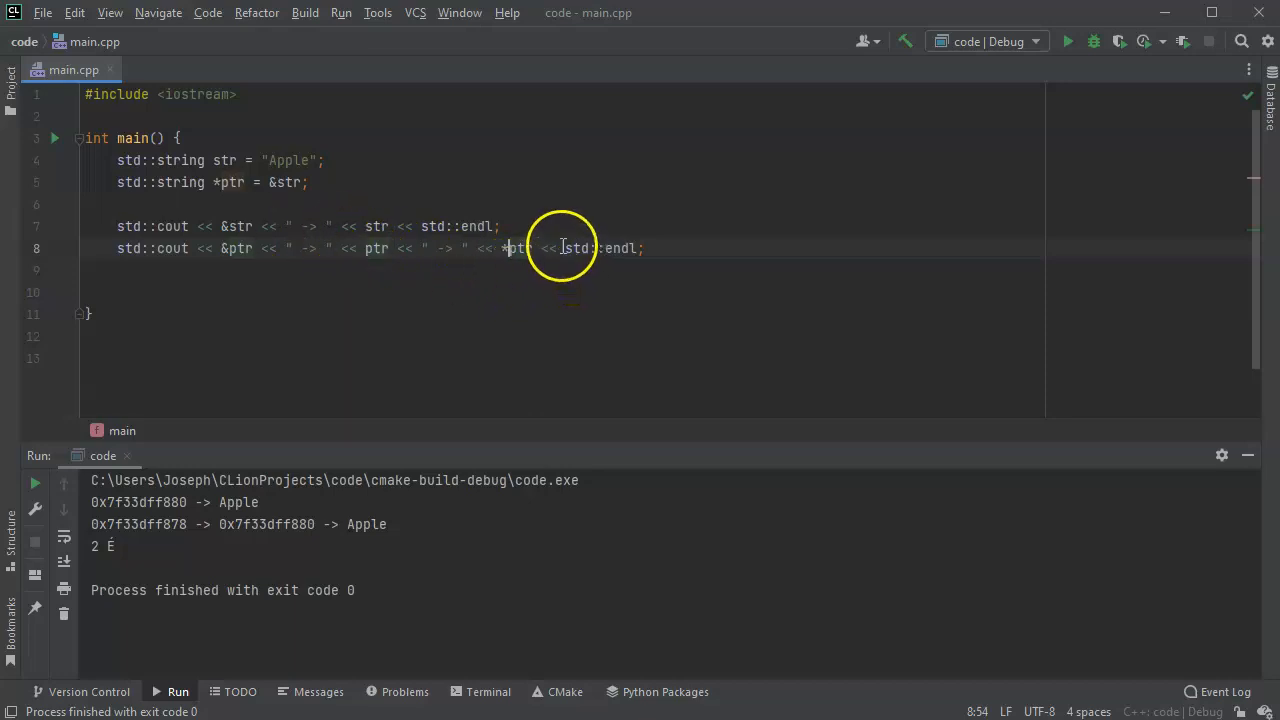
mouse_move(551, 317)
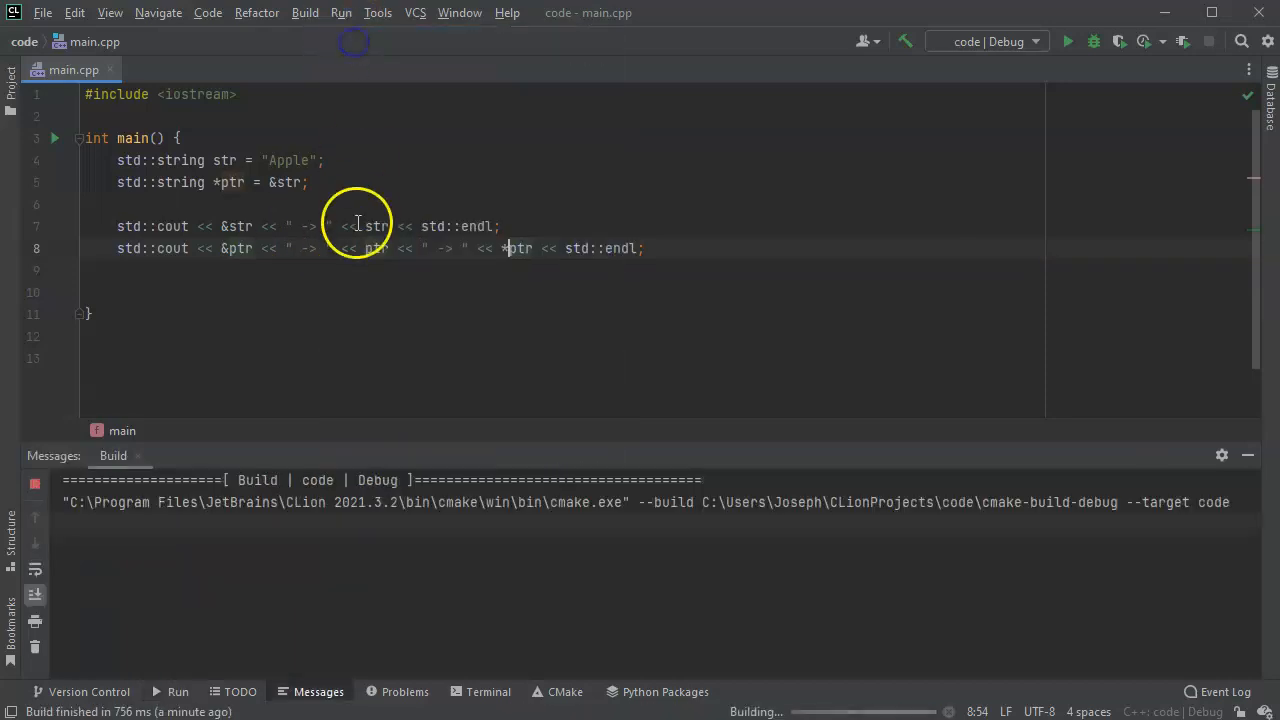
left_click(1066, 41)
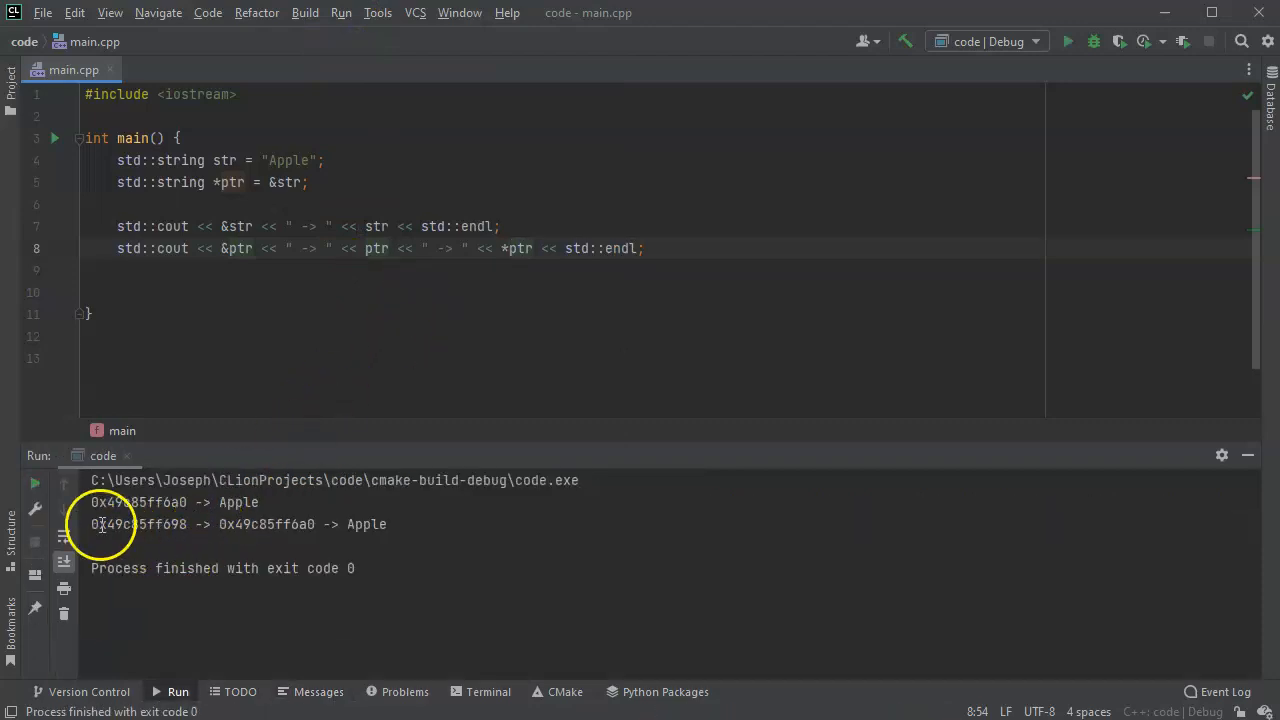
double_click(138, 523)
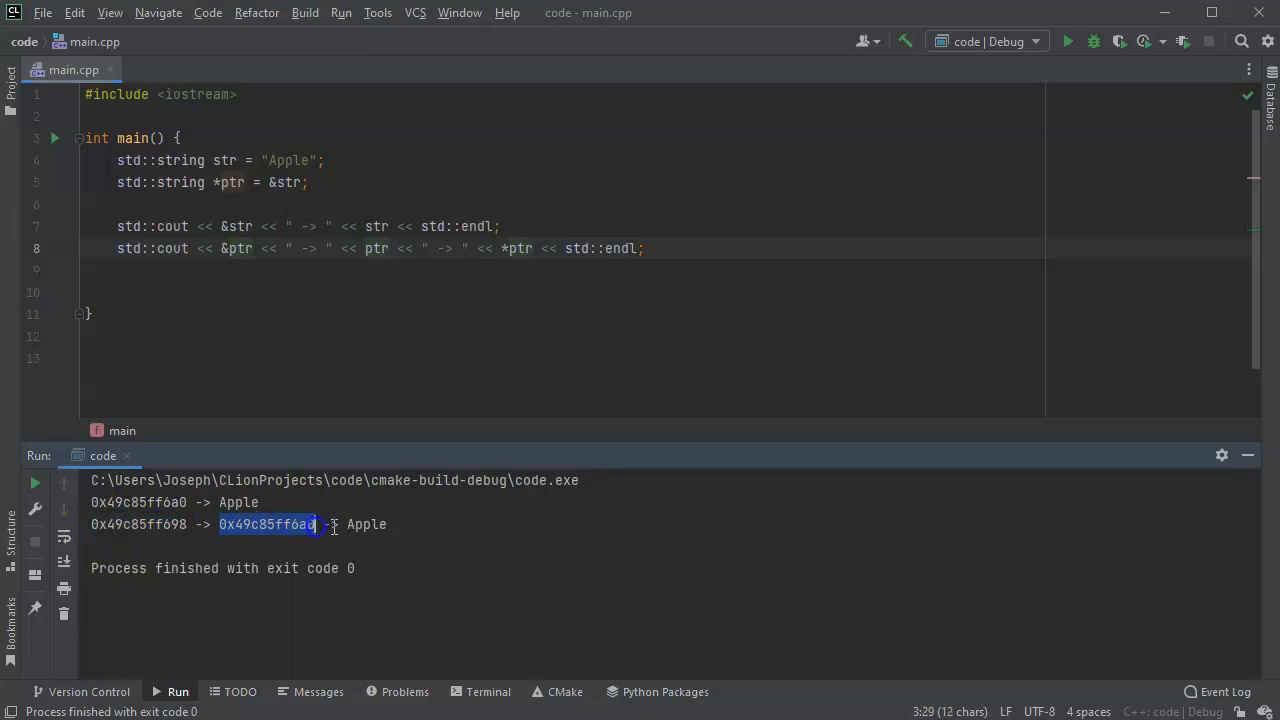
double_click(366, 524)
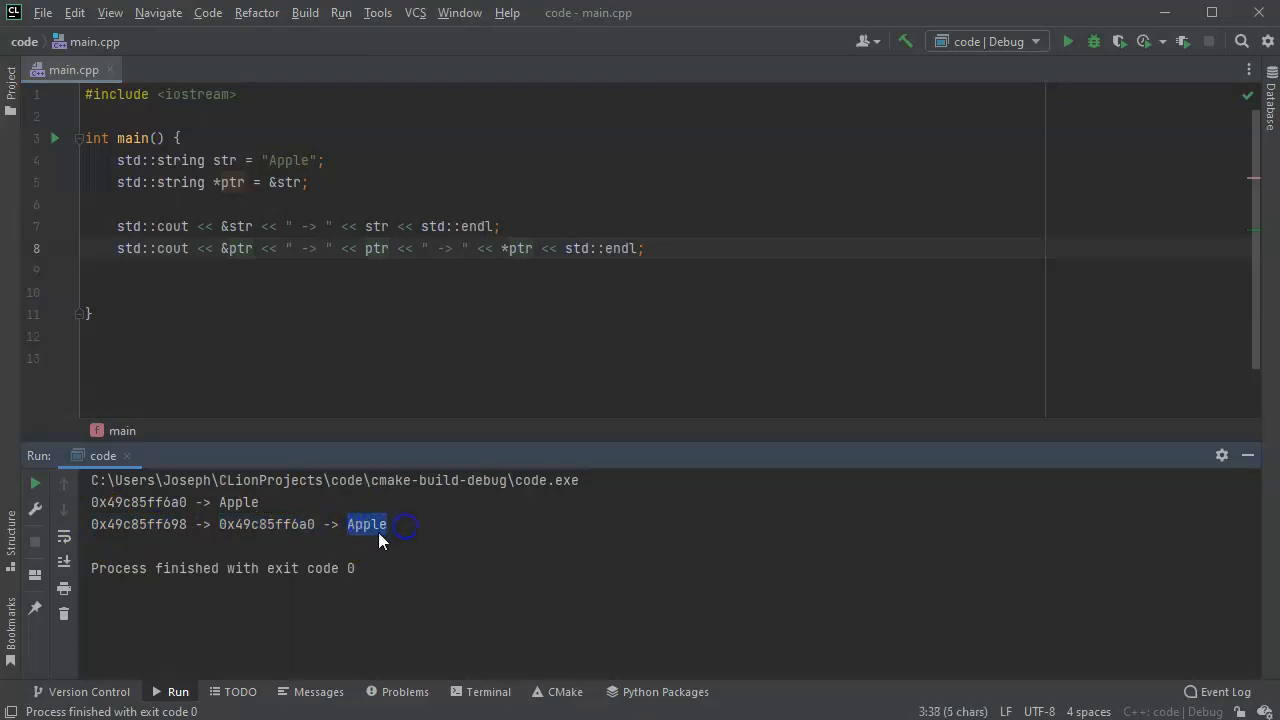